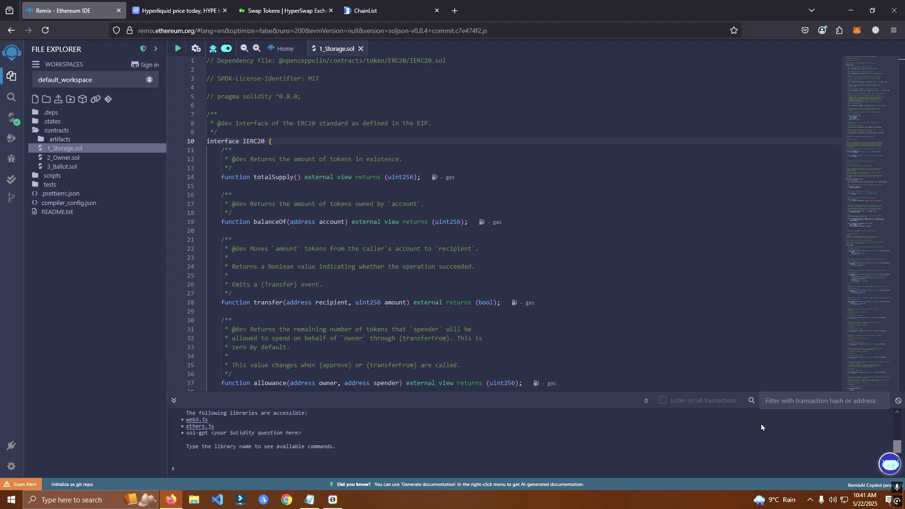
{"action": "mouse_move", "coordinate": [412, 53]}
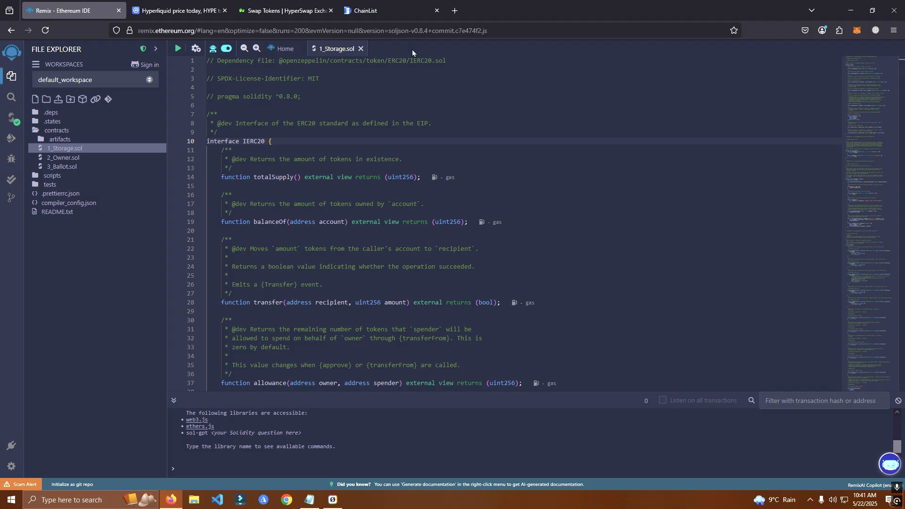
- Switch the HYPE price chart to 7D and then to the 1M range
{"action": "left_click", "coordinate": [179, 11]}
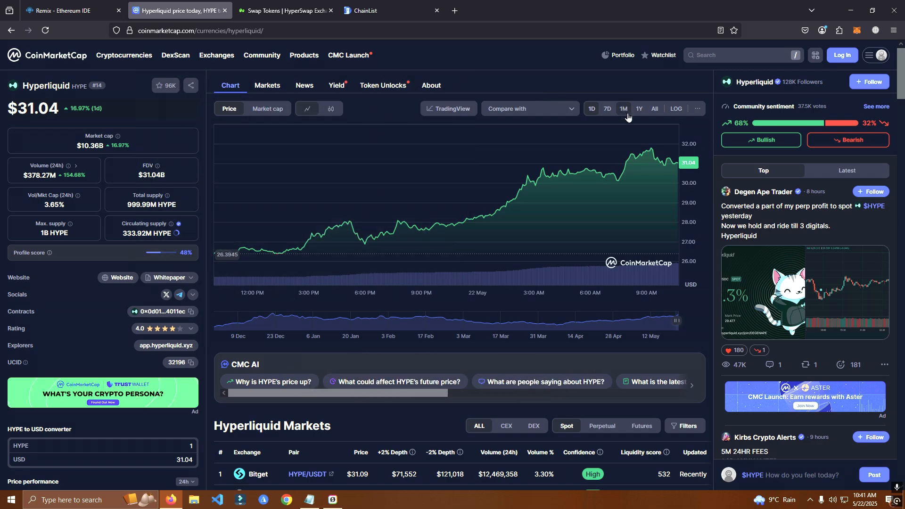
{"action": "left_click", "coordinate": [606, 108]}
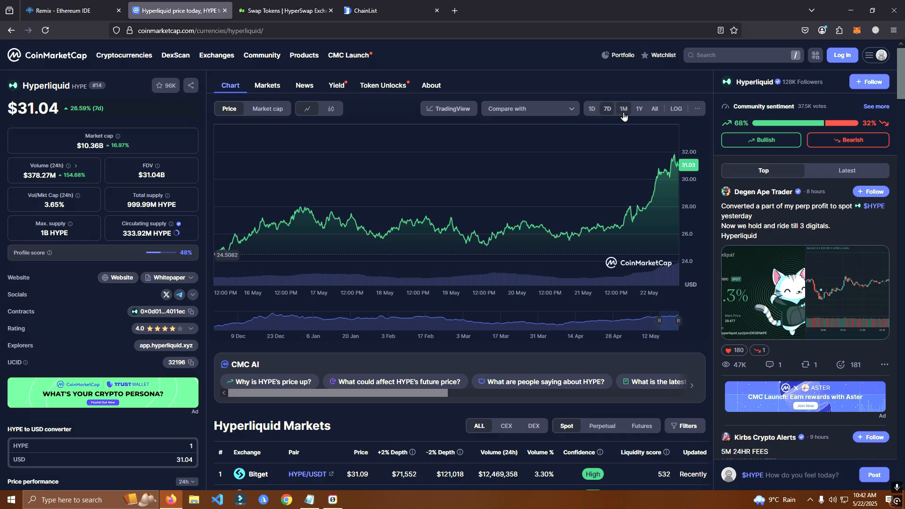
{"action": "left_click", "coordinate": [623, 109]}
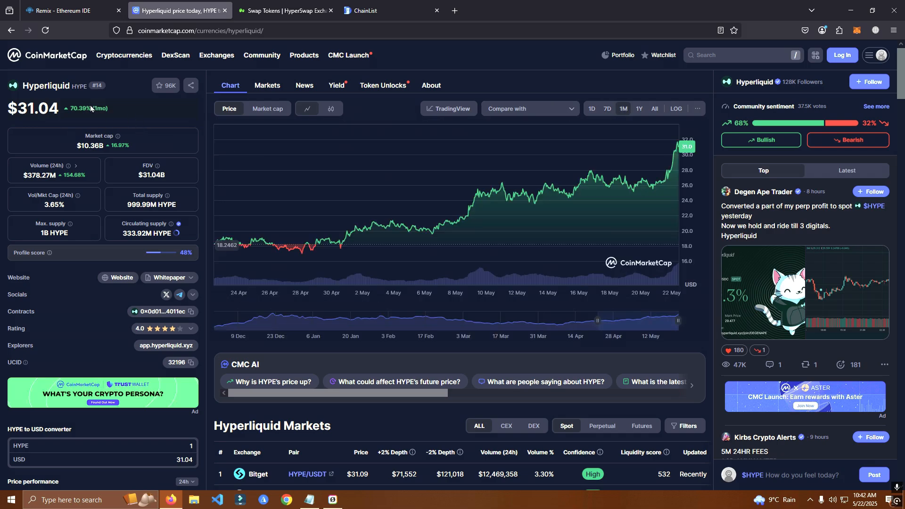
{"action": "mouse_move", "coordinate": [235, 227]}
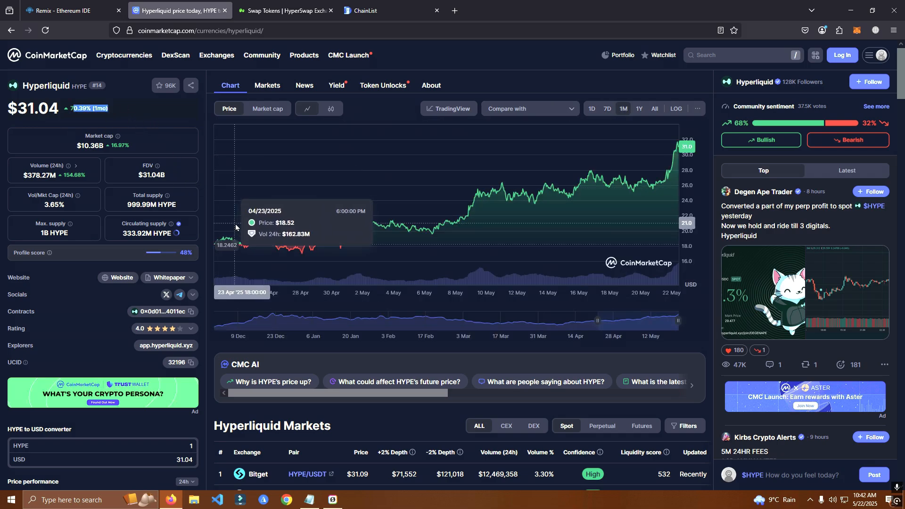
{"action": "mouse_move", "coordinate": [148, 142]}
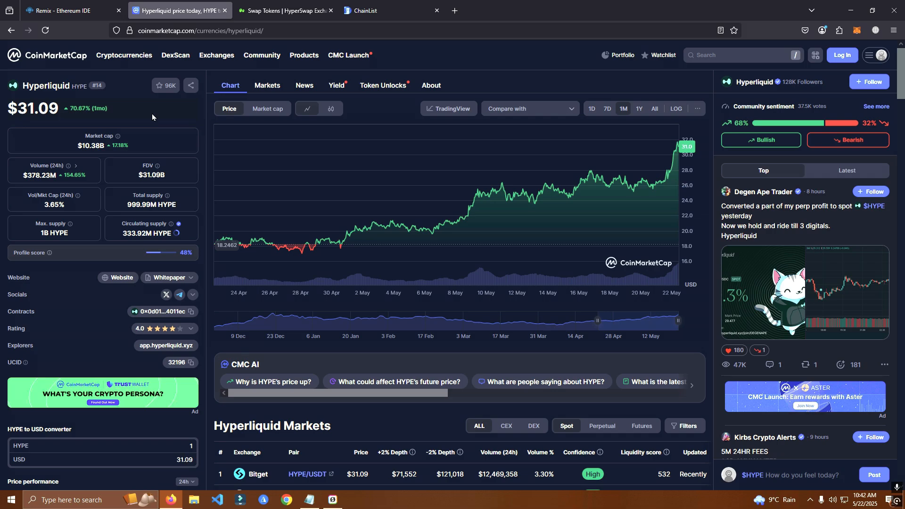
{"action": "mouse_move", "coordinate": [193, 128]}
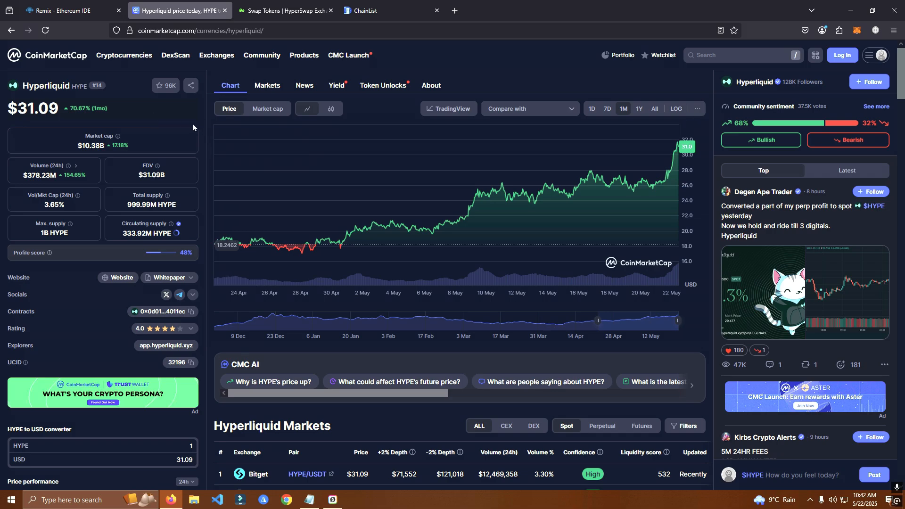
- Glance at the HyperSwap swap page and return to the Hyperliquid price page
{"action": "left_click", "coordinate": [283, 10]}
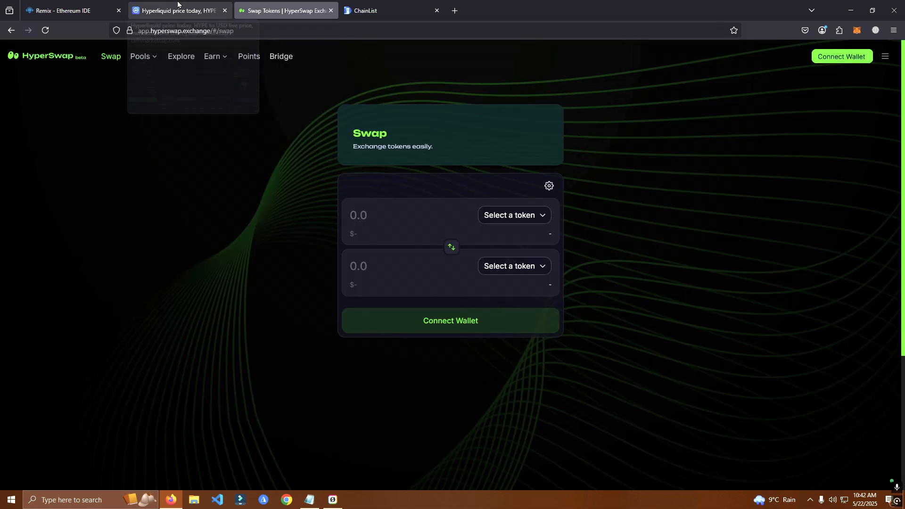
{"action": "left_click", "coordinate": [176, 11]}
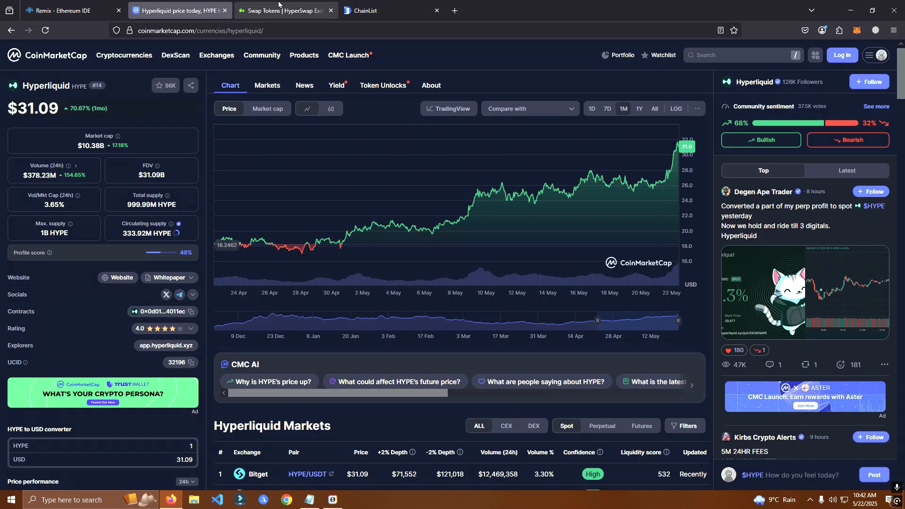
{"action": "mouse_move", "coordinate": [283, 10]}
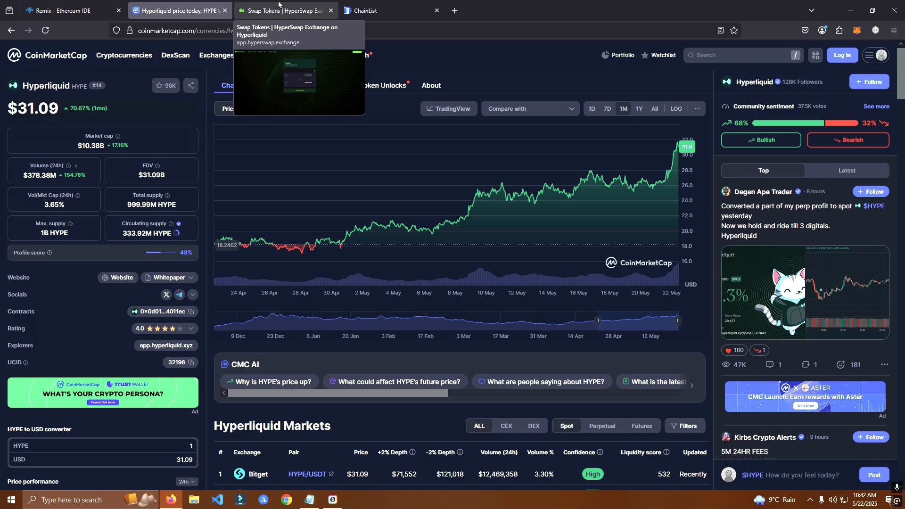
- Search ChainList for 'hyper' to find the HyperEVM network
{"action": "left_click", "coordinate": [375, 11]}
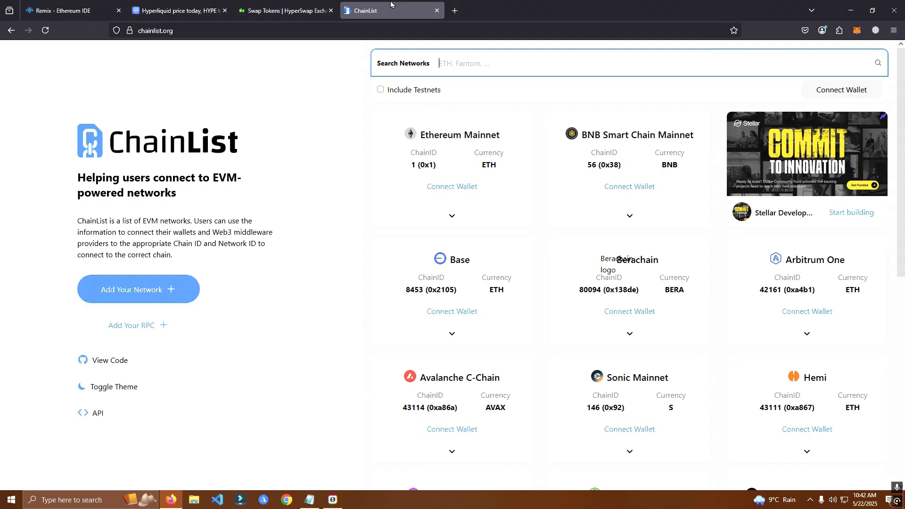
{"action": "mouse_move", "coordinate": [717, 236]}
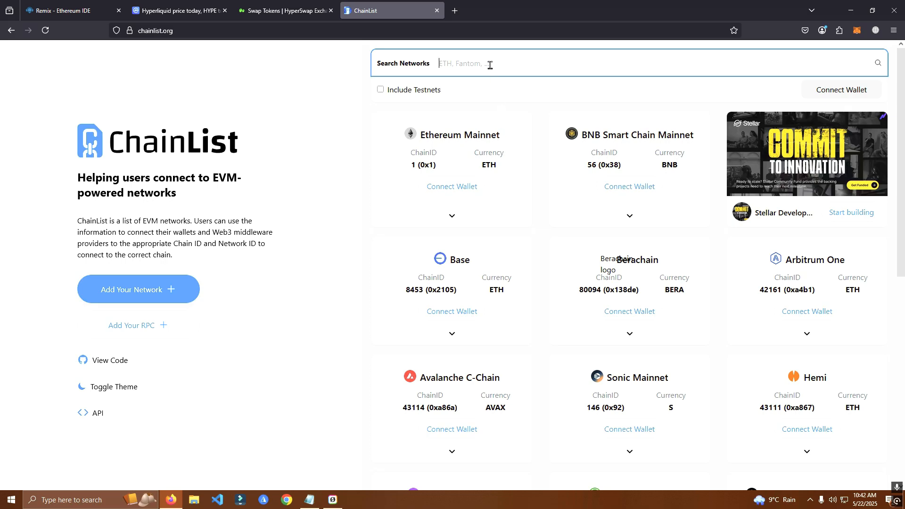
{"action": "left_click", "coordinate": [155, 30]}
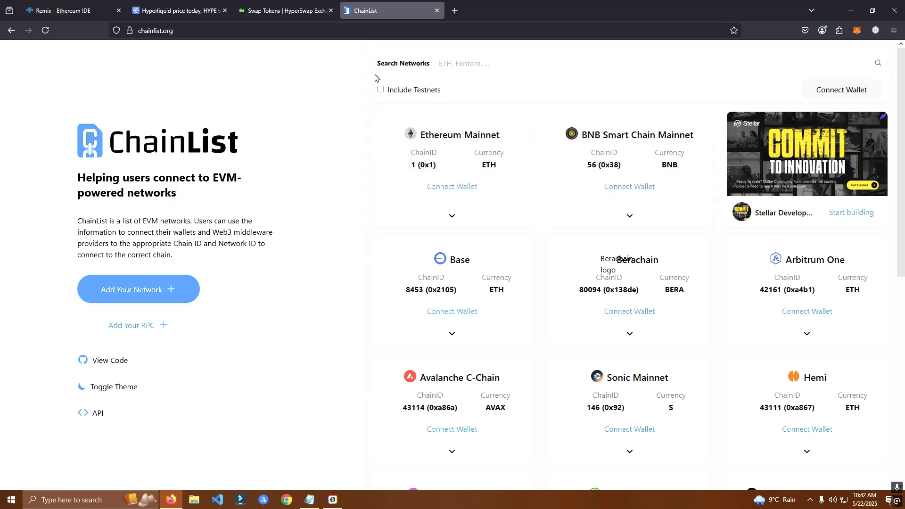
{"action": "mouse_move", "coordinate": [412, 111]}
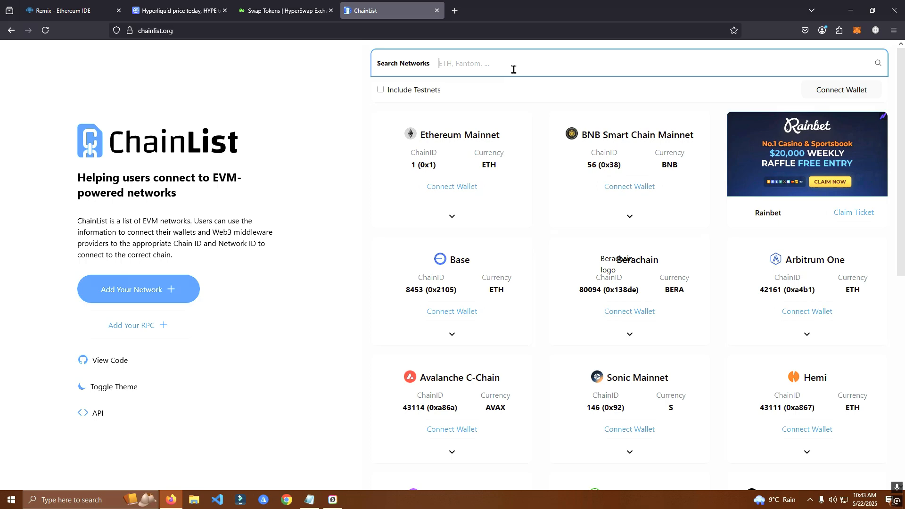
{"action": "type", "text": "h"}
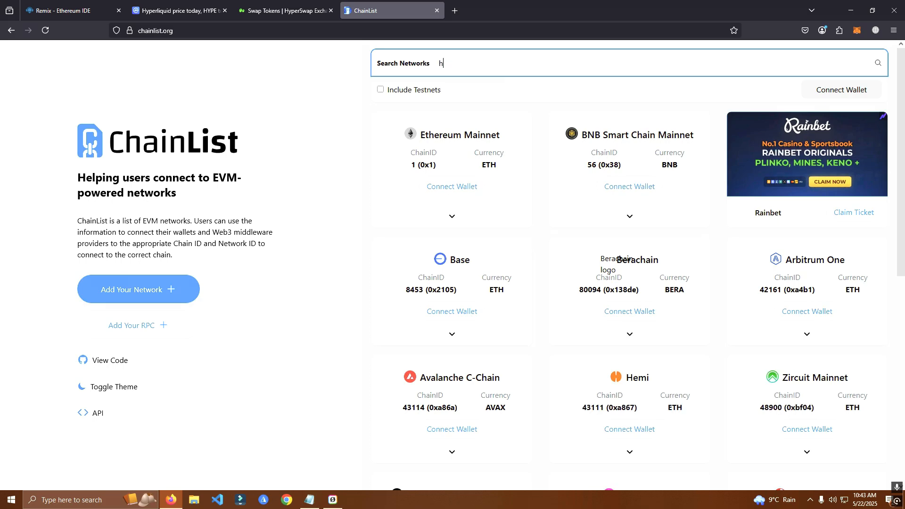
{"action": "type", "text": "yper"}
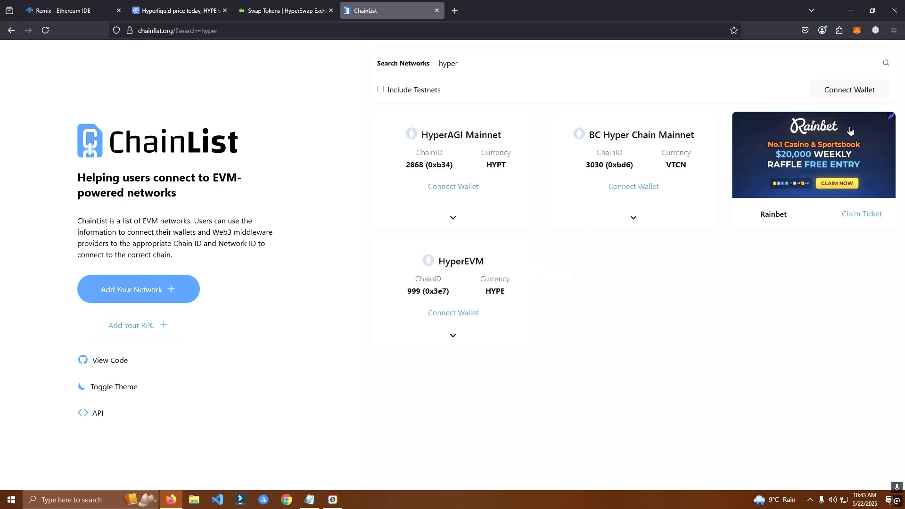
- Connect the wallet and check MetaMask shows HyperEVM holding 1 HYPE
{"action": "left_click", "coordinate": [857, 30]}
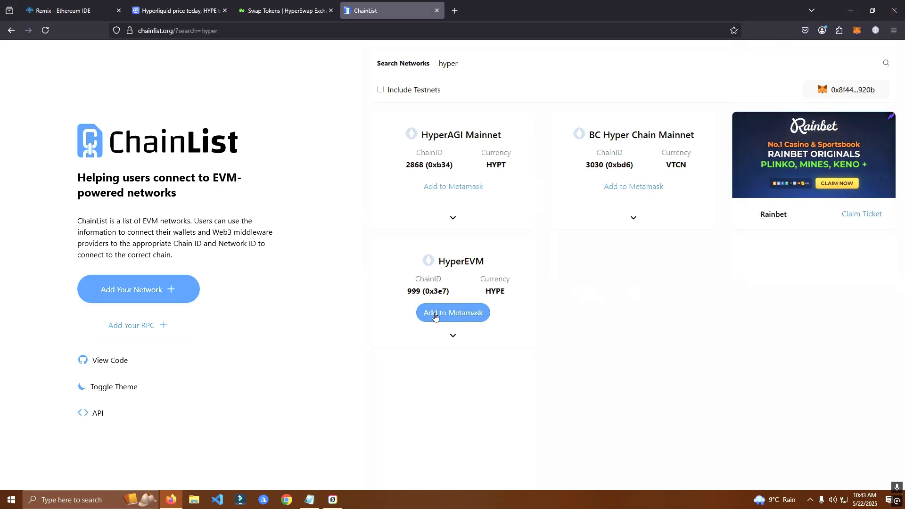
{"action": "mouse_move", "coordinate": [491, 322]}
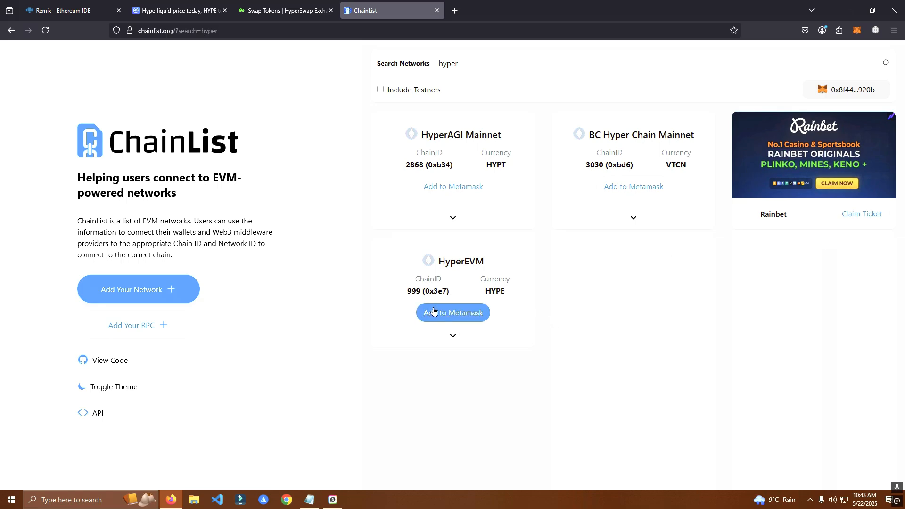
{"action": "mouse_move", "coordinate": [556, 302]}
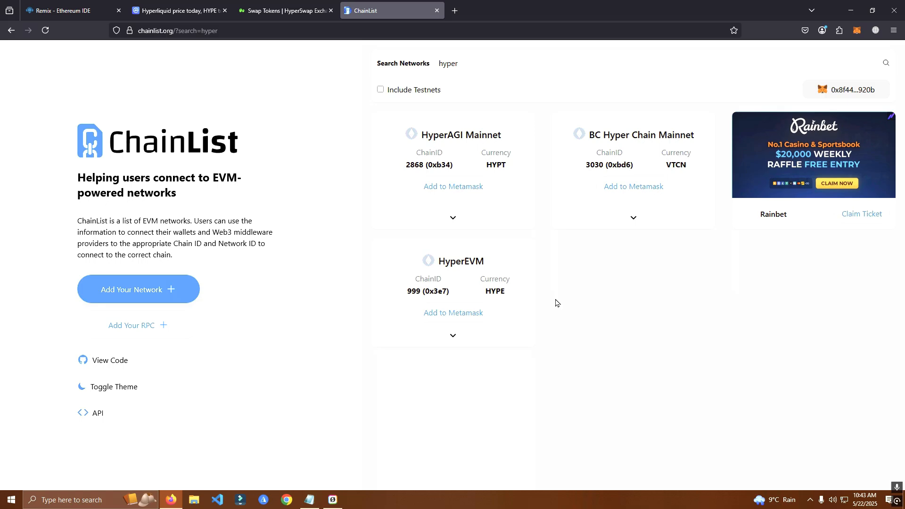
{"action": "mouse_move", "coordinate": [452, 311]}
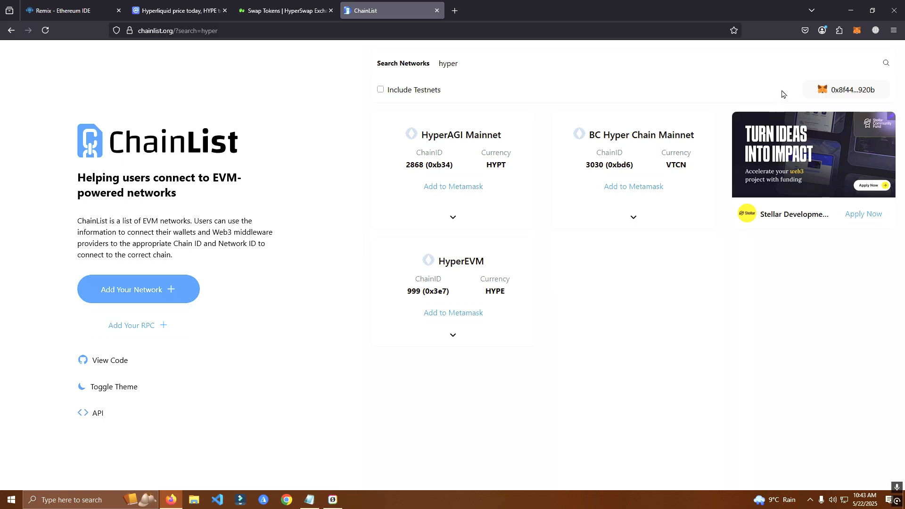
{"action": "left_click", "coordinate": [856, 30]}
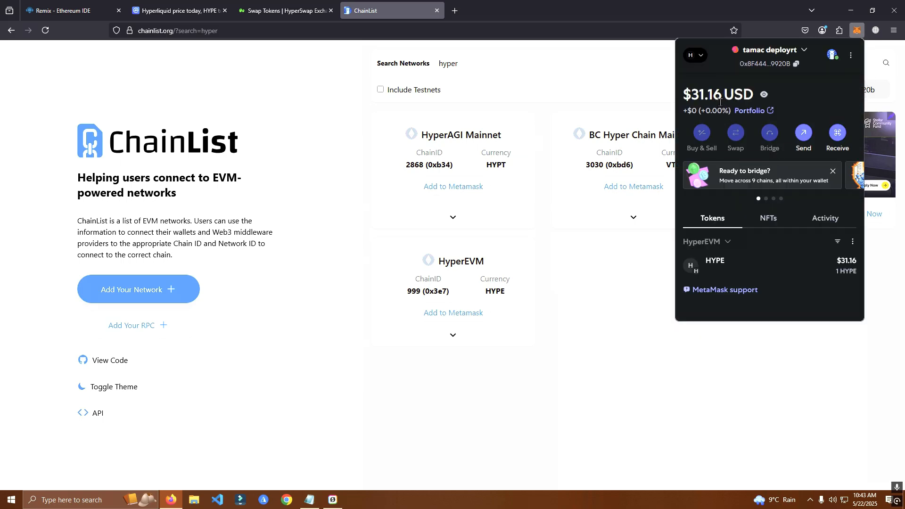
{"action": "mouse_move", "coordinate": [498, 62]}
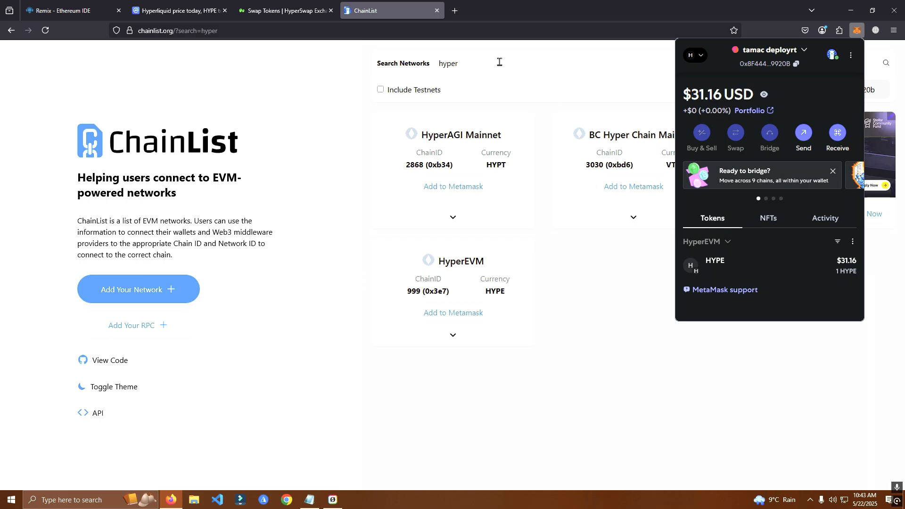
- Bring up cleancontrct.sol in Notepad and select the whole ERC20 token source for copying
{"action": "left_click", "coordinate": [283, 10]}
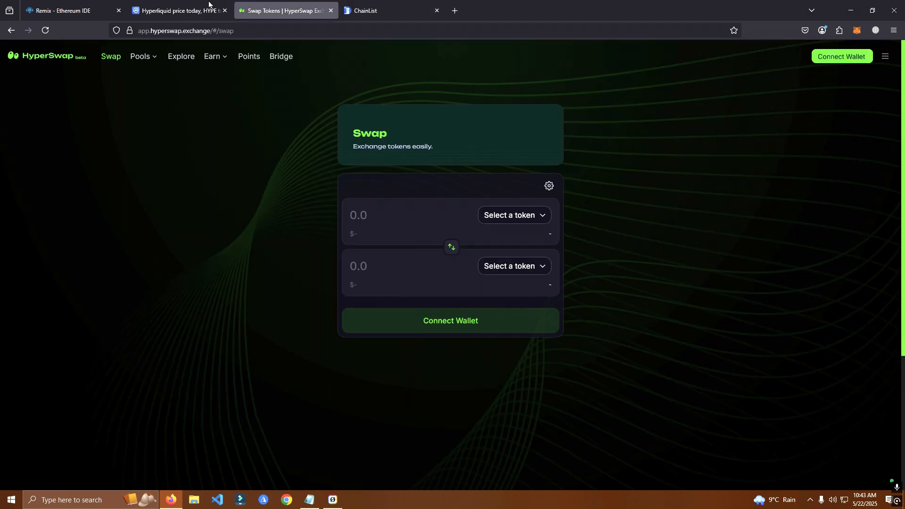
{"action": "left_click", "coordinate": [63, 10]}
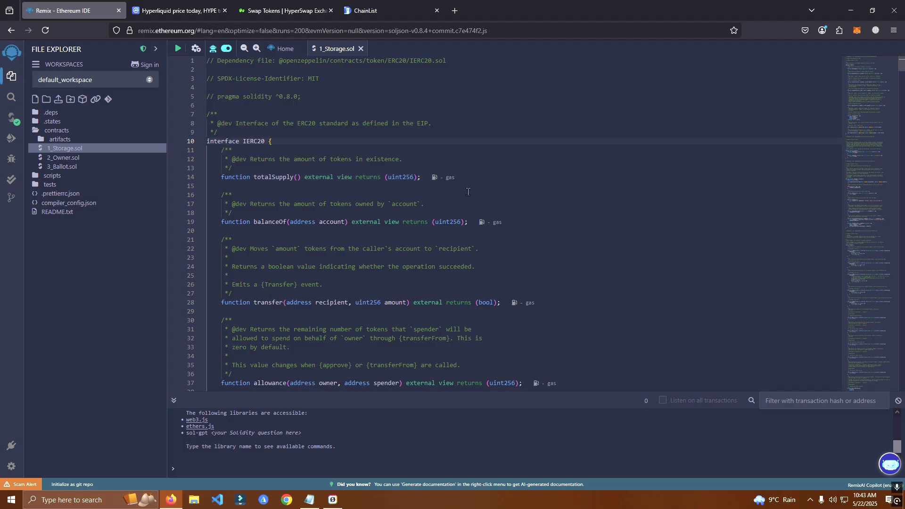
{"action": "mouse_move", "coordinate": [355, 412]}
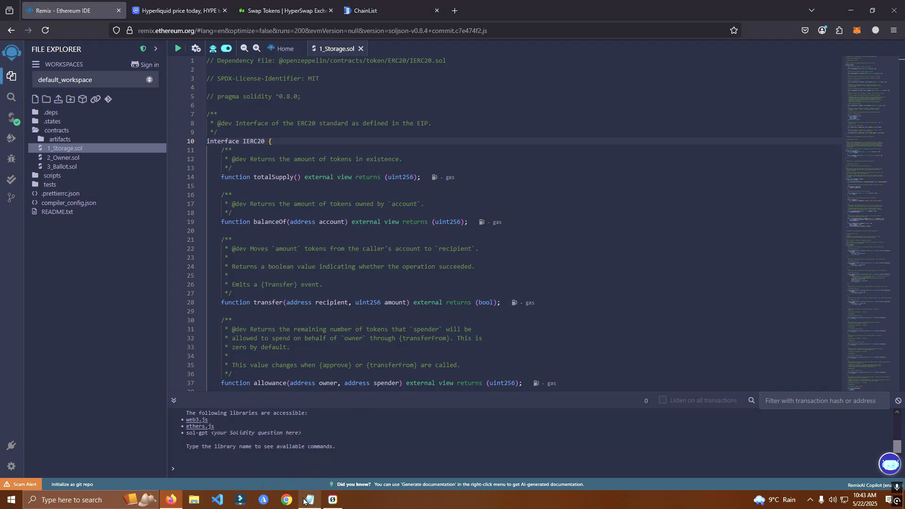
{"action": "left_click", "coordinate": [309, 499]}
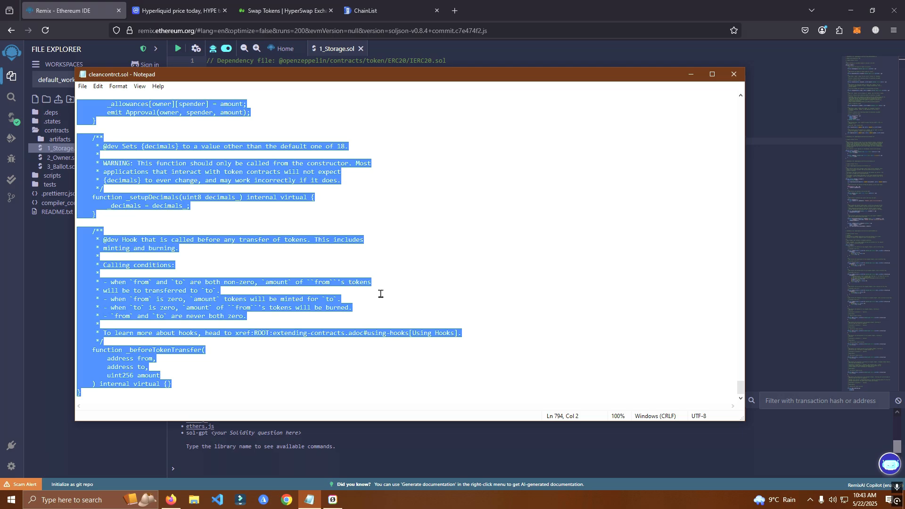
{"action": "scroll", "scroll_direction": "up", "scroll_amount": 3}
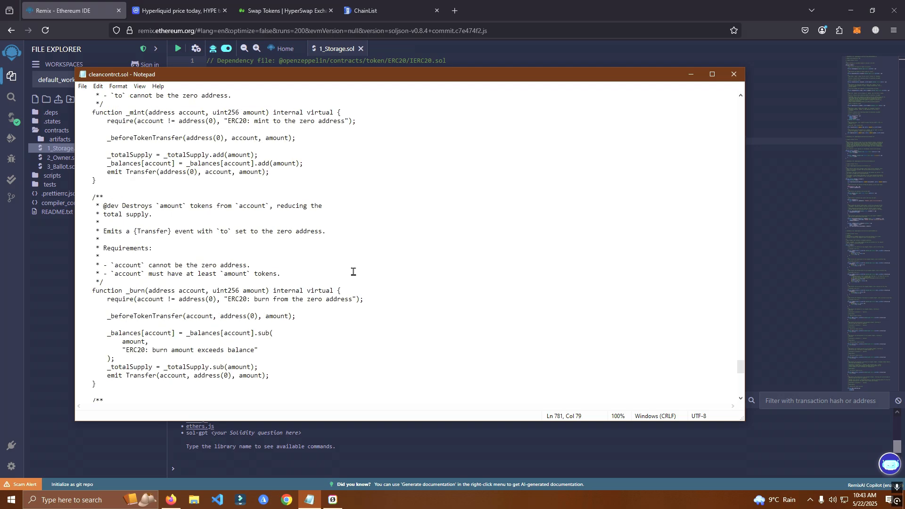
{"action": "key", "text": "ctrl+a"}
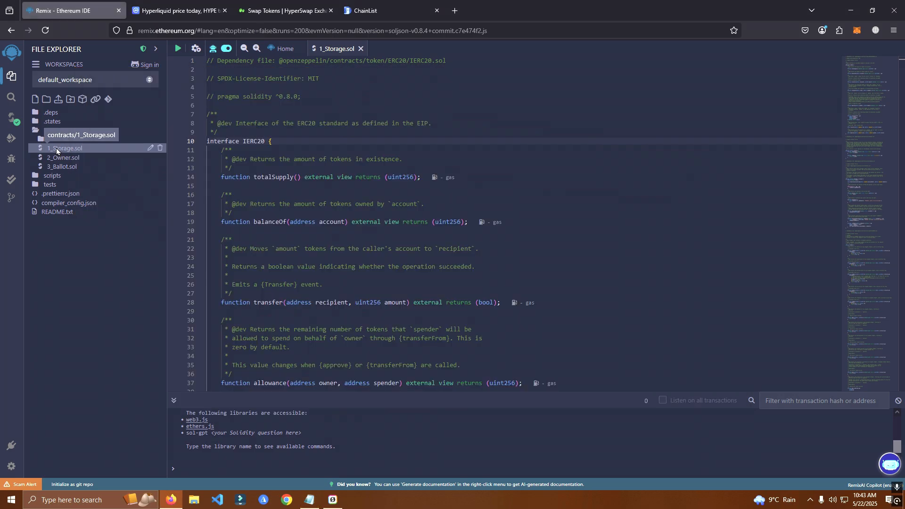
- Select all of 1_Storage.sol so the ERC20 token source replaces its contents
{"action": "left_click", "coordinate": [57, 130]}
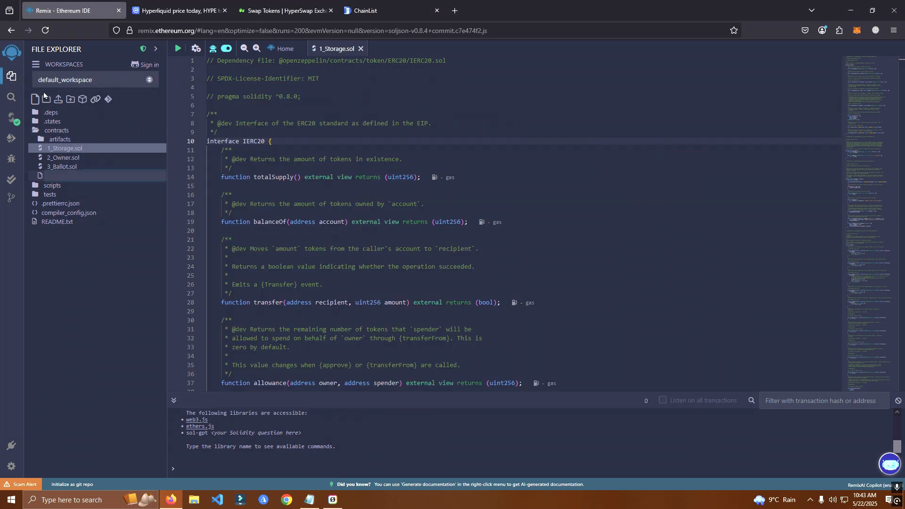
{"action": "mouse_move", "coordinate": [68, 99]}
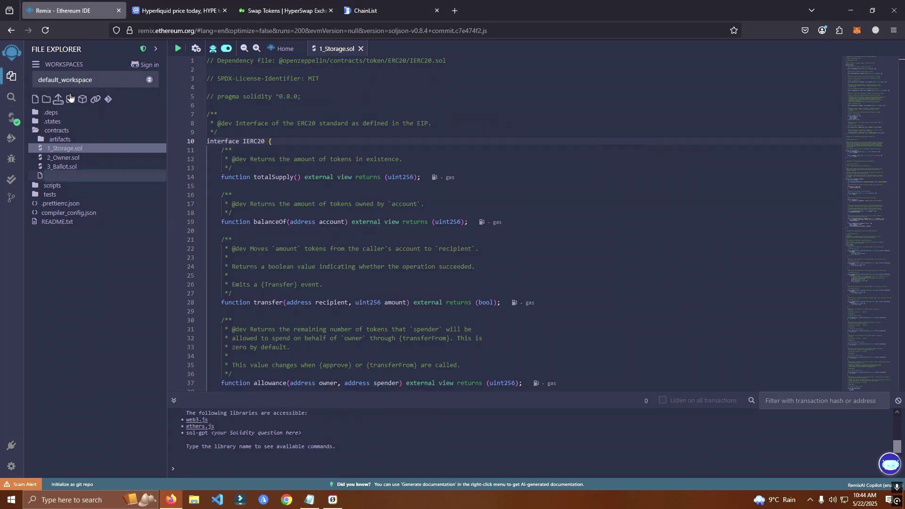
{"action": "left_click", "coordinate": [35, 99]}
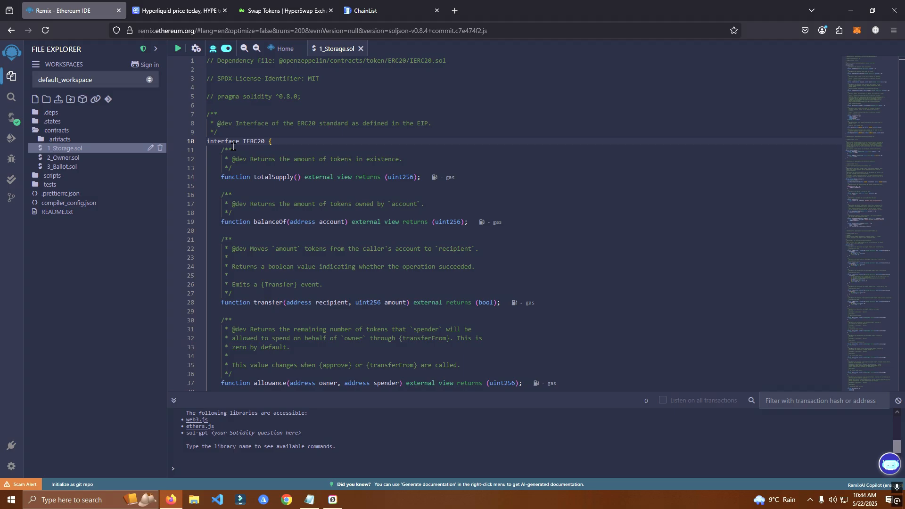
{"action": "mouse_move", "coordinate": [319, 158]}
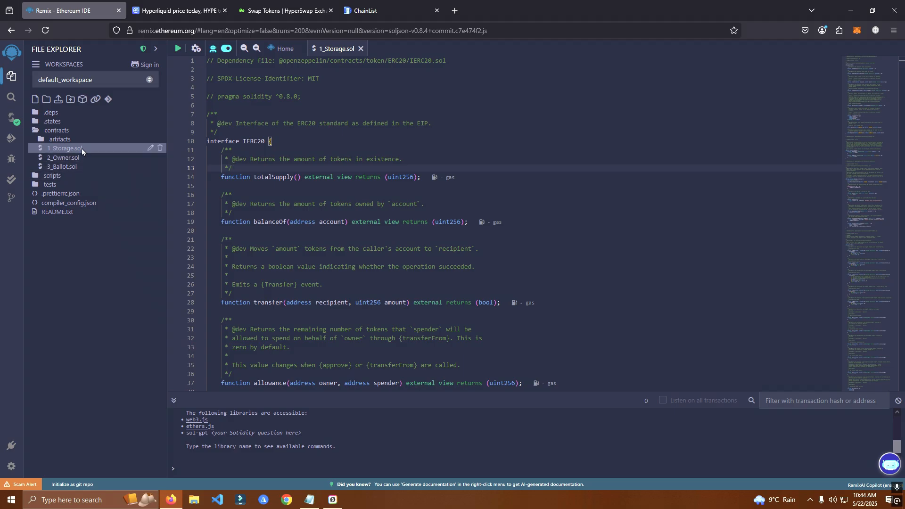
{"action": "mouse_move", "coordinate": [424, 220]}
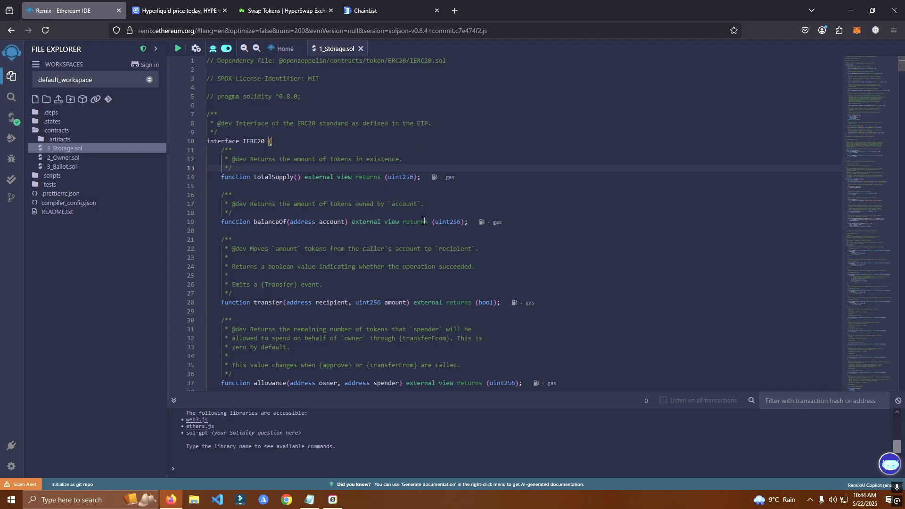
{"action": "key", "text": "ctrl+a"}
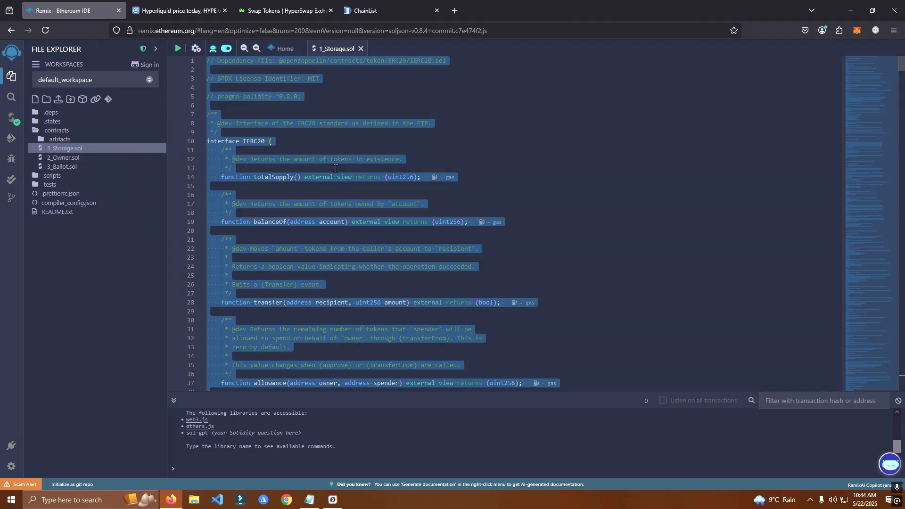
{"action": "scroll", "scroll_direction": "down", "scroll_amount": 3}
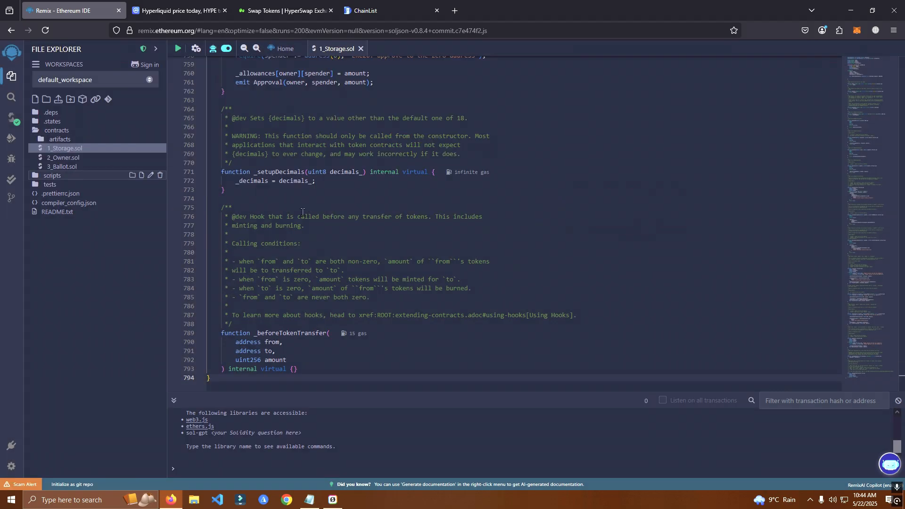
{"action": "scroll", "scroll_direction": "down", "scroll_amount": 3}
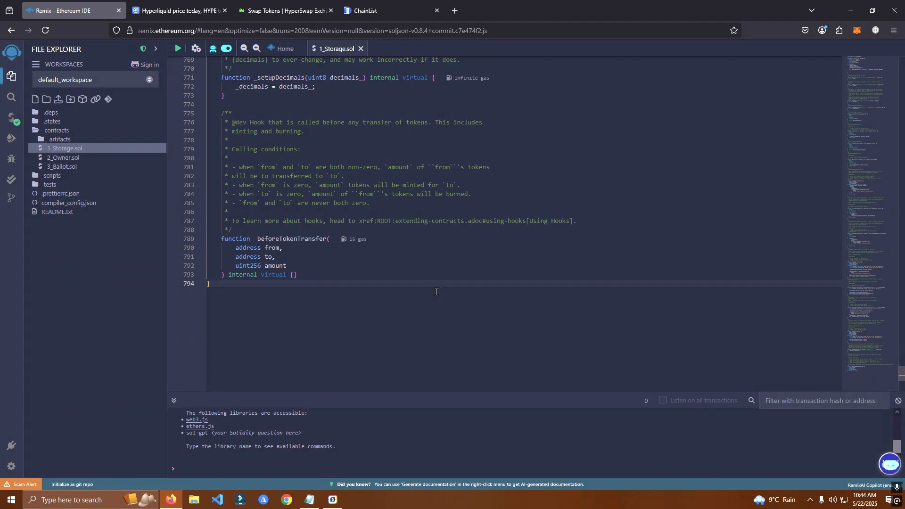
{"action": "scroll", "scroll_direction": "up", "scroll_amount": 3}
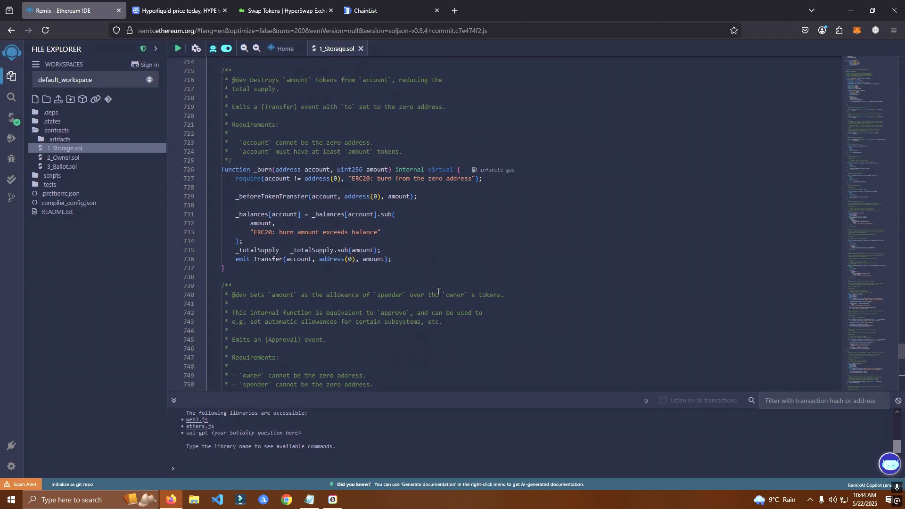
{"action": "scroll", "scroll_direction": "up", "scroll_amount": 3}
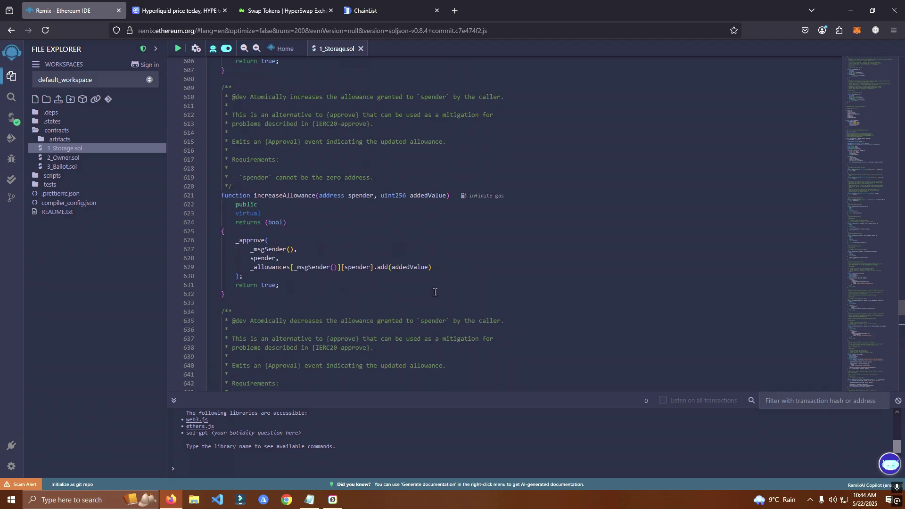
{"action": "scroll", "scroll_direction": "up", "scroll_amount": 3}
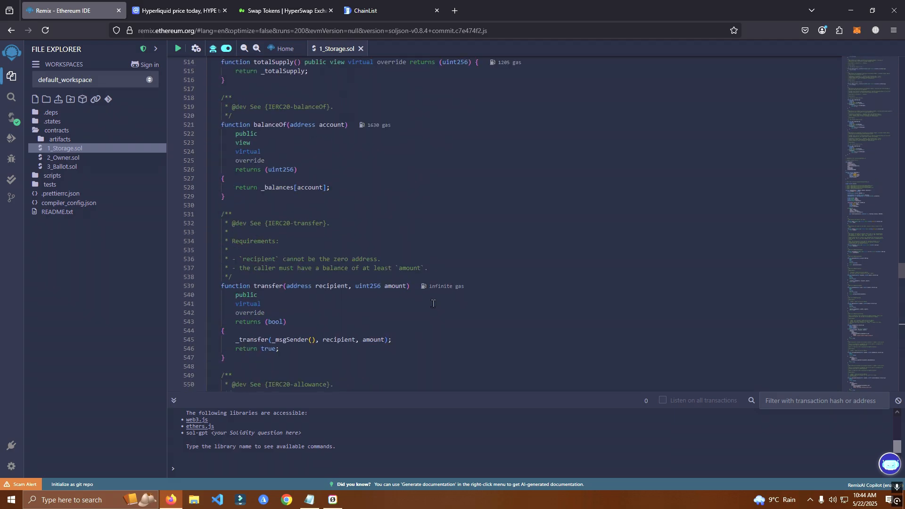
{"action": "mouse_move", "coordinate": [474, 321]}
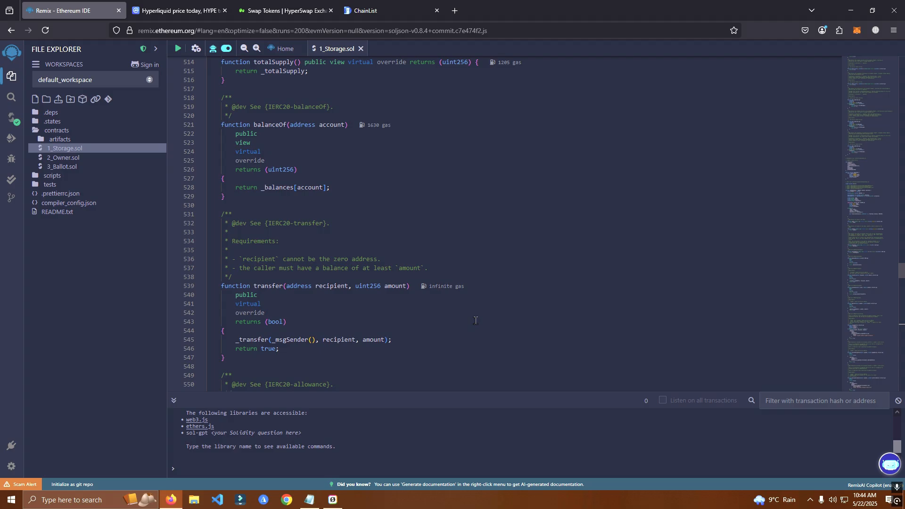
{"action": "mouse_move", "coordinate": [484, 322]}
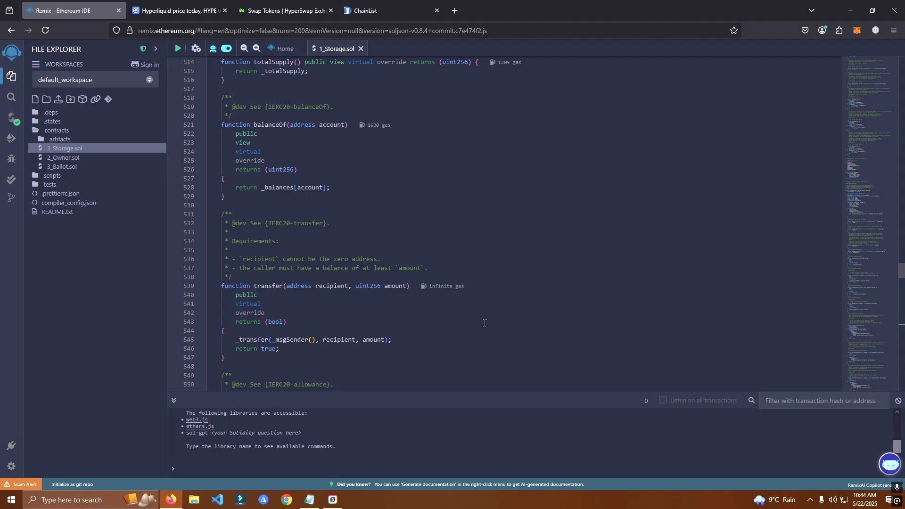
- Read down through the pasted contract's approve, transferFrom and _mint functions
{"action": "scroll", "scroll_direction": "down", "scroll_amount": 3}
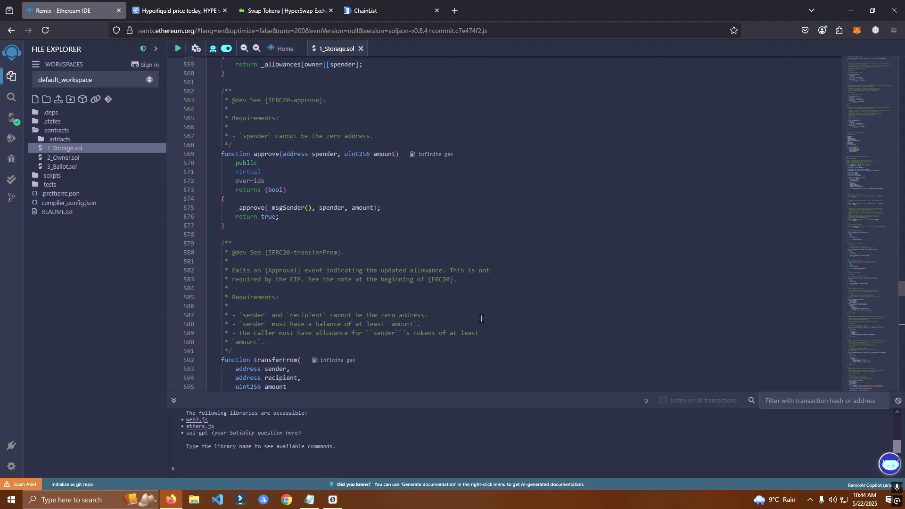
{"action": "scroll", "scroll_direction": "down", "scroll_amount": 3}
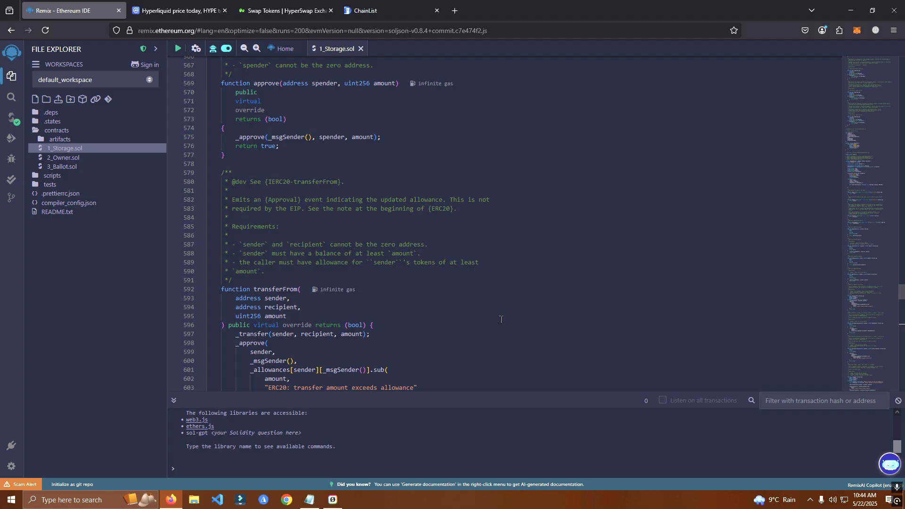
{"action": "scroll", "scroll_direction": "down", "scroll_amount": 3}
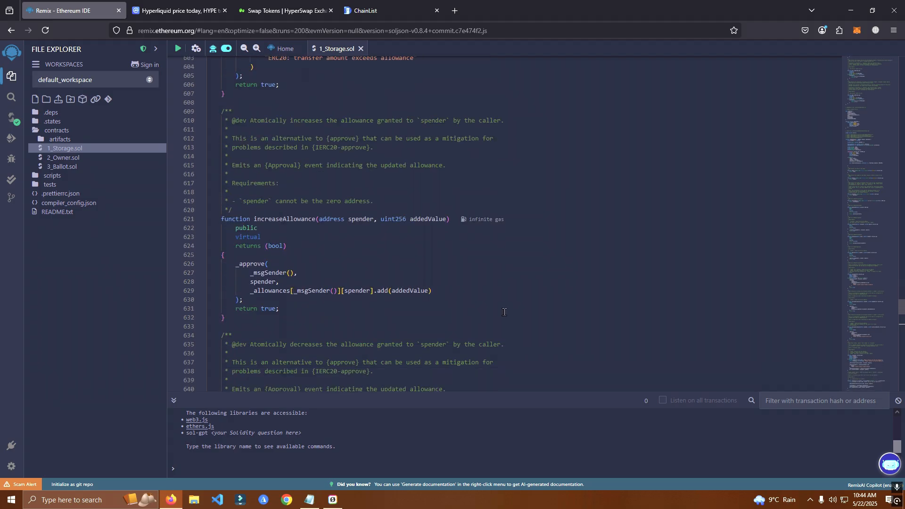
{"action": "scroll", "scroll_direction": "down", "scroll_amount": 3}
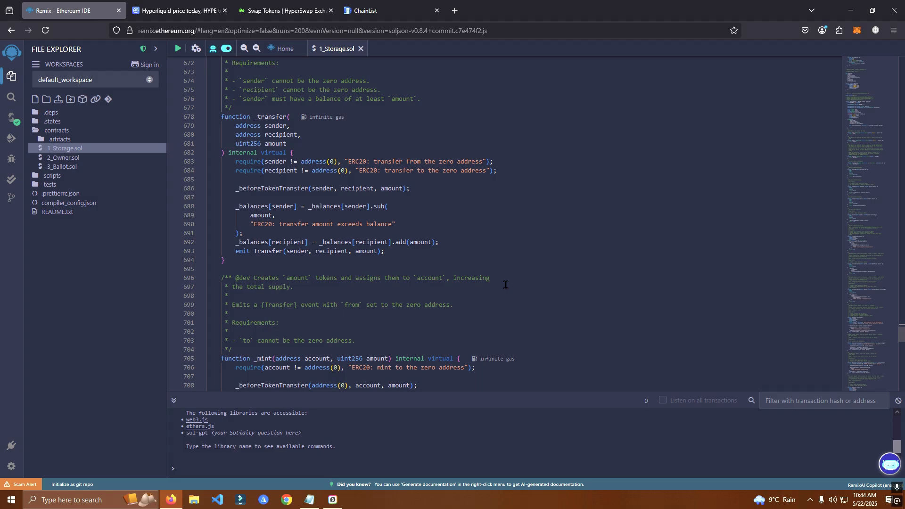
- Review the Deploy & Run and Solidity Compiler panels and the Environment list without changing anything
{"action": "scroll", "scroll_direction": "down", "scroll_amount": 3}
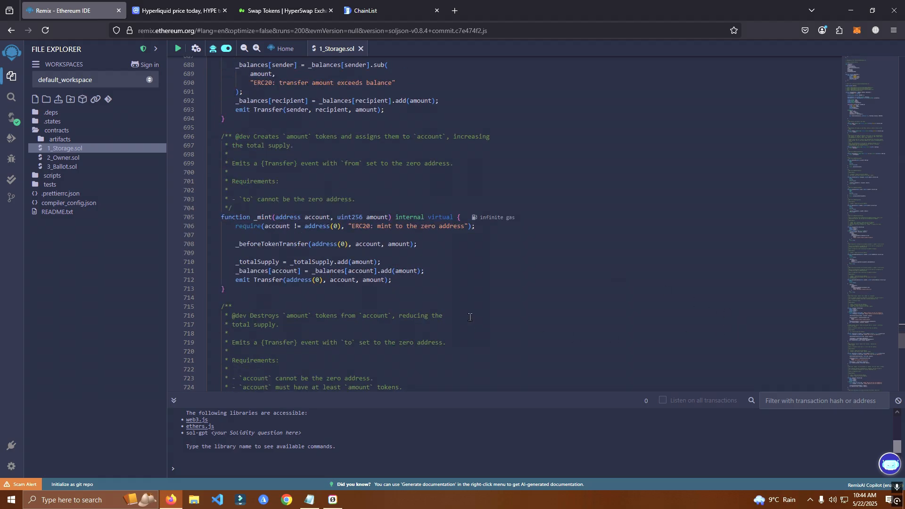
{"action": "left_click", "coordinate": [11, 137]}
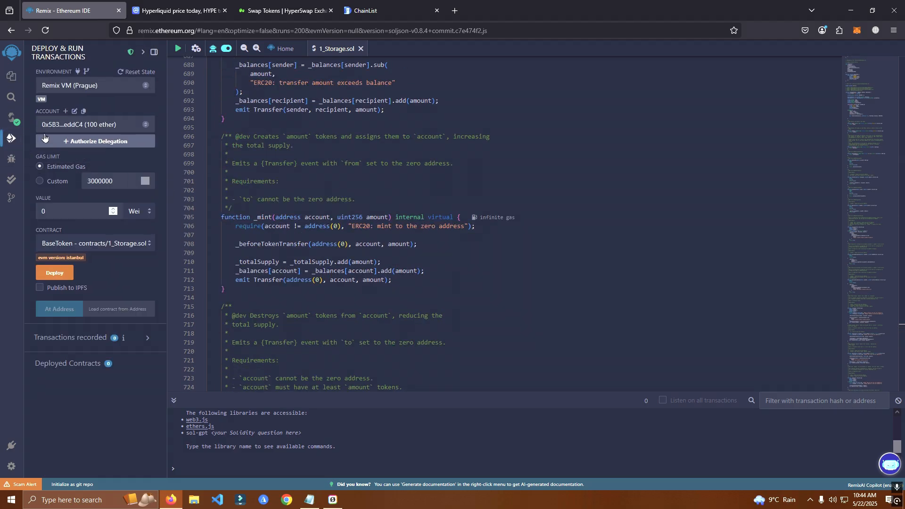
{"action": "left_click", "coordinate": [10, 117]}
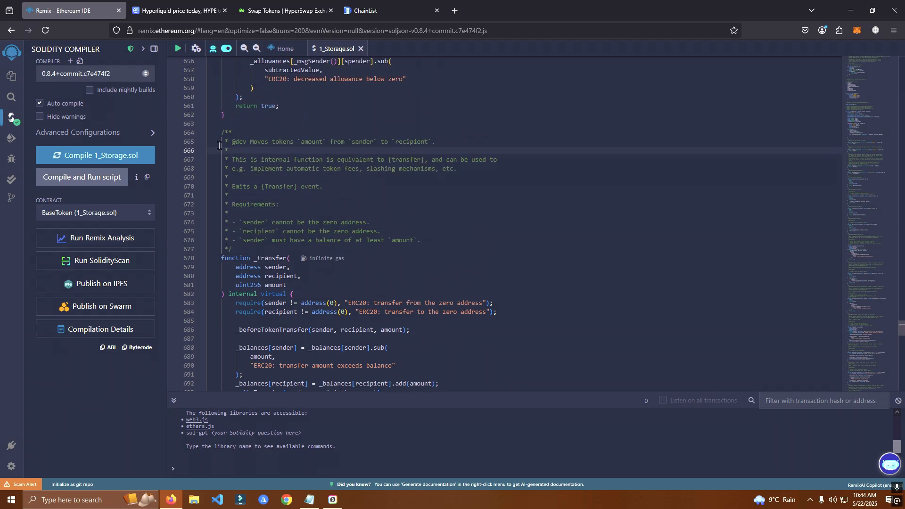
{"action": "scroll", "scroll_direction": "up", "scroll_amount": 3}
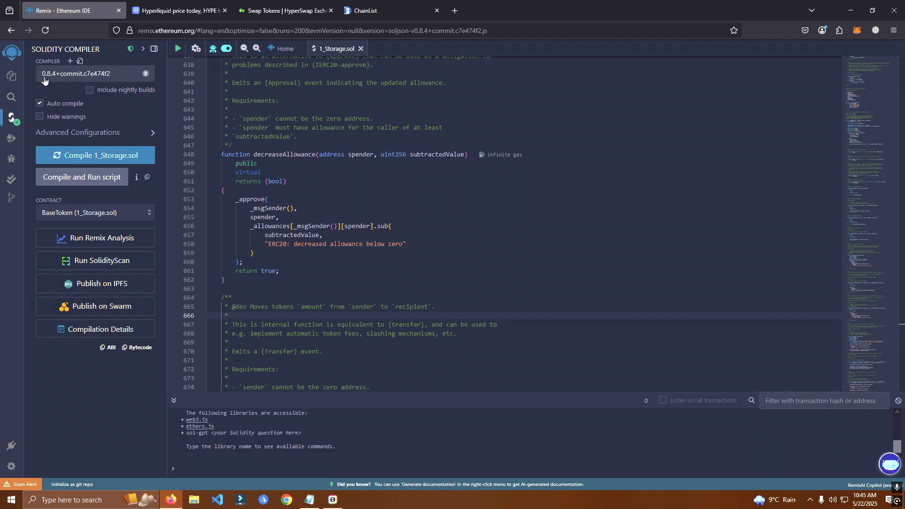
{"action": "mouse_move", "coordinate": [121, 79]}
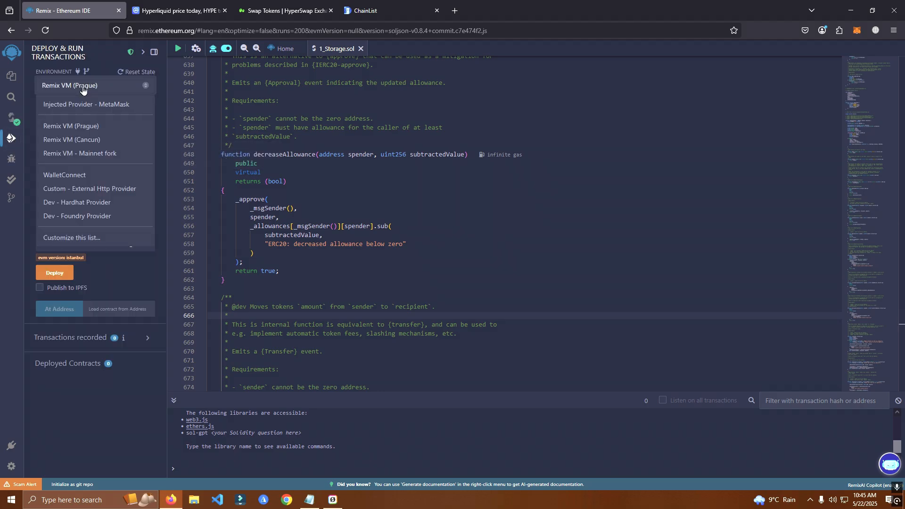
{"action": "mouse_move", "coordinate": [86, 103]}
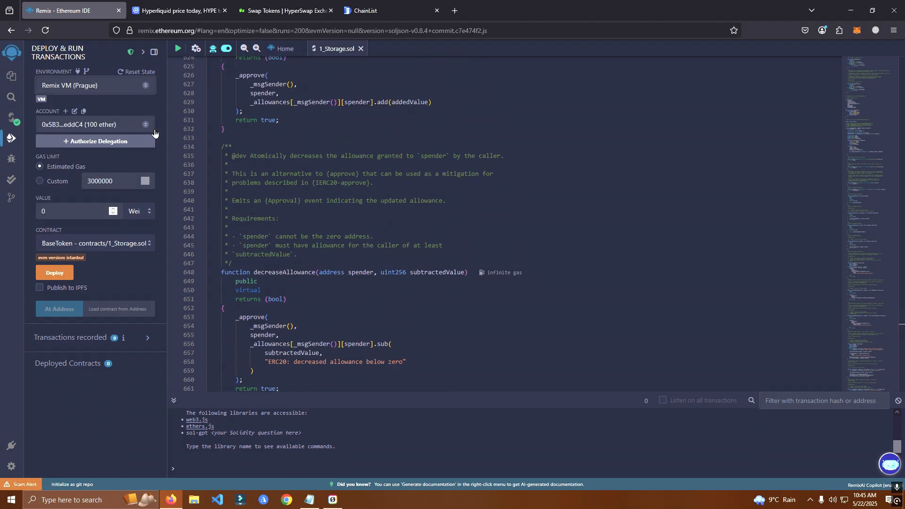
{"action": "left_click", "coordinate": [94, 85]}
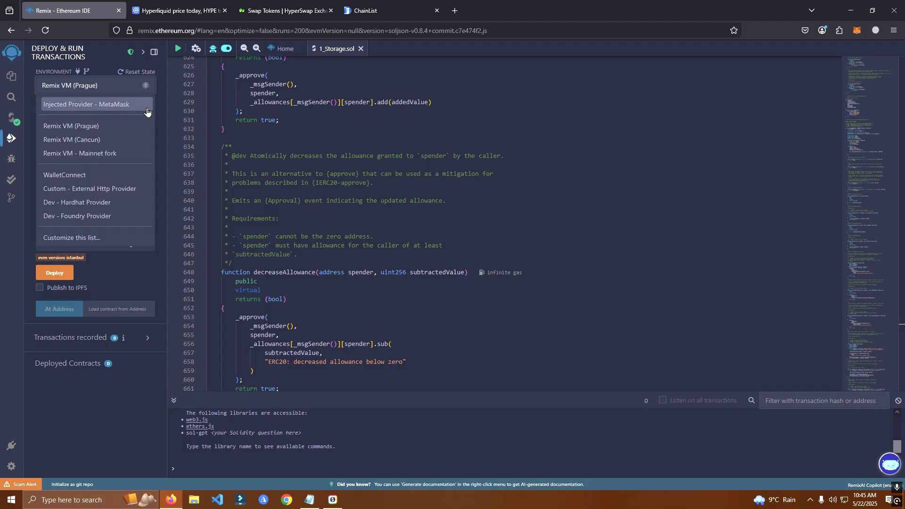
{"action": "mouse_move", "coordinate": [113, 91]}
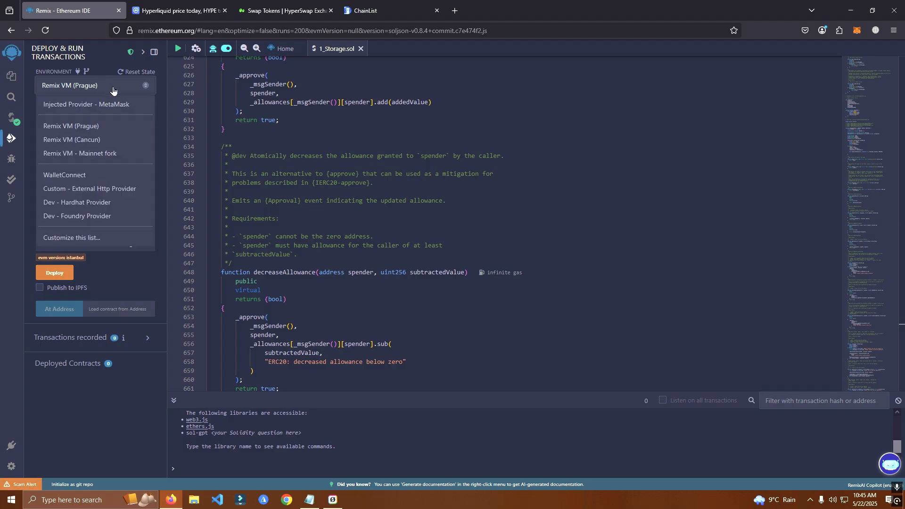
{"action": "left_click", "coordinate": [70, 126]}
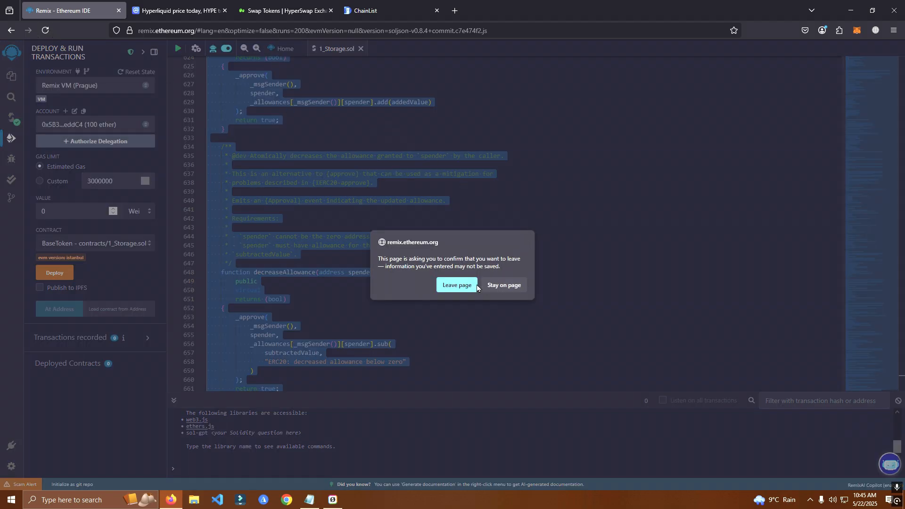
- Reload Remix, reopen 1_Storage.sol and set the environment to Injected Provider - MetaMask on network 999
{"action": "left_click", "coordinate": [456, 284]}
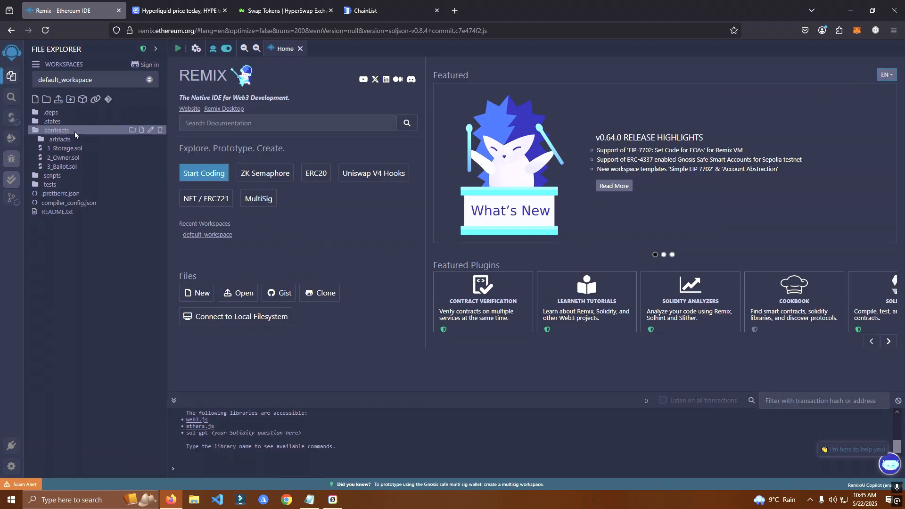
{"action": "left_click", "coordinate": [62, 148]}
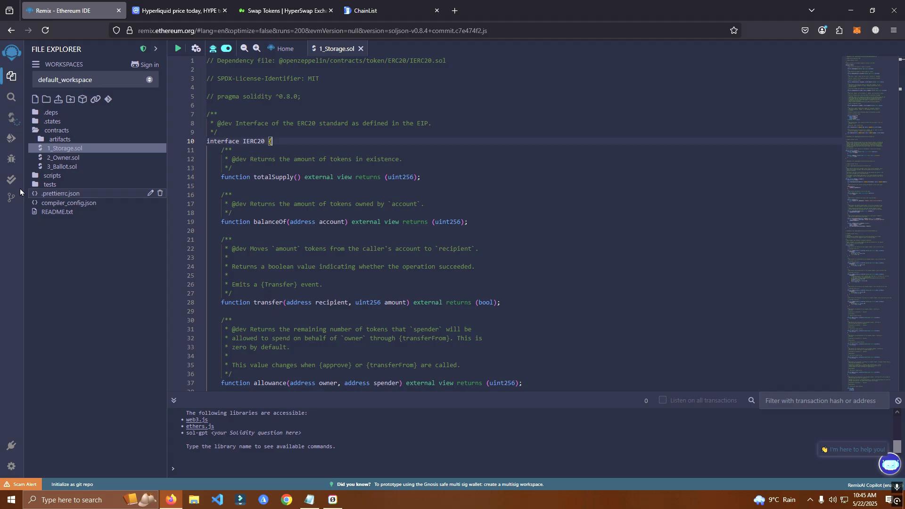
{"action": "left_click", "coordinate": [11, 139]}
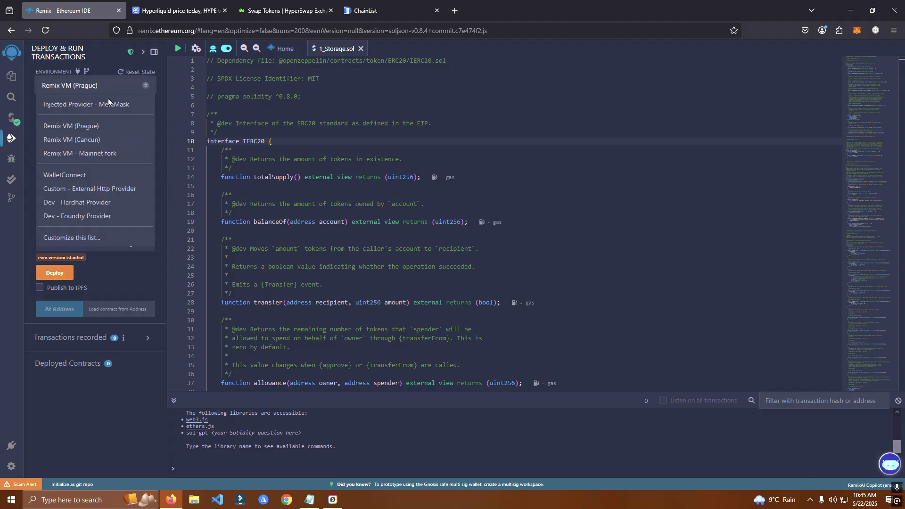
{"action": "left_click", "coordinate": [86, 103]}
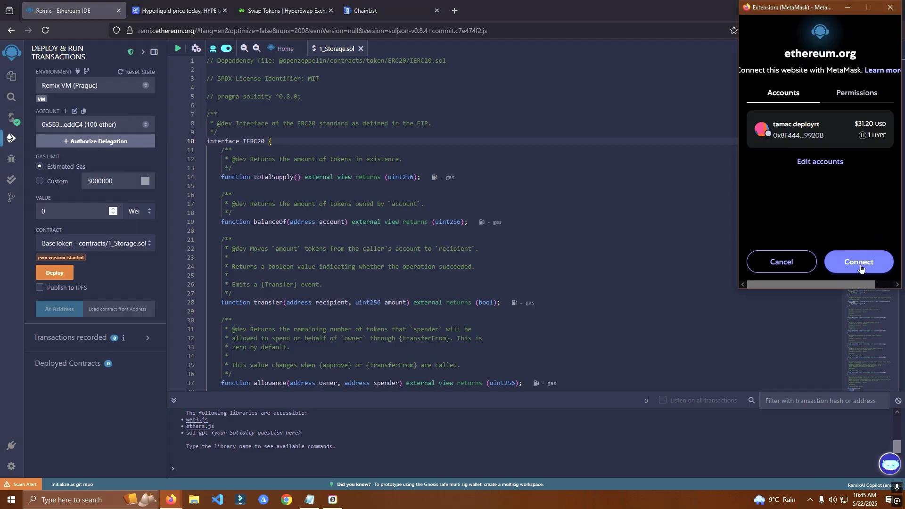
{"action": "left_click", "coordinate": [857, 261]}
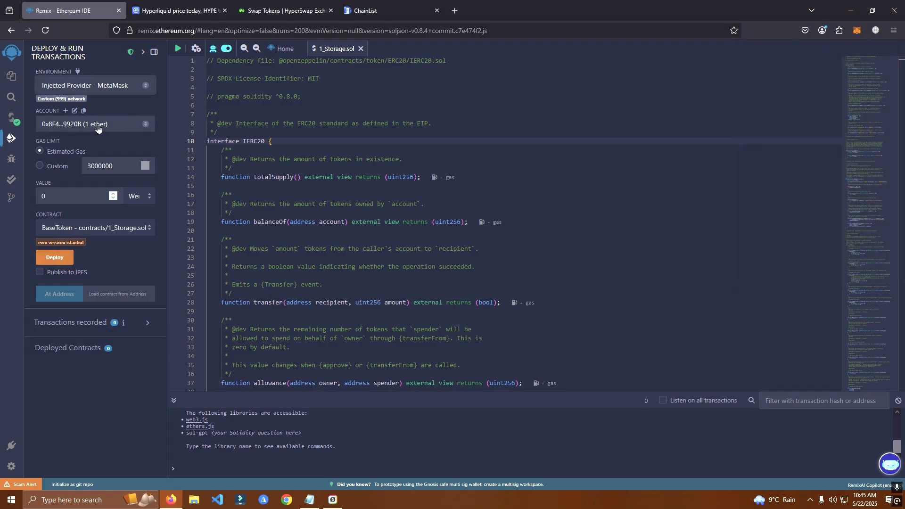
{"action": "mouse_move", "coordinate": [115, 126]}
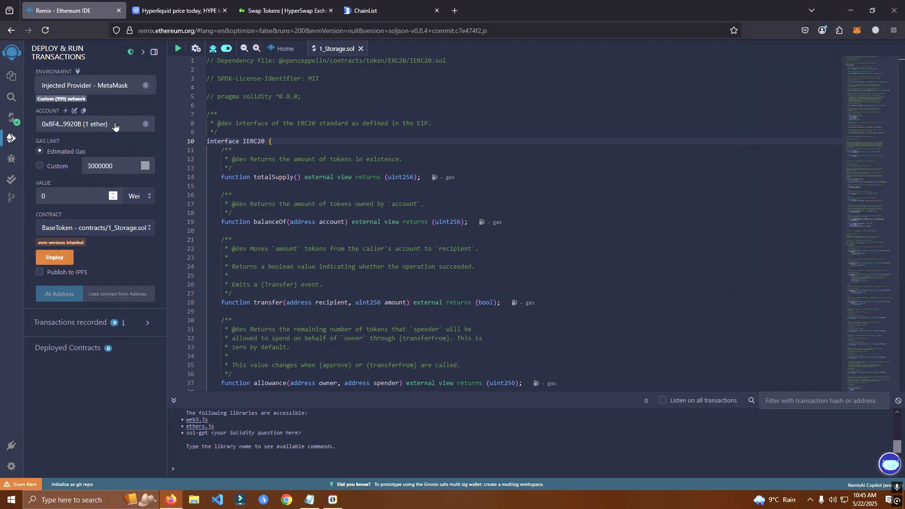
{"action": "mouse_move", "coordinate": [29, 125]}
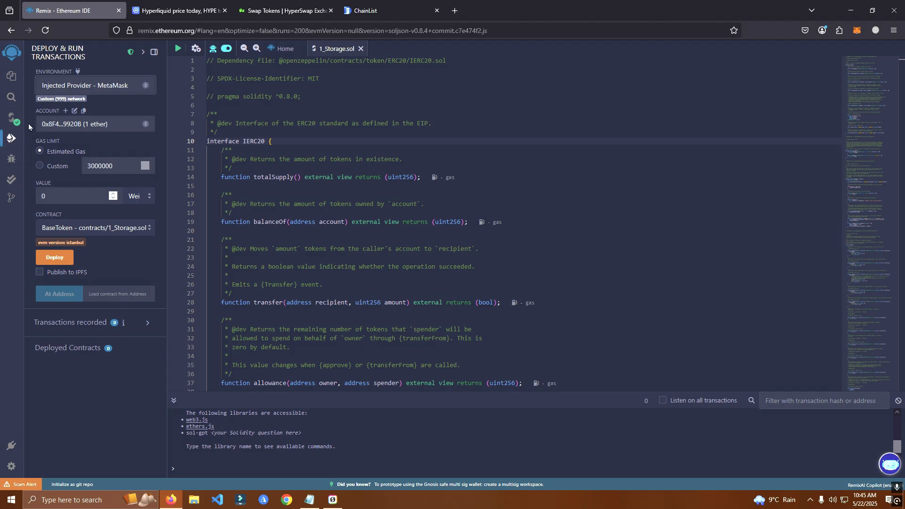
- Search the source for 'base' and check the compiled contracts list
{"action": "left_click", "coordinate": [94, 227]}
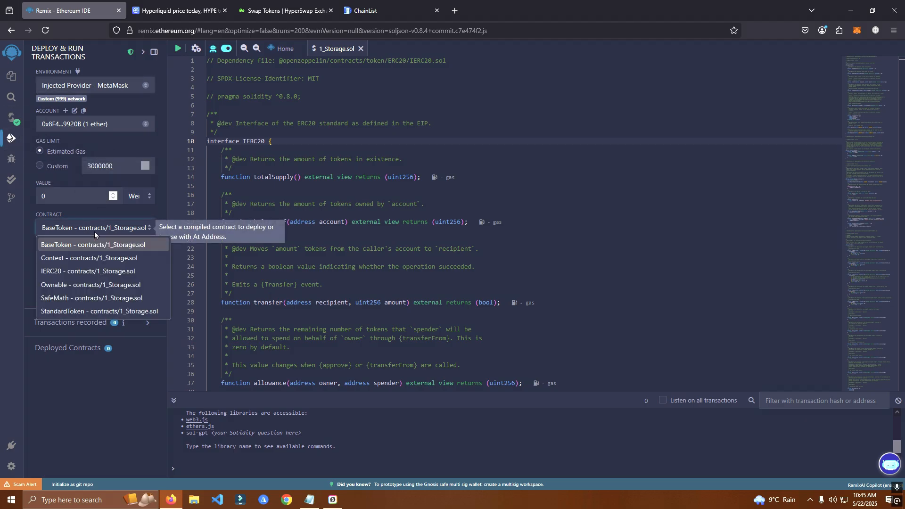
{"action": "mouse_move", "coordinate": [60, 248]}
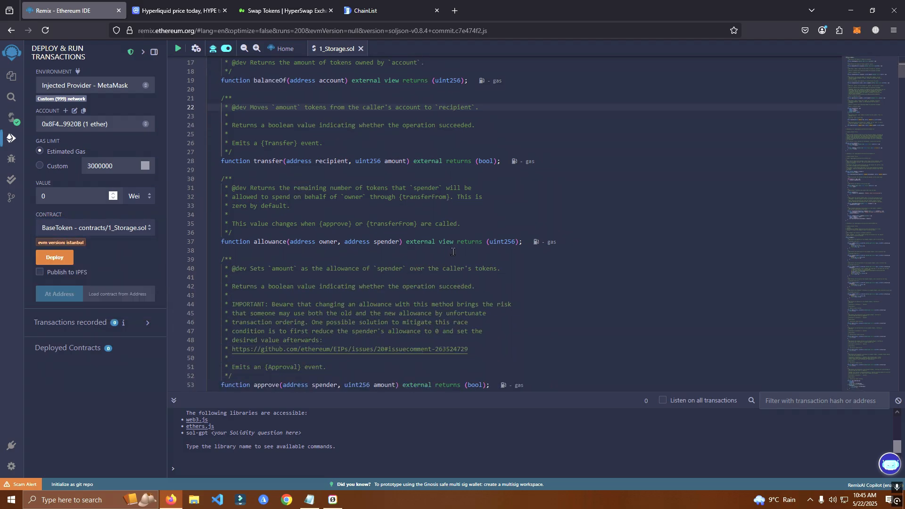
{"action": "scroll", "scroll_direction": "down", "scroll_amount": 3}
{"action": "type", "text": "b"}
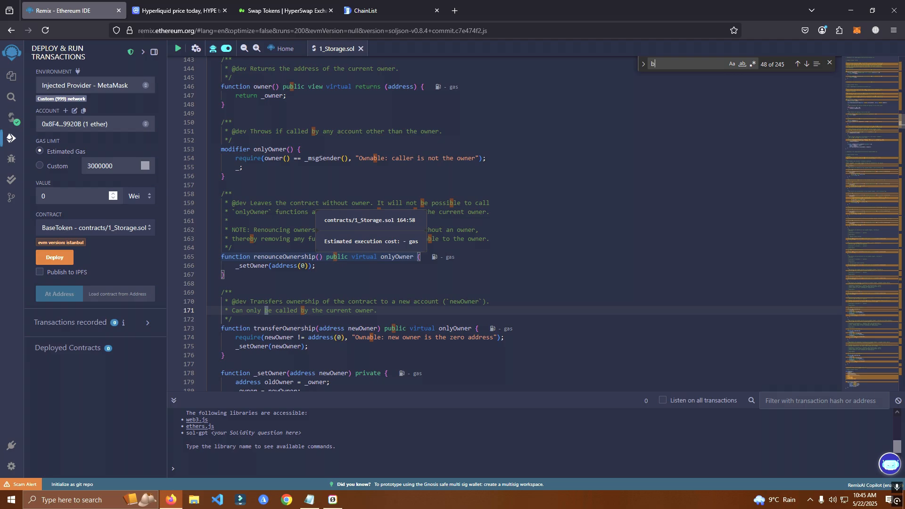
{"action": "type", "text": "ase"}
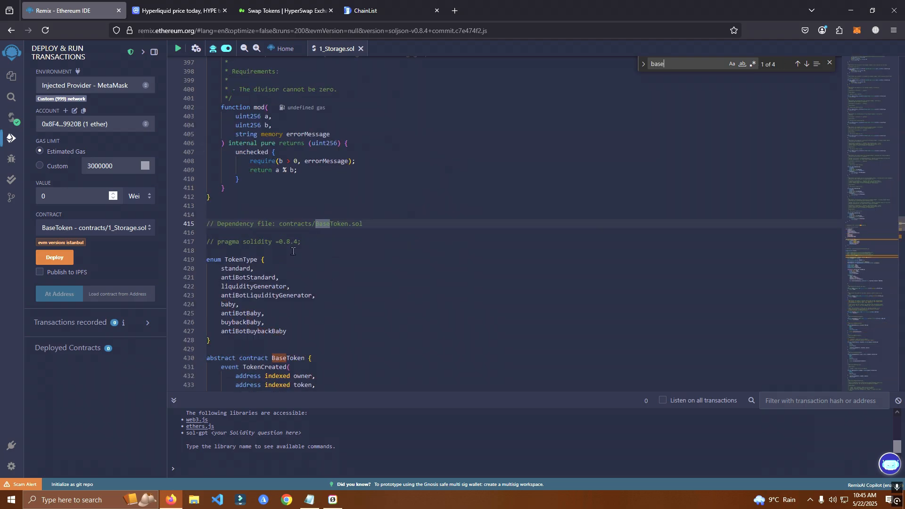
{"action": "scroll", "scroll_direction": "down", "scroll_amount": 3}
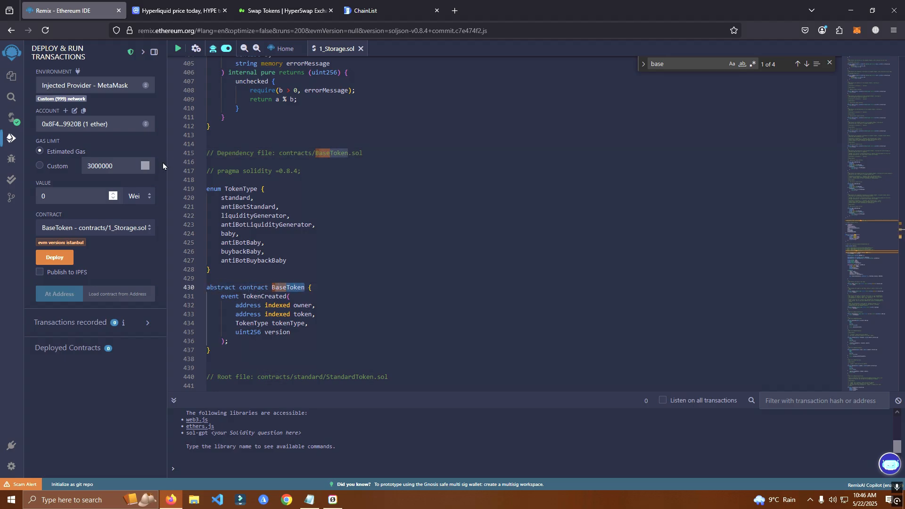
{"action": "left_click", "coordinate": [93, 227]}
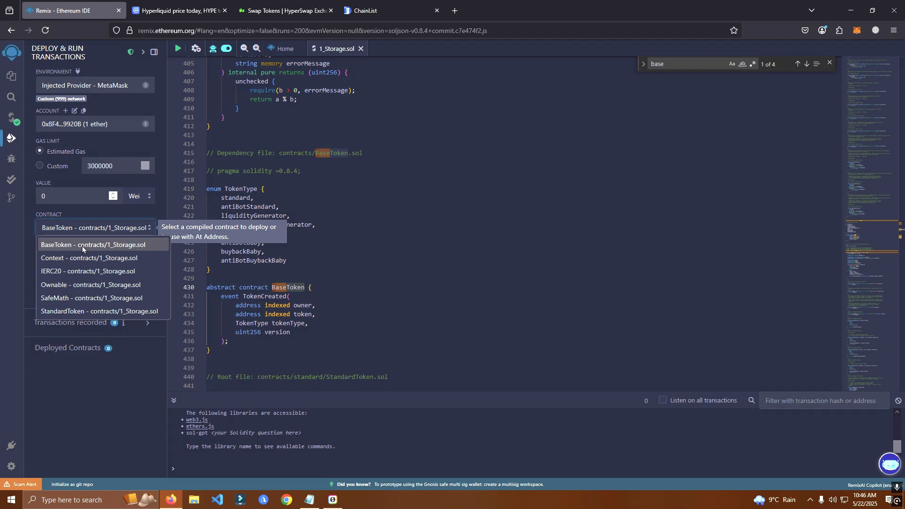
{"action": "mouse_move", "coordinate": [87, 247]}
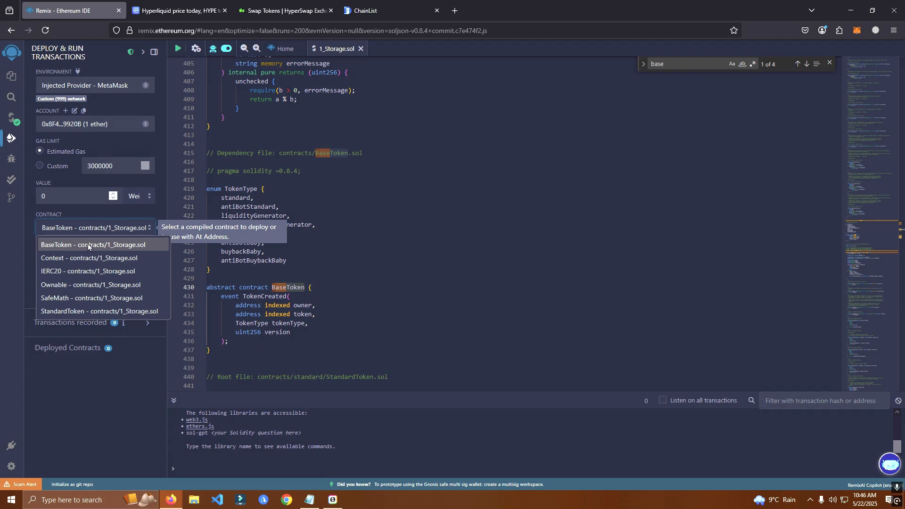
{"action": "mouse_move", "coordinate": [119, 285]}
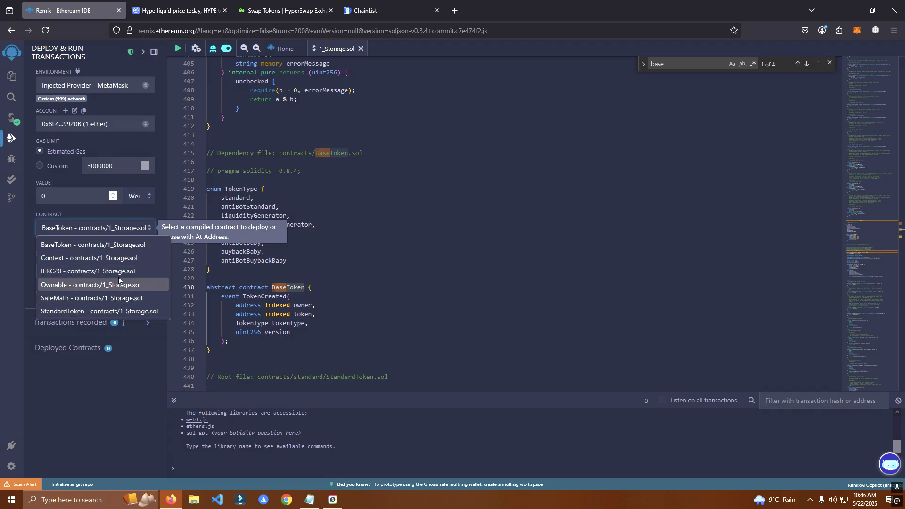
{"action": "mouse_move", "coordinate": [93, 244]}
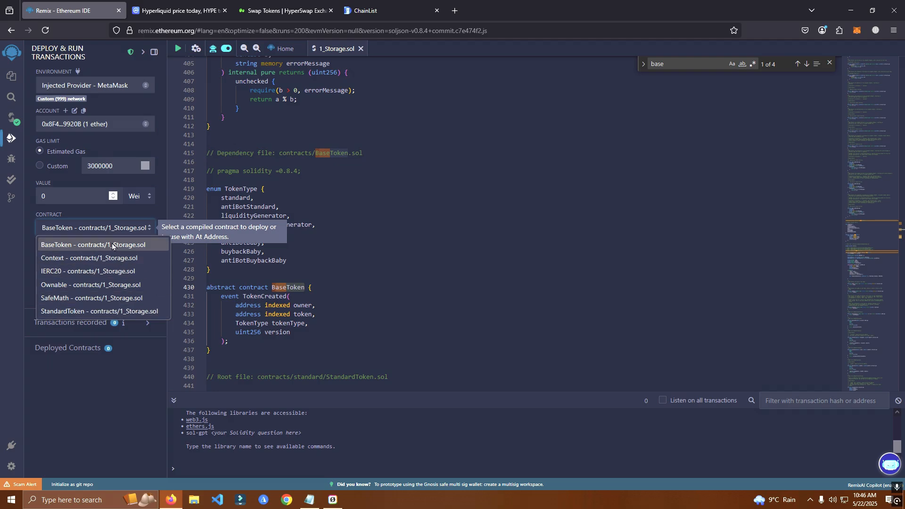
{"action": "mouse_move", "coordinate": [99, 311]}
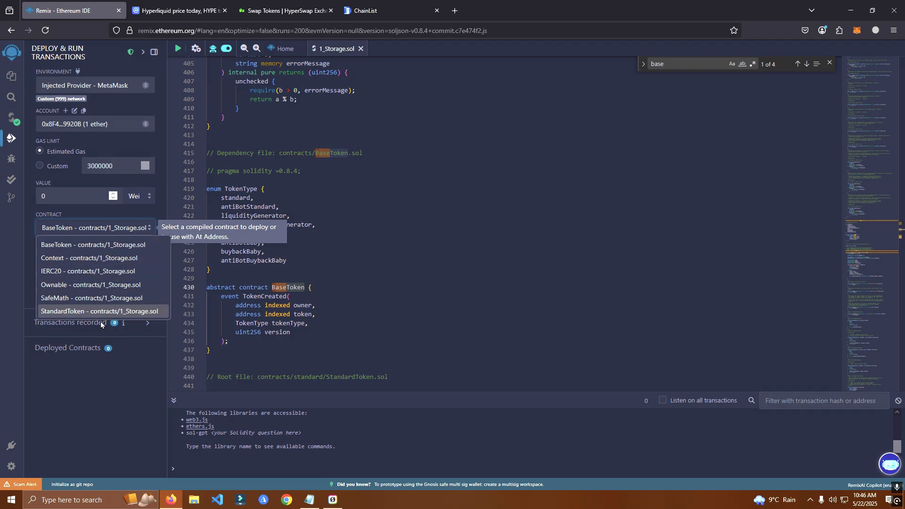
- Search for 'standar' to reach the StandardToken definition and reopen the contracts list
{"action": "left_click", "coordinate": [93, 244]}
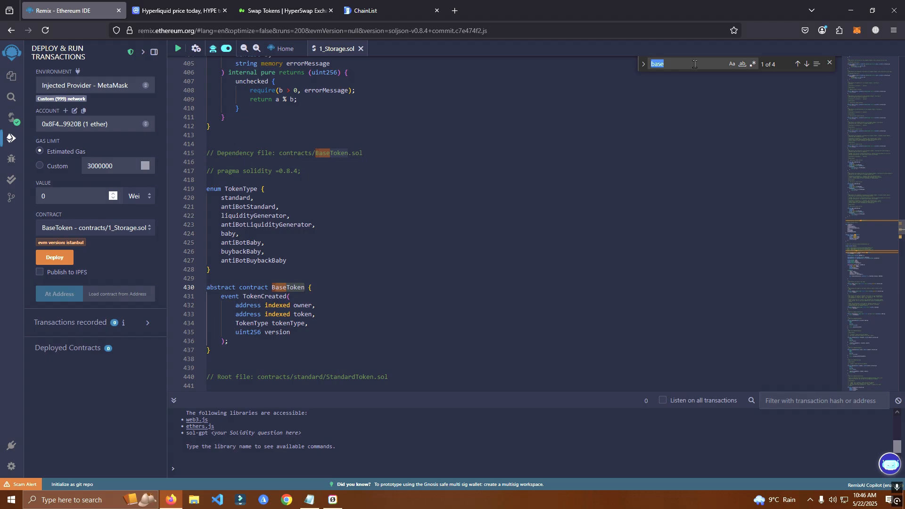
{"action": "type", "text": "standar"}
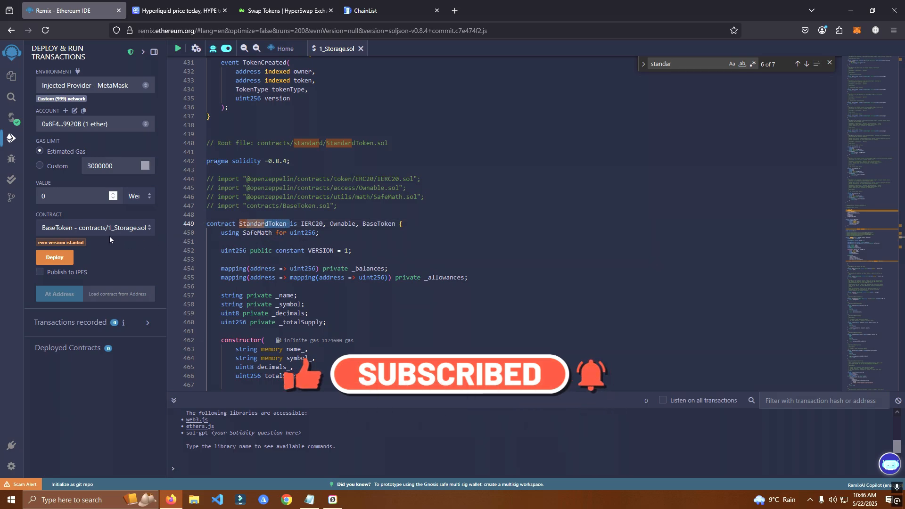
{"action": "left_click", "coordinate": [94, 227]}
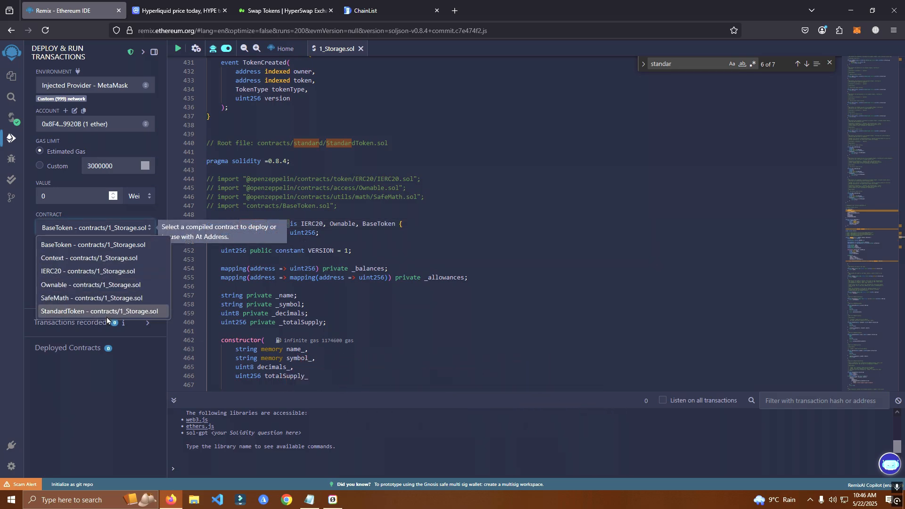
{"action": "mouse_move", "coordinate": [92, 244]}
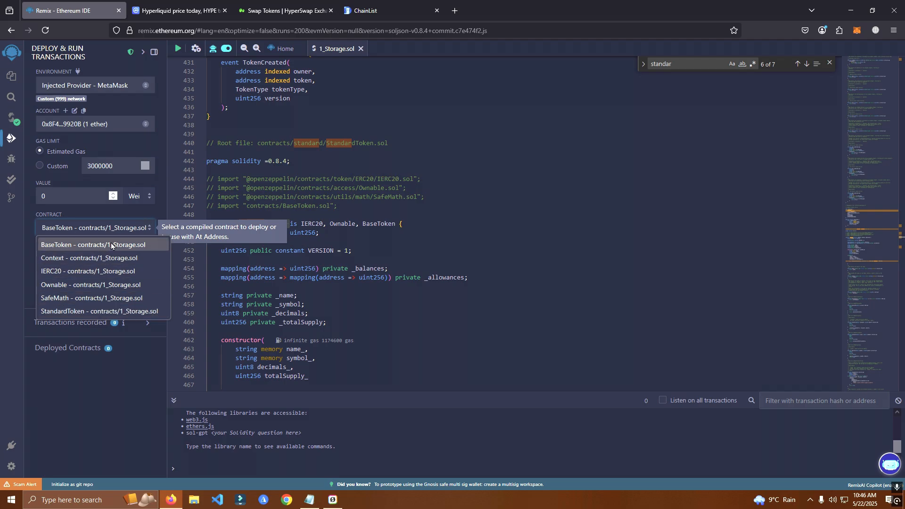
{"action": "mouse_move", "coordinate": [128, 248]}
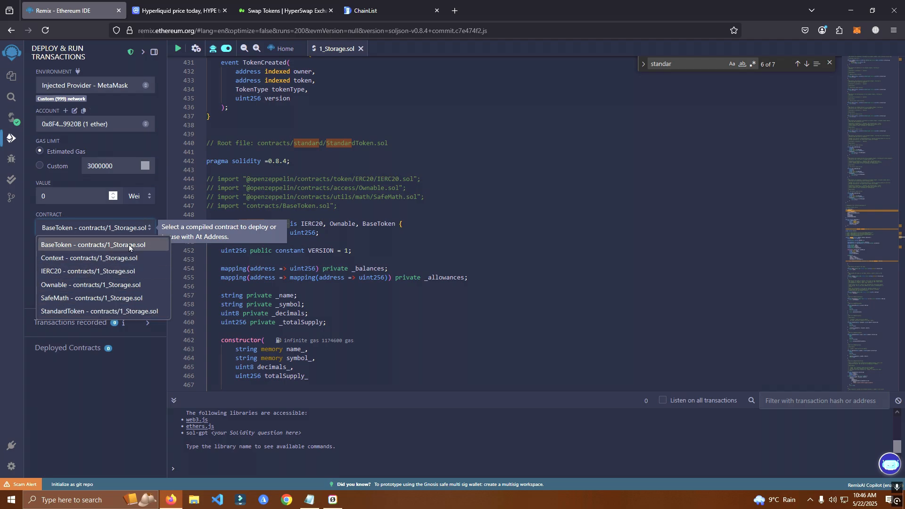
- Choose StandardToken and fill its constructor with name 'test', symbol 'test' and 18 decimals
{"action": "left_click", "coordinate": [99, 310]}
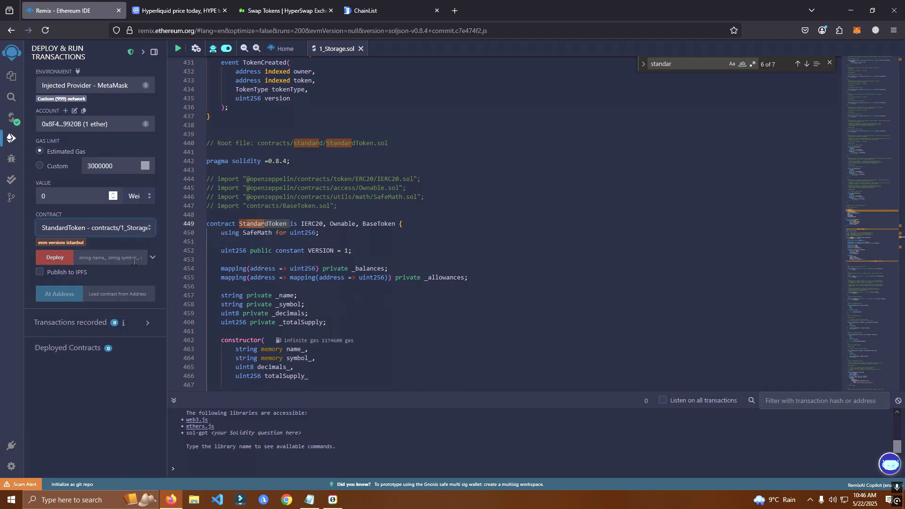
{"action": "left_click", "coordinate": [153, 256]}
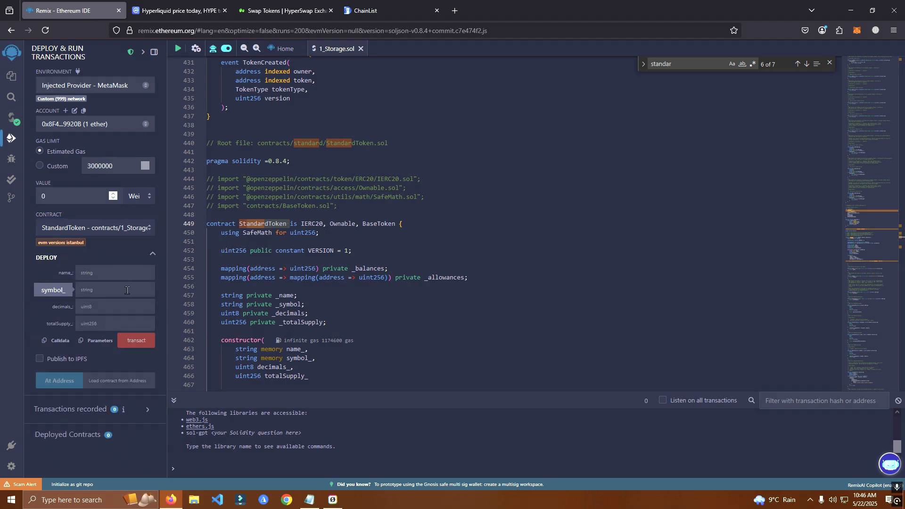
{"action": "left_click", "coordinate": [114, 272]}
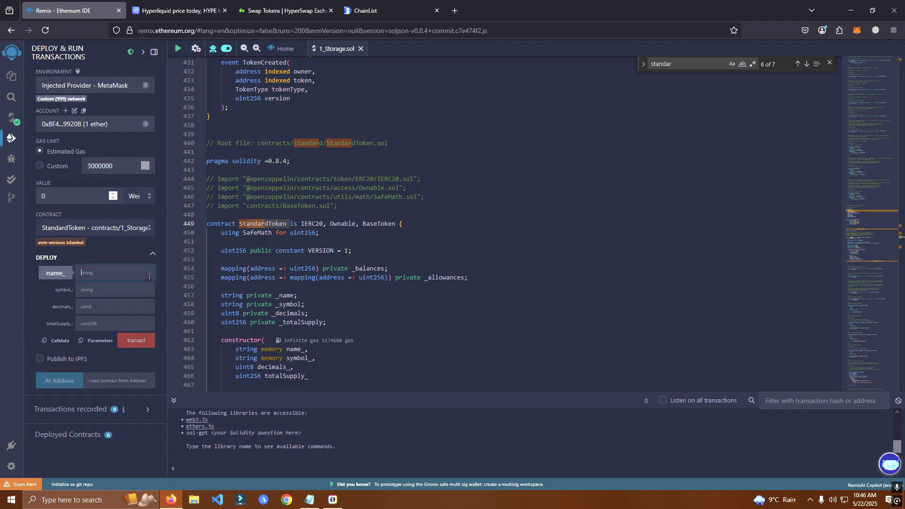
{"action": "type", "text": "test"}
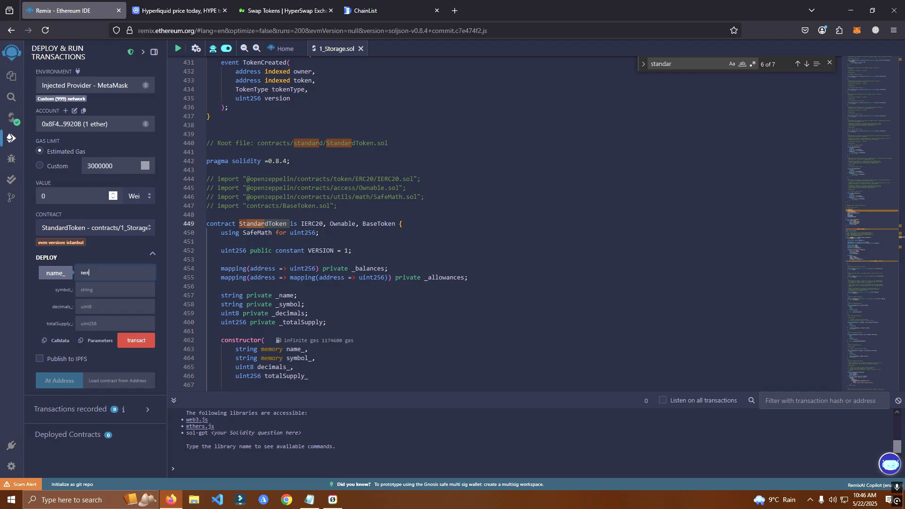
{"action": "left_click", "coordinate": [114, 289]}
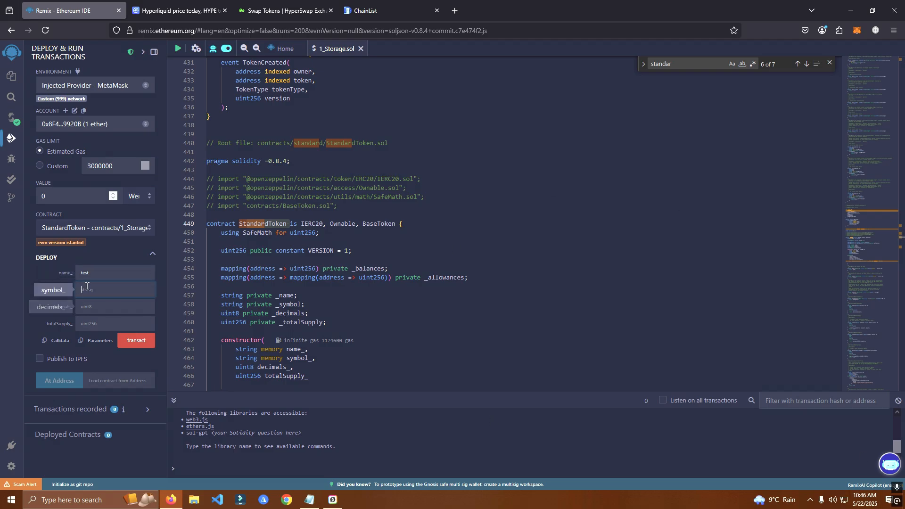
{"action": "type", "text": "test"}
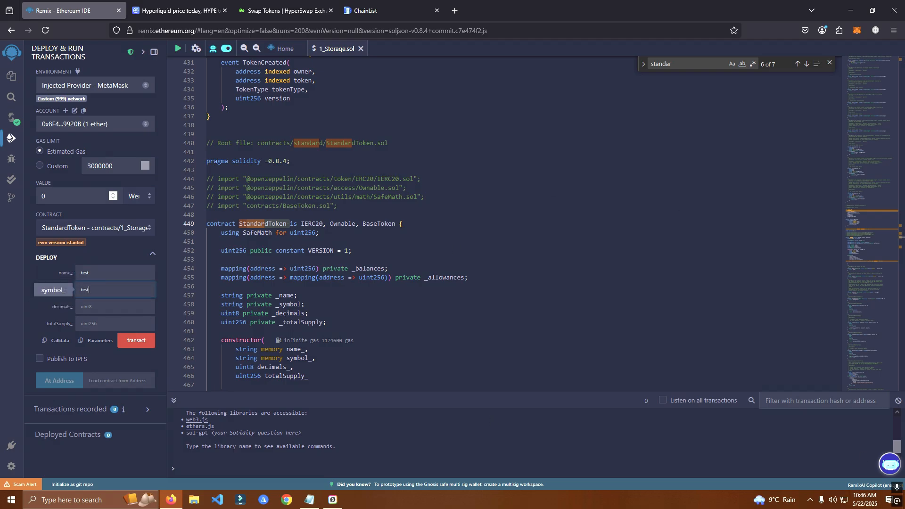
{"action": "left_click", "coordinate": [114, 307]}
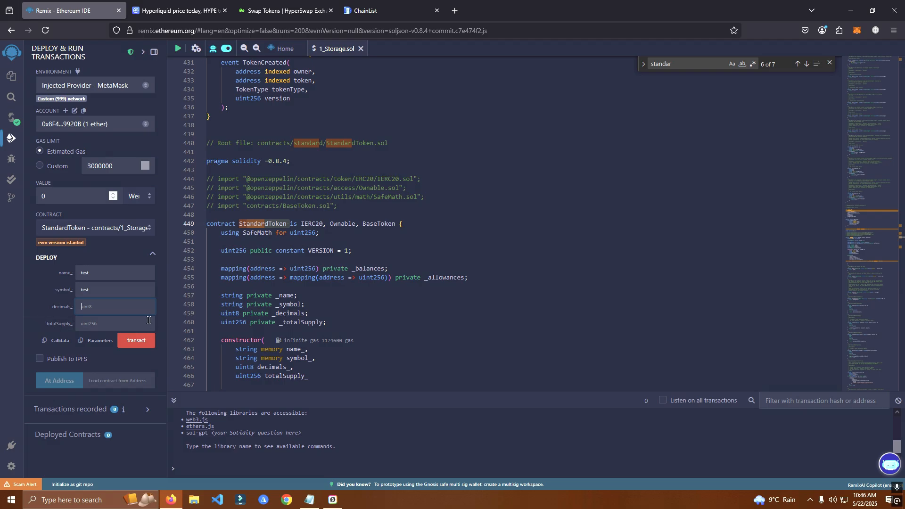
{"action": "type", "text": "18"}
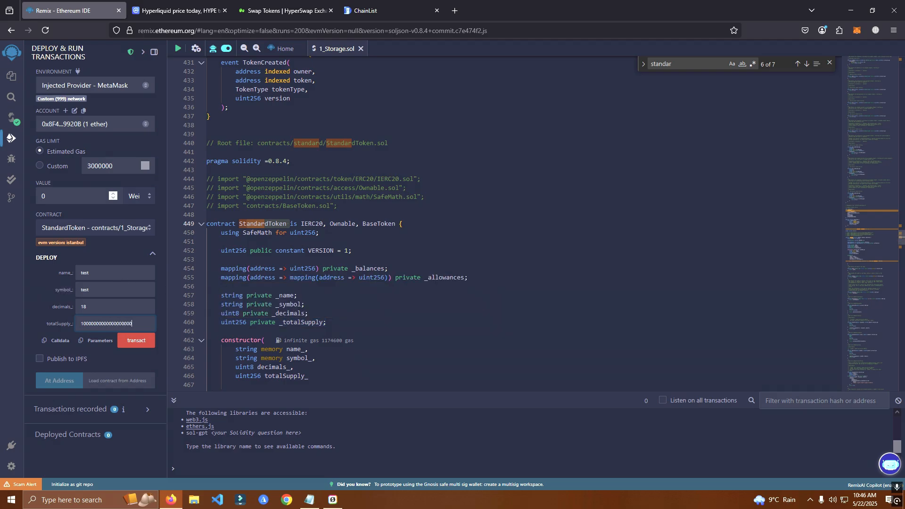
{"action": "mouse_move", "coordinate": [135, 341]}
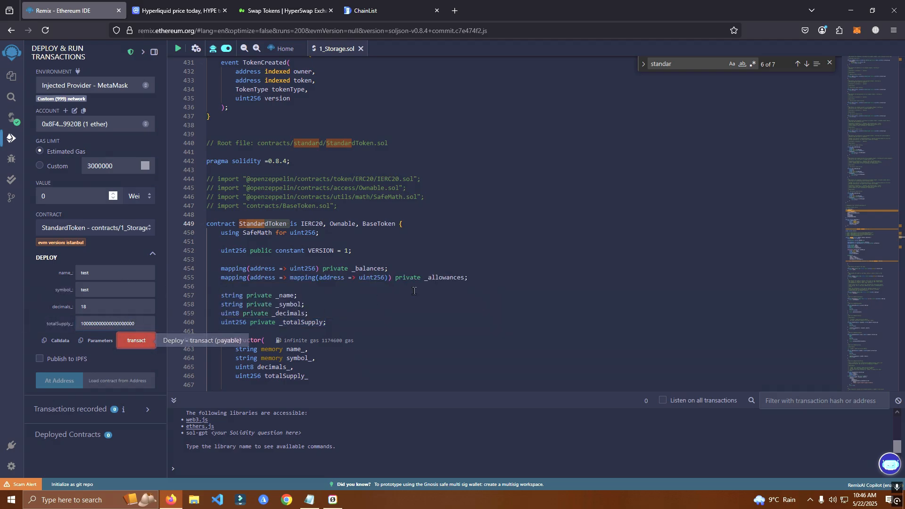
- Deploy StandardToken, keep the default network fee, and check MetaMask shows the deployment confirmed
{"action": "left_click", "coordinate": [135, 340]}
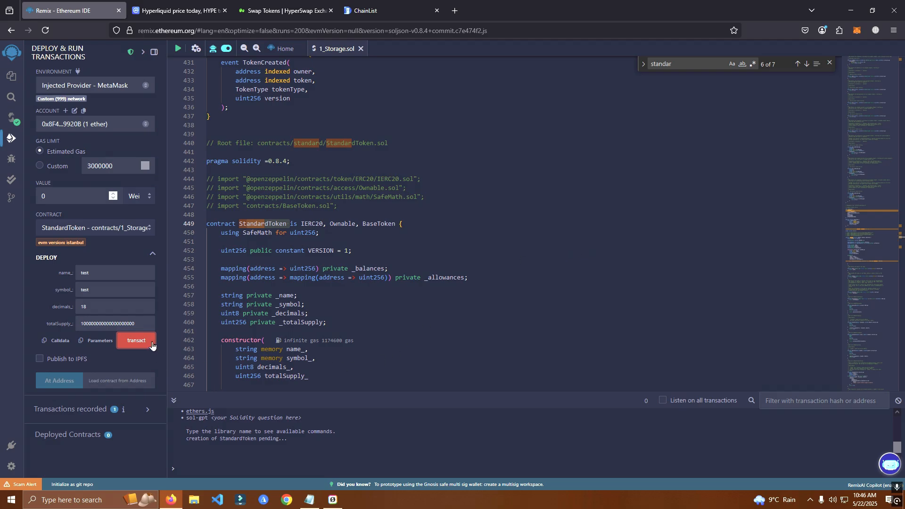
{"action": "left_click", "coordinate": [136, 341]}
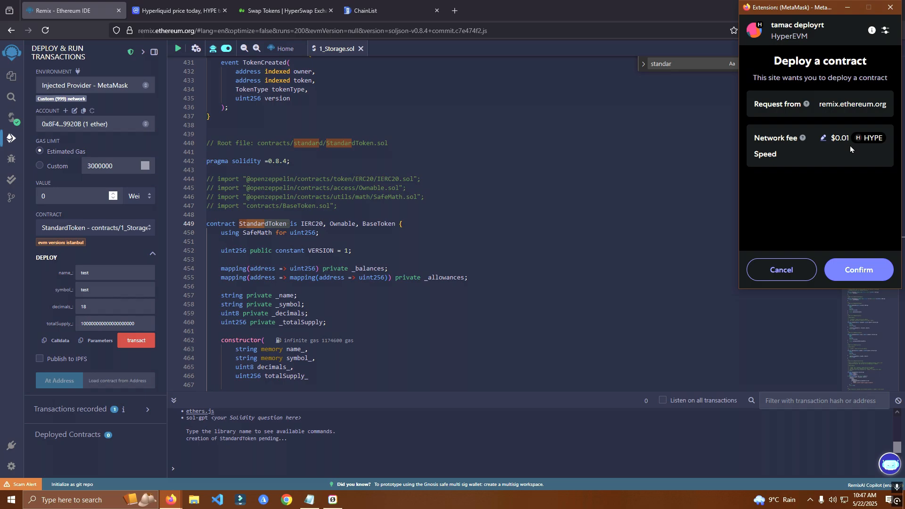
{"action": "mouse_move", "coordinate": [860, 148]}
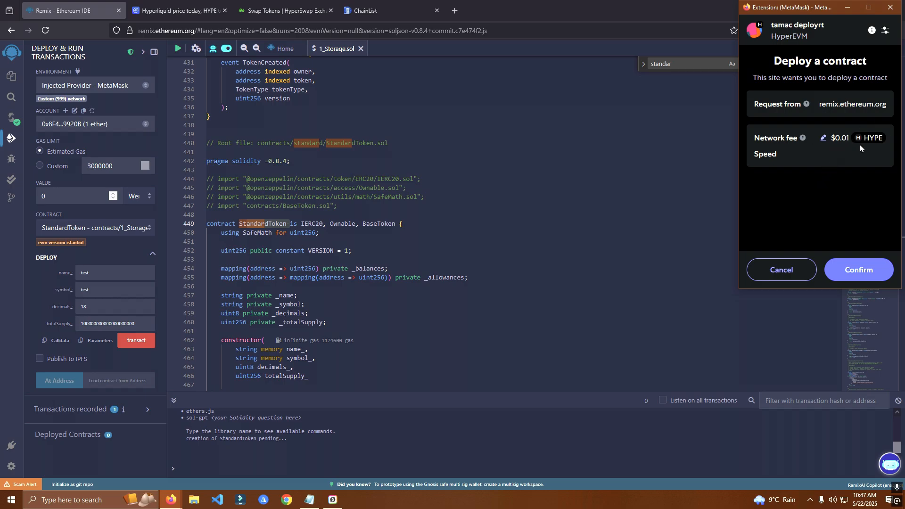
{"action": "mouse_move", "coordinate": [857, 152]}
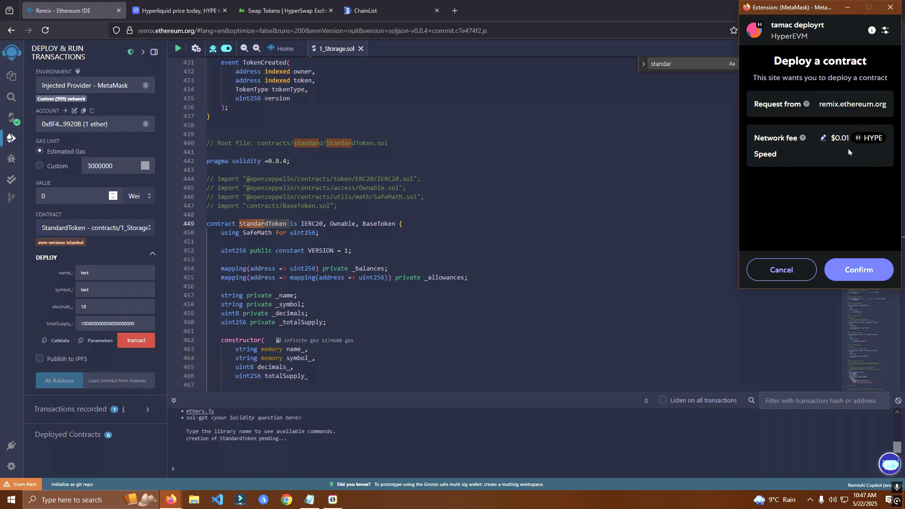
{"action": "left_click", "coordinate": [821, 139]}
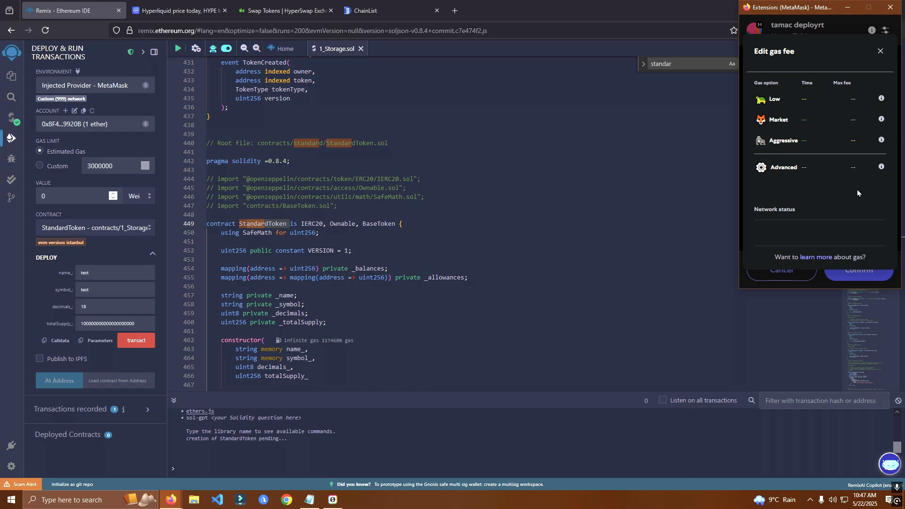
{"action": "left_click", "coordinate": [879, 50]}
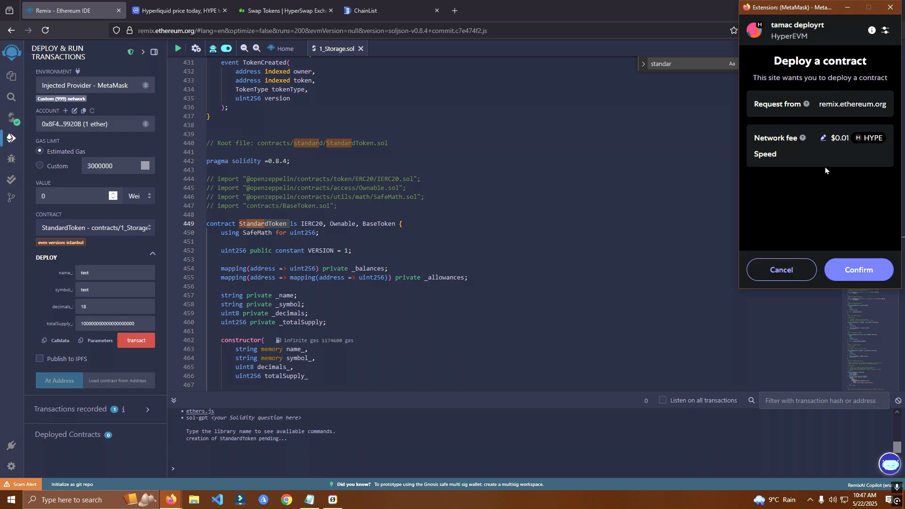
{"action": "mouse_move", "coordinate": [865, 135]}
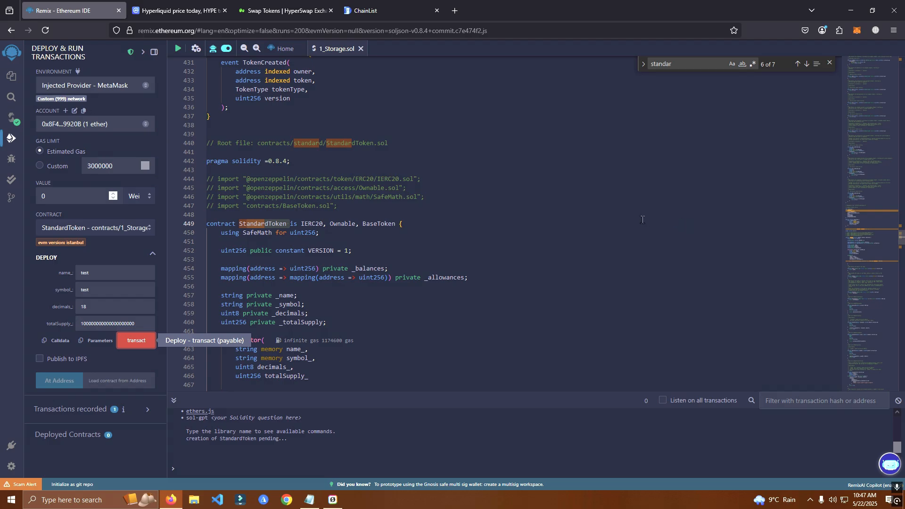
{"action": "mouse_move", "coordinate": [406, 286]}
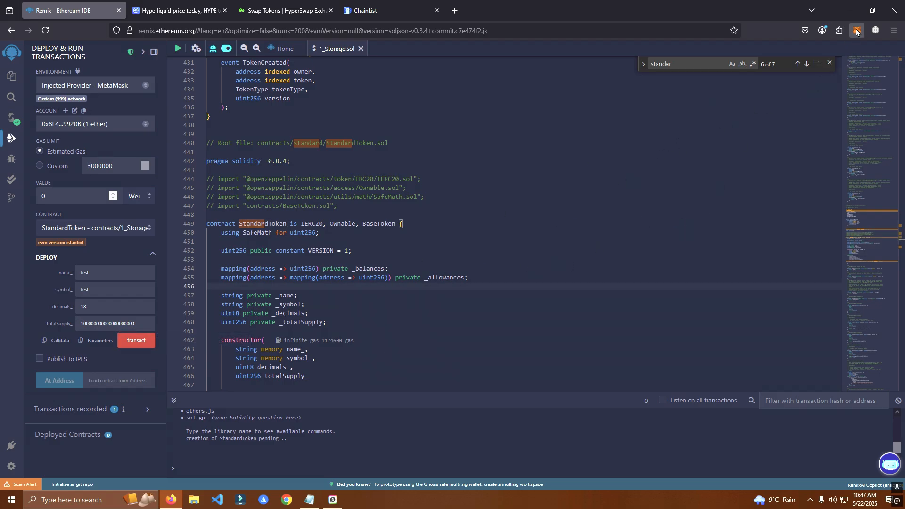
{"action": "left_click", "coordinate": [857, 30]}
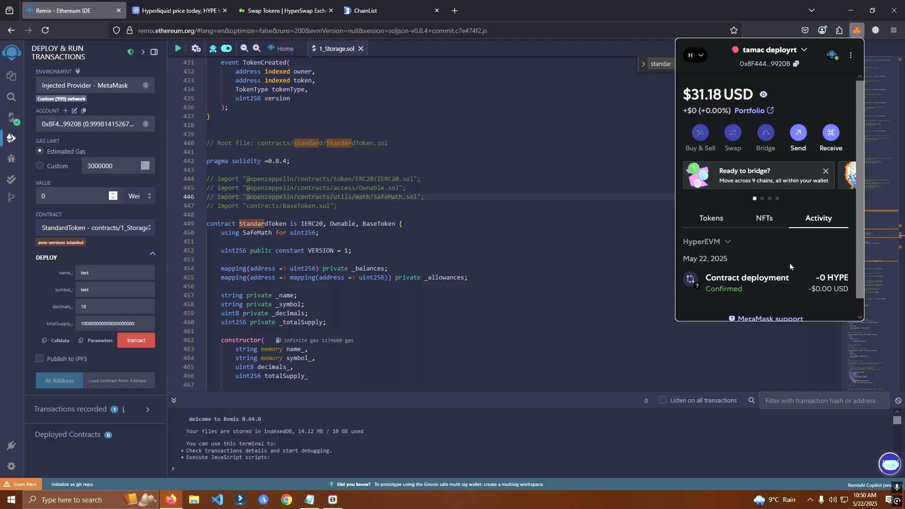
{"action": "mouse_move", "coordinate": [793, 243]}
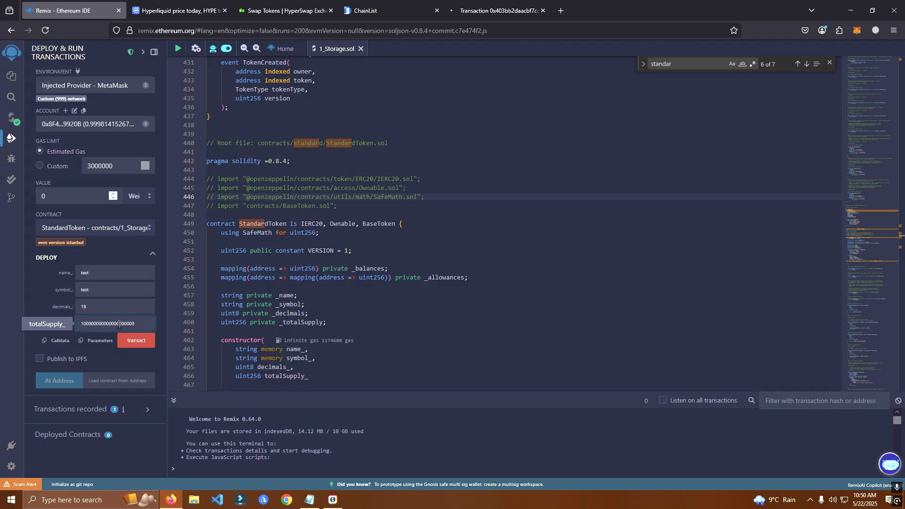
{"action": "triple_click", "coordinate": [107, 323]}
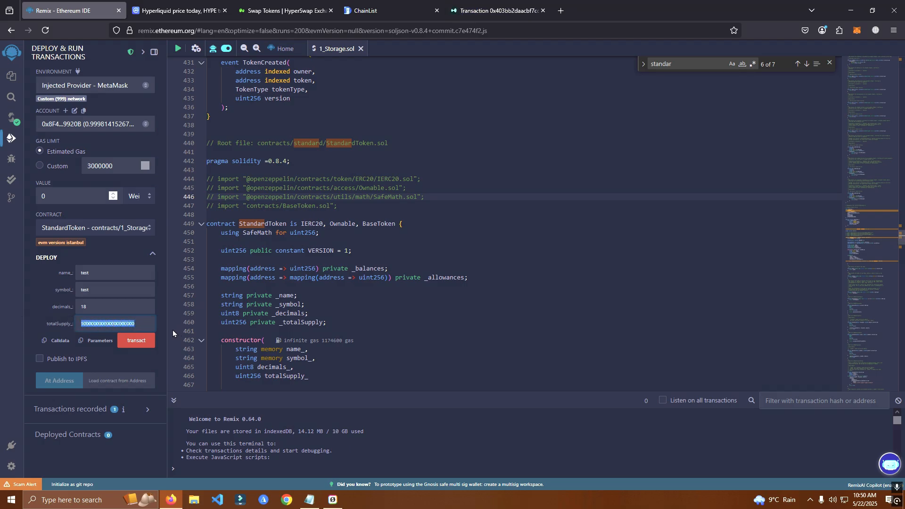
{"action": "left_click", "coordinate": [114, 323]}
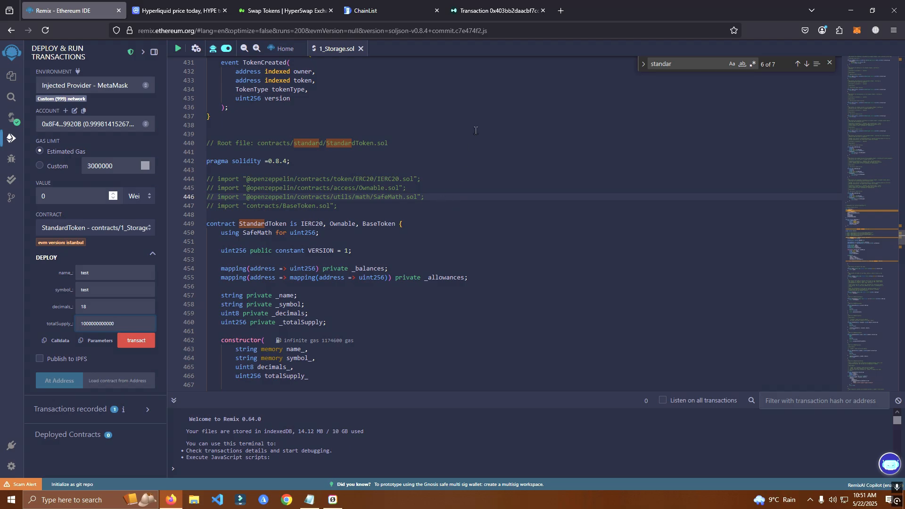
- From the deployment transaction, reach the 'test' token contract page and its contract section
{"action": "left_click", "coordinate": [497, 11]}
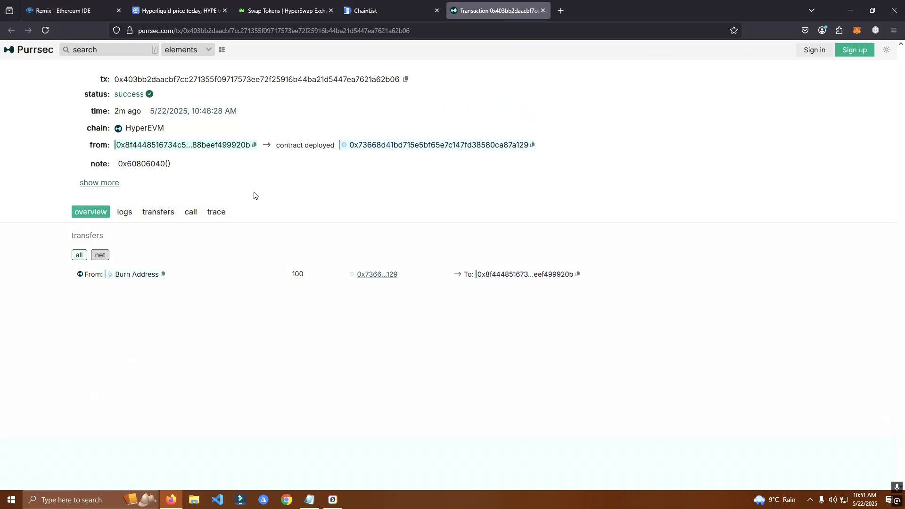
{"action": "mouse_move", "coordinate": [440, 179]}
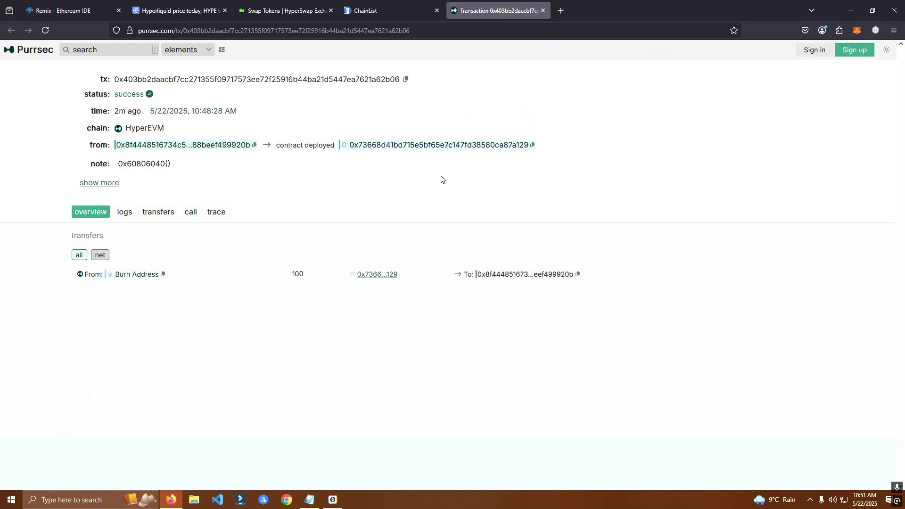
{"action": "mouse_move", "coordinate": [344, 147]}
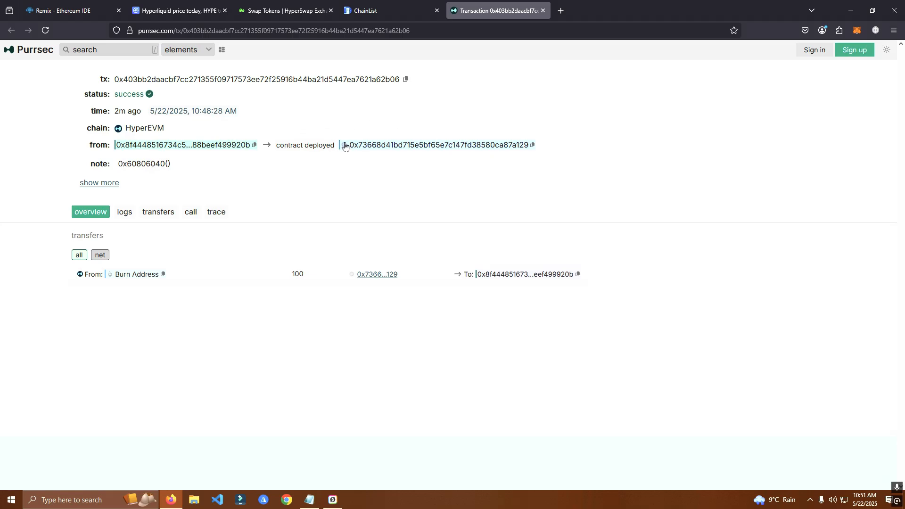
{"action": "mouse_move", "coordinate": [392, 145]}
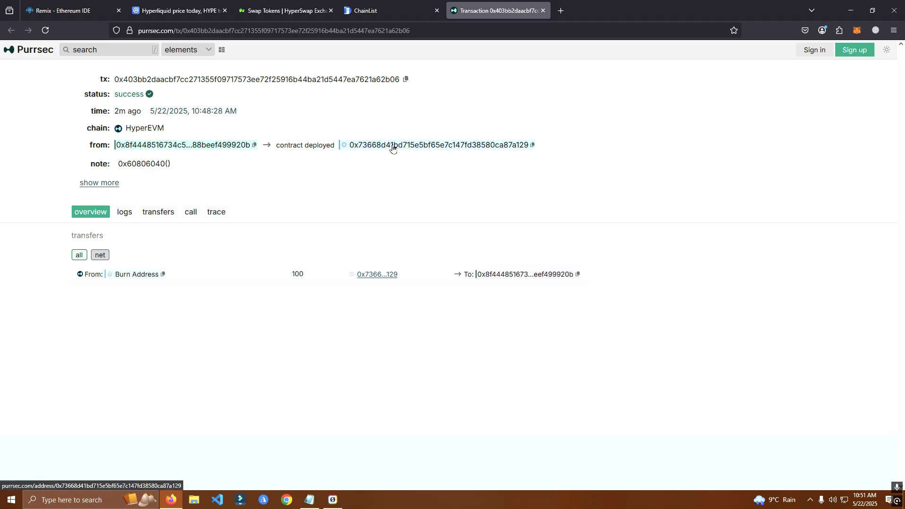
{"action": "left_click", "coordinate": [439, 145]}
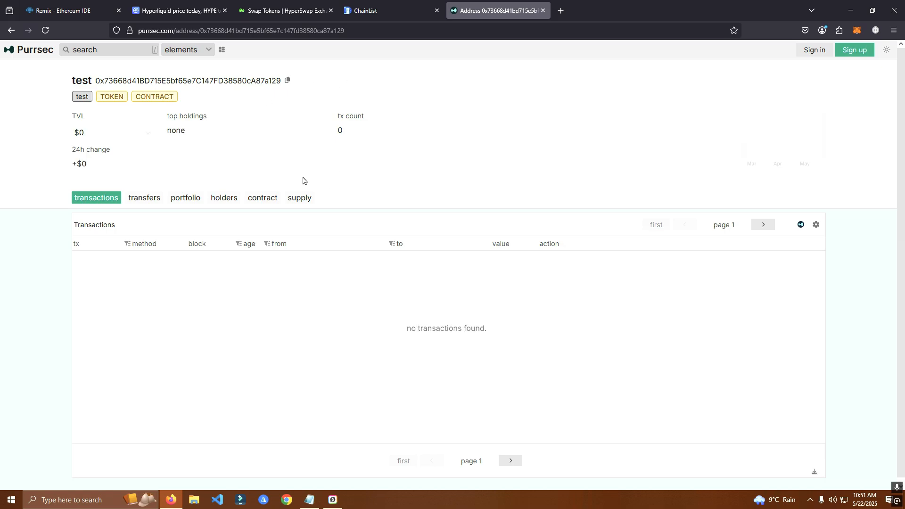
{"action": "mouse_move", "coordinate": [272, 104]}
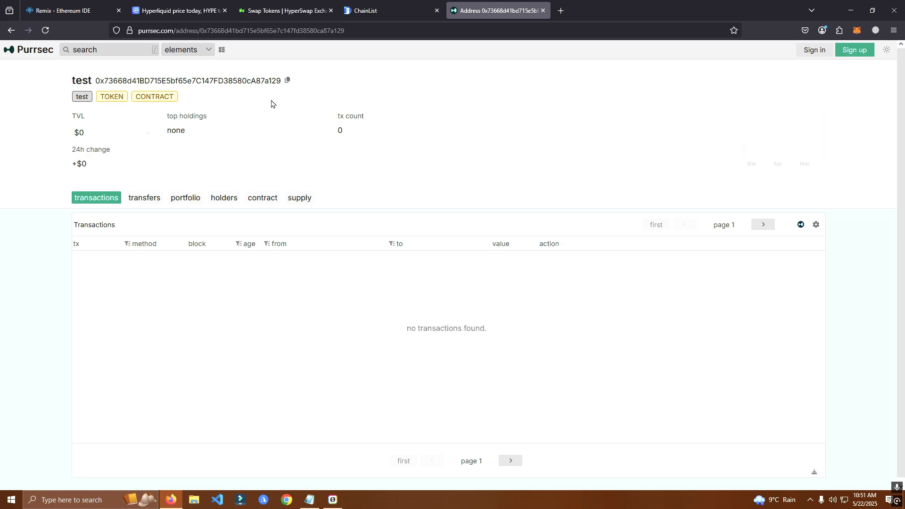
{"action": "mouse_move", "coordinate": [262, 197]}
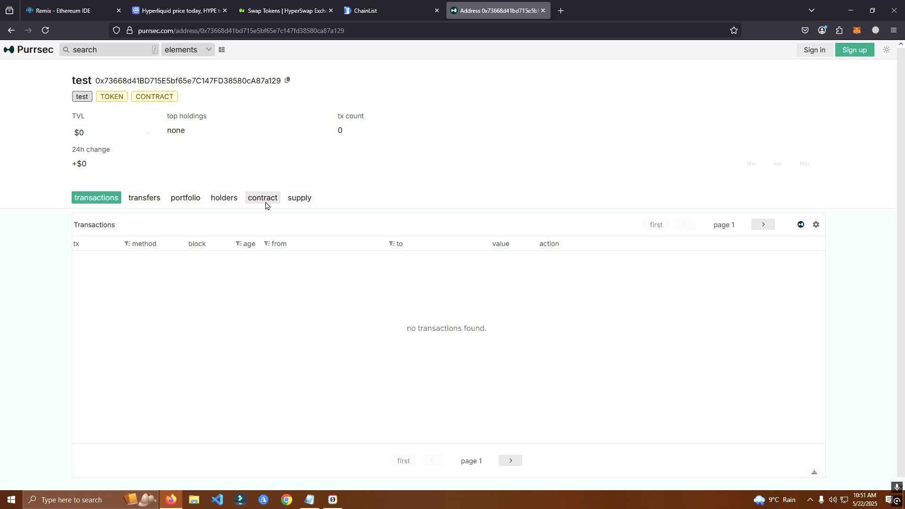
{"action": "left_click", "coordinate": [262, 197]}
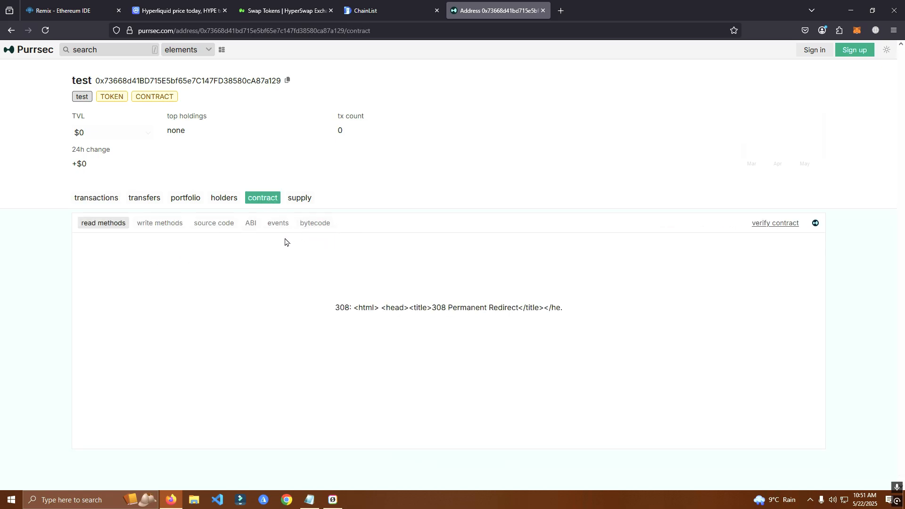
{"action": "mouse_move", "coordinate": [236, 249]}
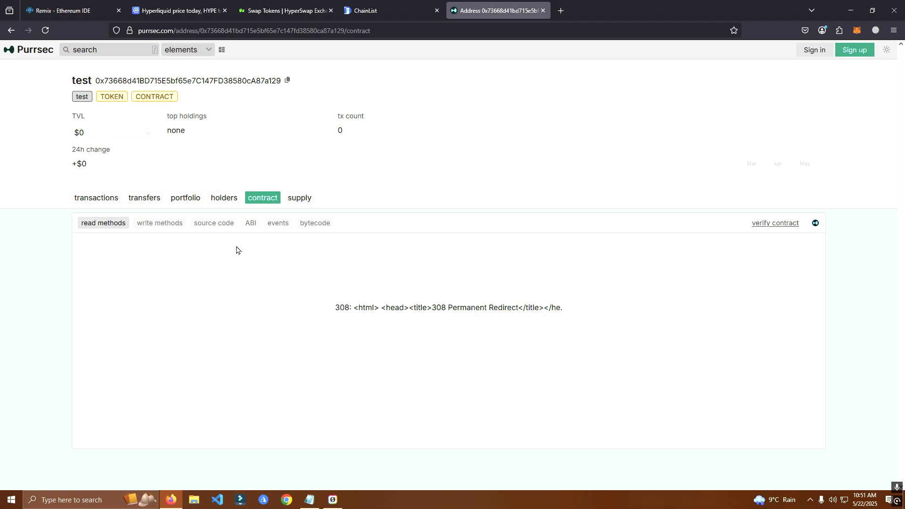
{"action": "mouse_move", "coordinate": [774, 222]}
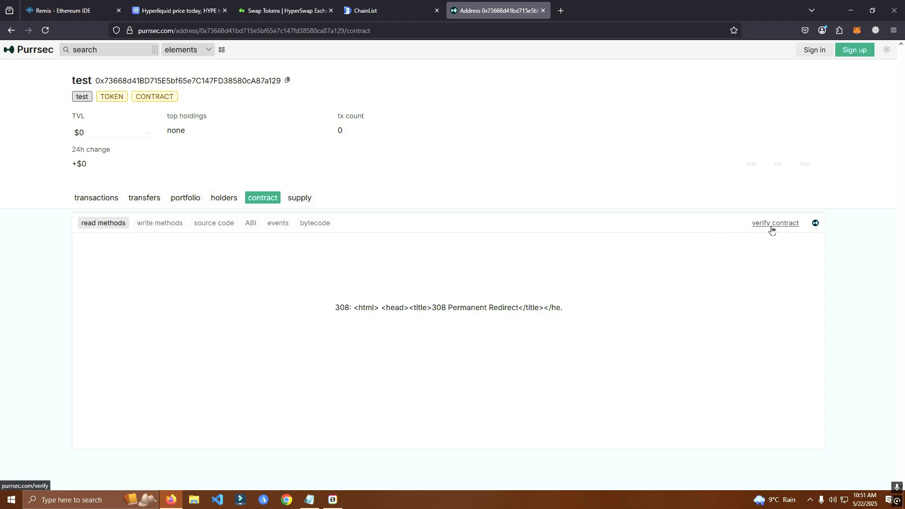
- Start contract verification and choose the Upload Solidity method, form still empty
{"action": "left_click", "coordinate": [775, 222]}
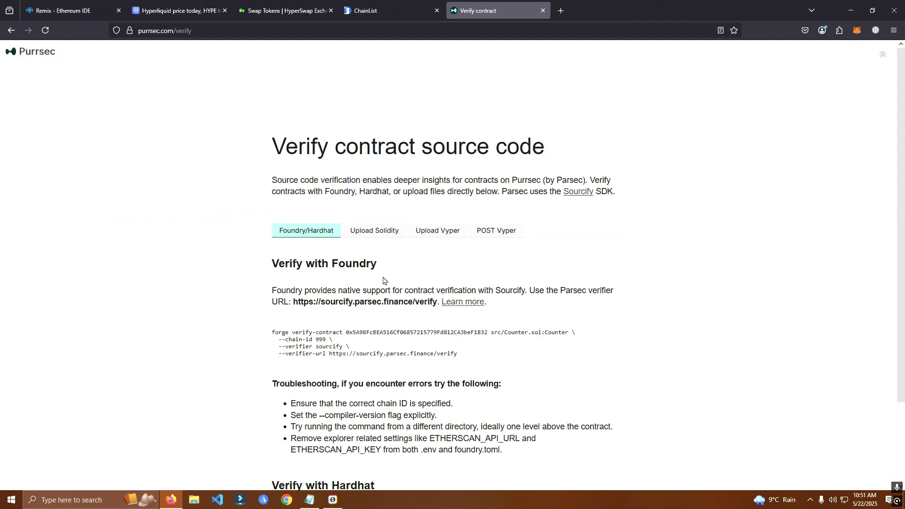
{"action": "scroll", "scroll_direction": "down", "scroll_amount": 3}
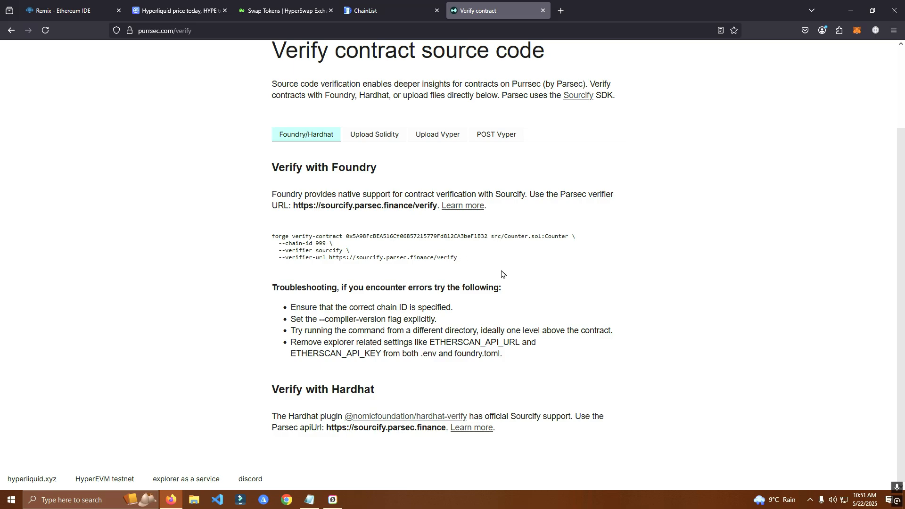
{"action": "mouse_move", "coordinate": [554, 267]}
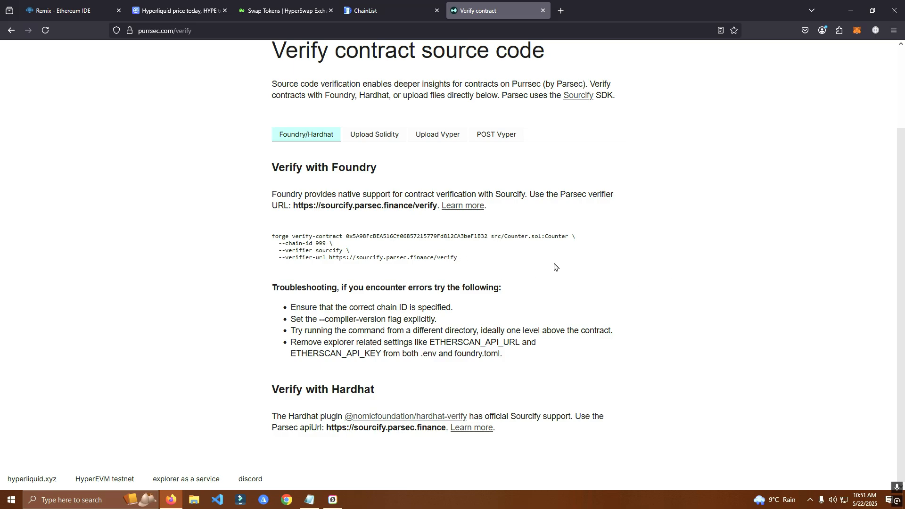
{"action": "mouse_move", "coordinate": [485, 254]}
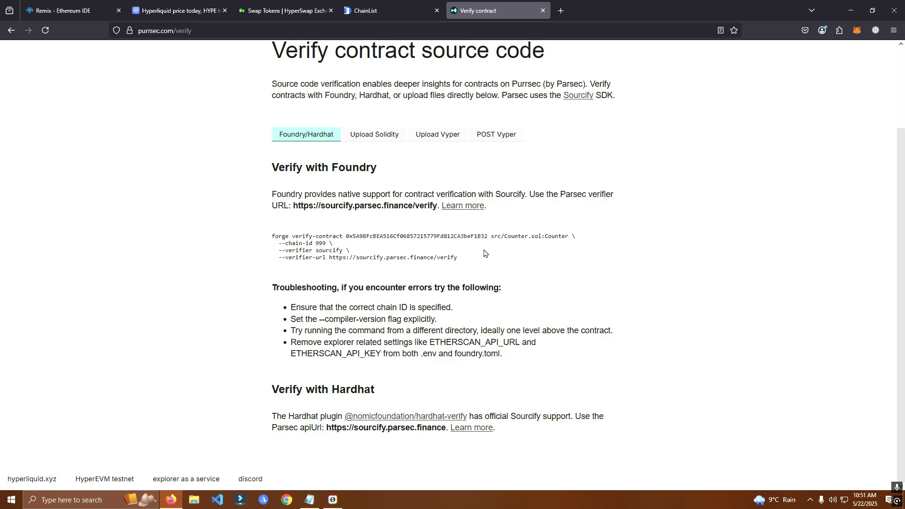
{"action": "mouse_move", "coordinate": [374, 134]}
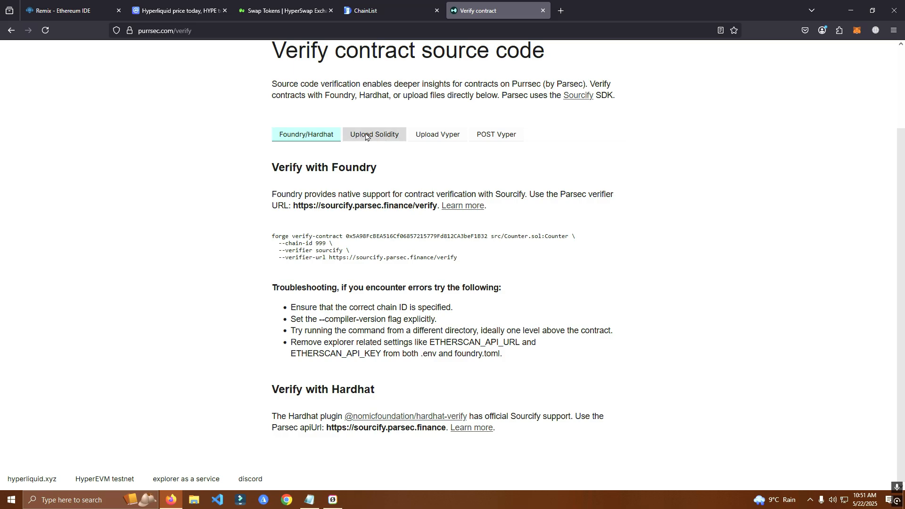
{"action": "left_click", "coordinate": [374, 134]}
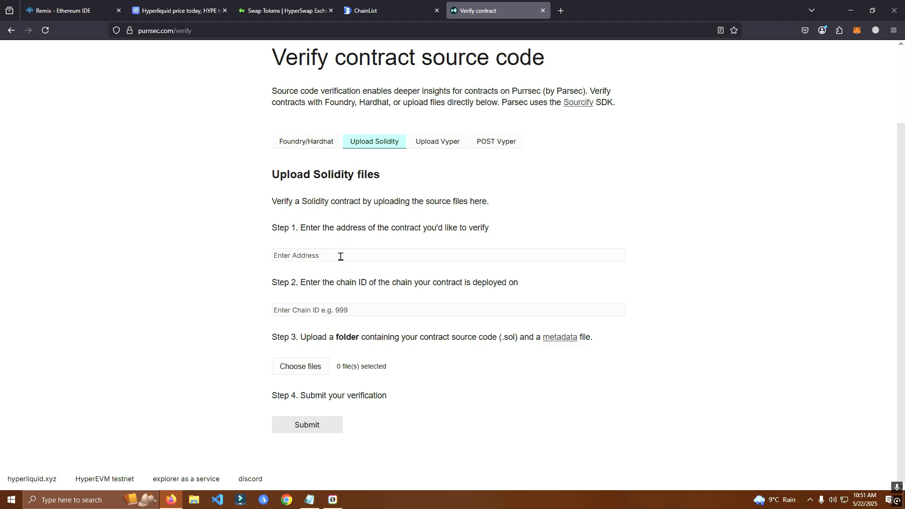
{"action": "mouse_move", "coordinate": [496, 11]}
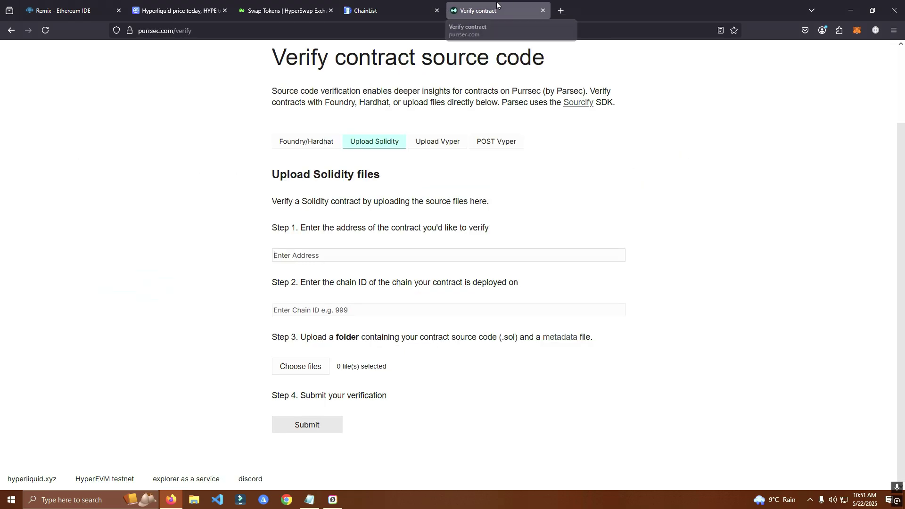
{"action": "mouse_move", "coordinate": [382, 257]}
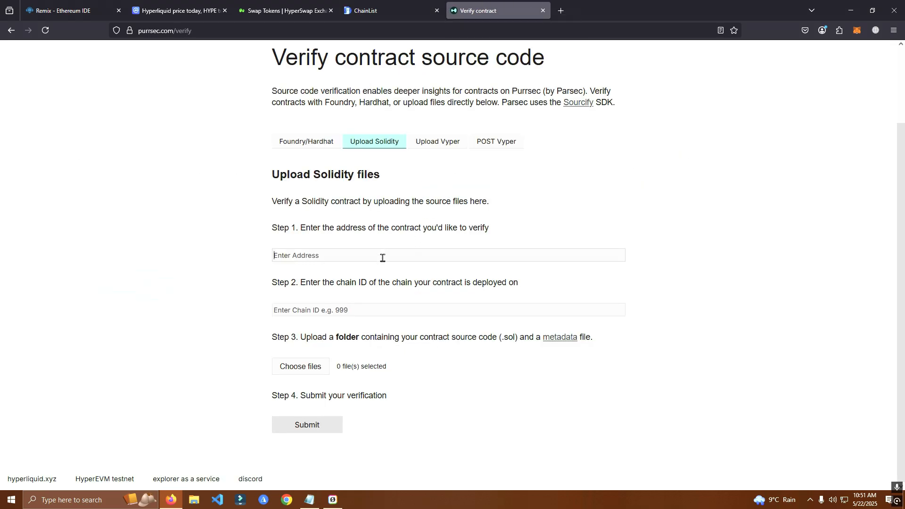
{"action": "scroll", "scroll_direction": "up", "scroll_amount": 3}
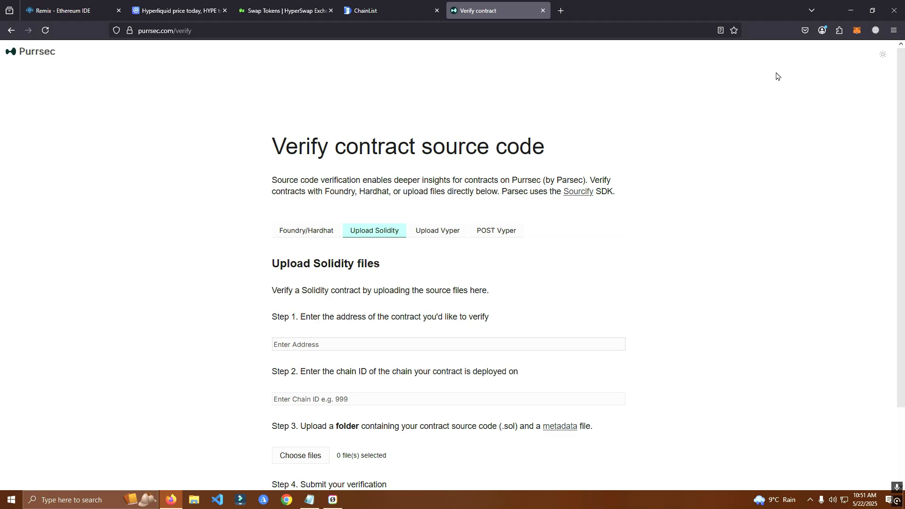
- Copy the deployed address 0x73668d…a129 from the wallet's transaction and enter it in the form
{"action": "left_click", "coordinate": [856, 30]}
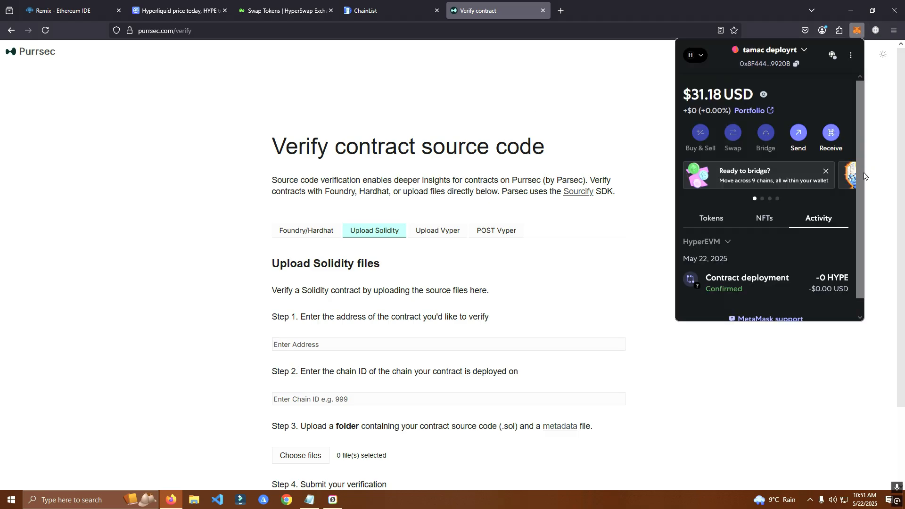
{"action": "left_click", "coordinate": [747, 282]}
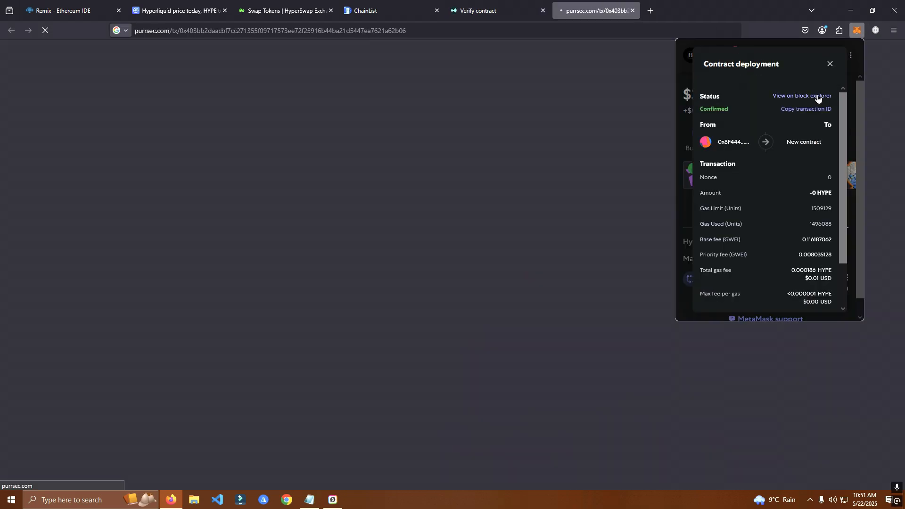
{"action": "left_click", "coordinate": [801, 96]}
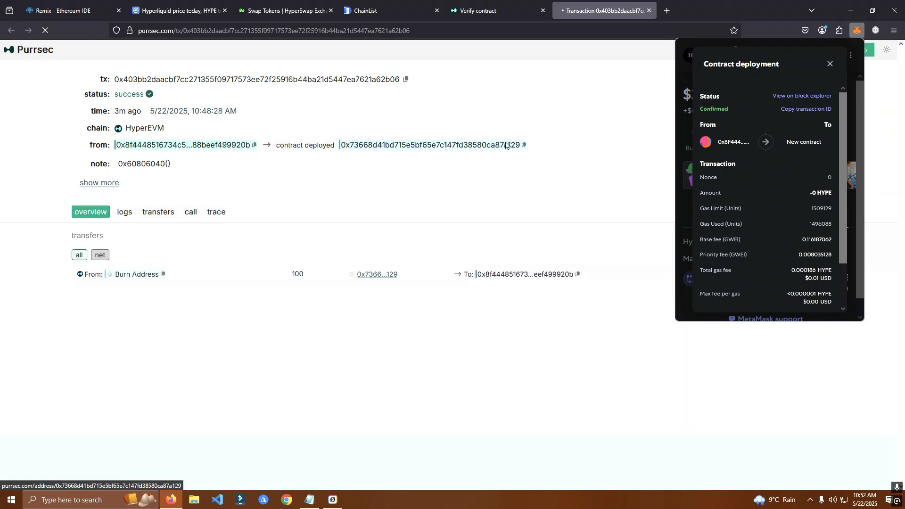
{"action": "left_click", "coordinate": [490, 10]}
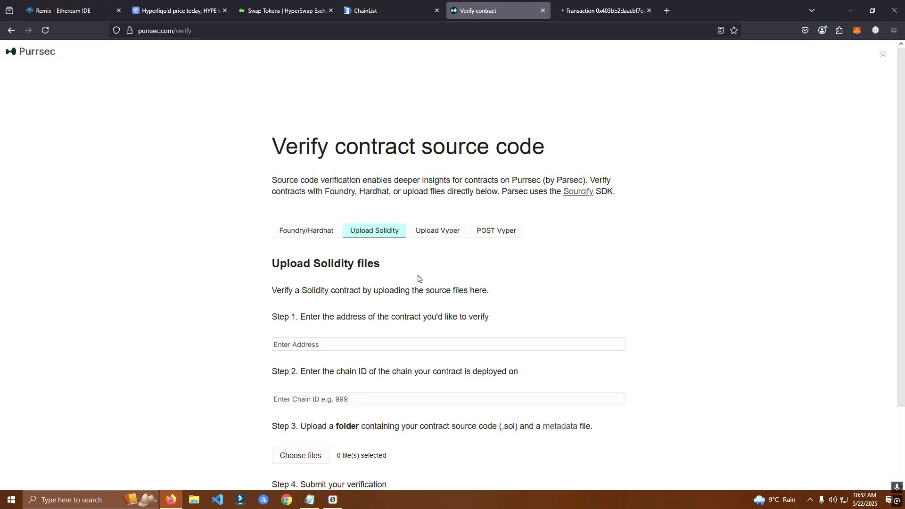
{"action": "type", "text": "0x73668d41bd715e5bf65e7c147fd38580ca87a129"}
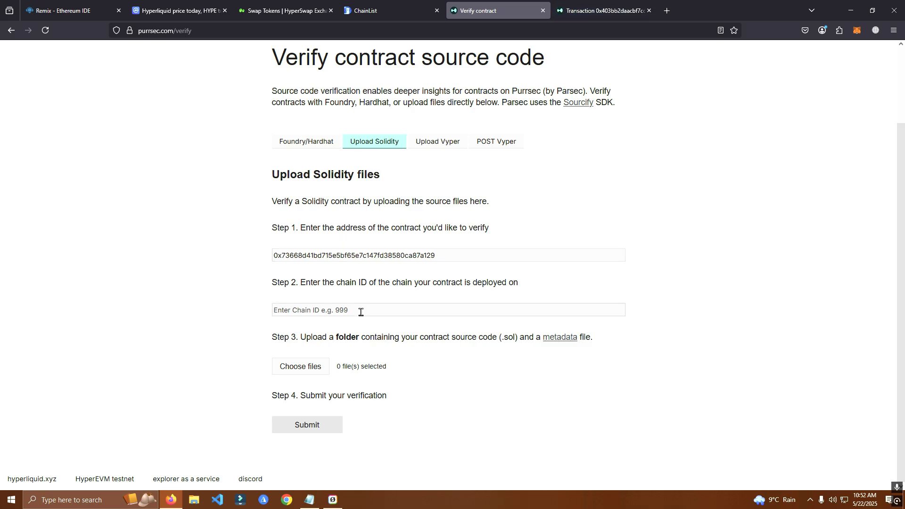
- Look up HyperEVM's chain ID and enter 999 in the chain ID field
{"action": "left_click", "coordinate": [391, 10]}
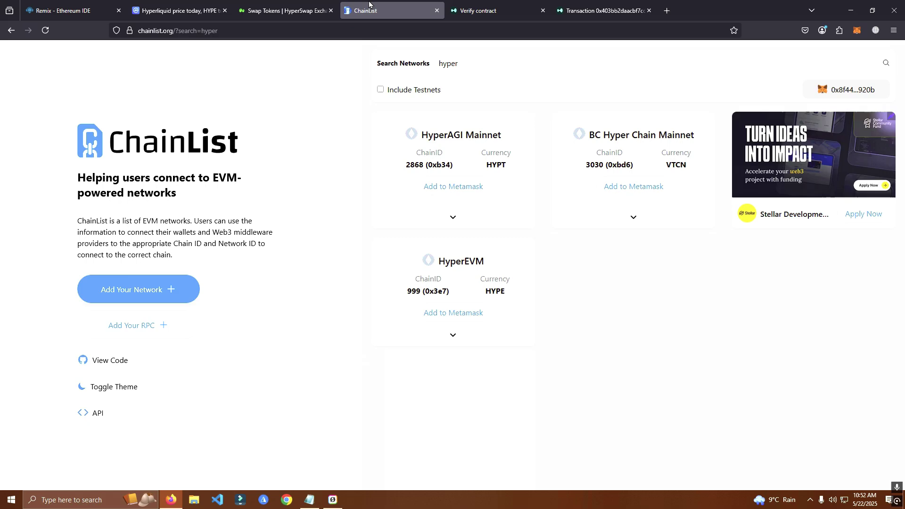
{"action": "left_click", "coordinate": [603, 11]}
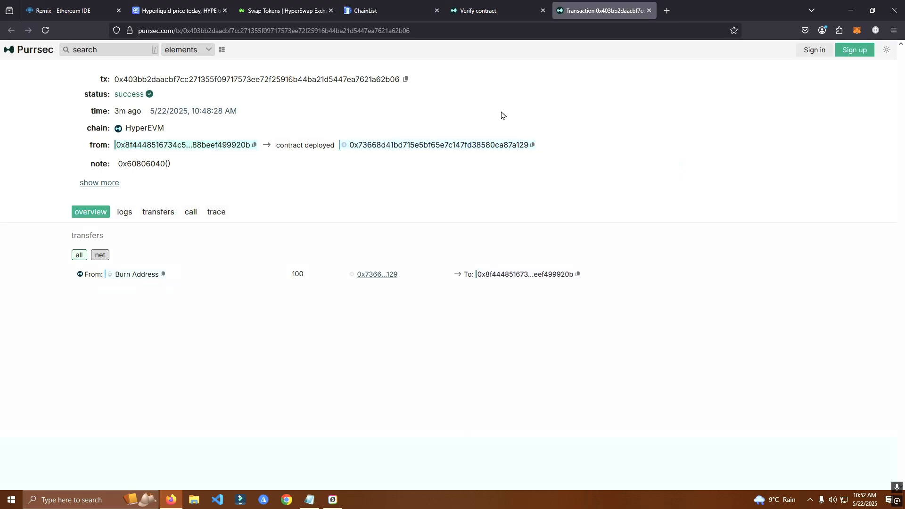
{"action": "left_click", "coordinate": [497, 10]}
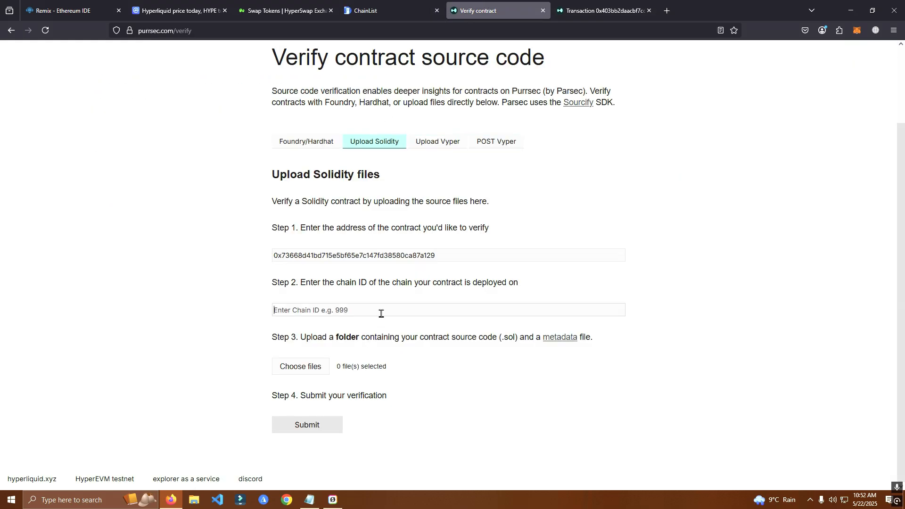
{"action": "type", "text": "999"}
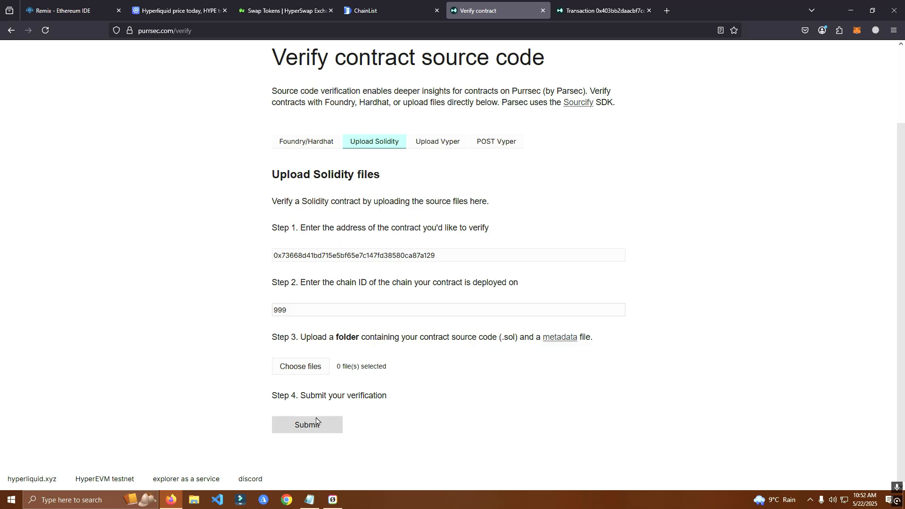
{"action": "mouse_move", "coordinate": [397, 410]}
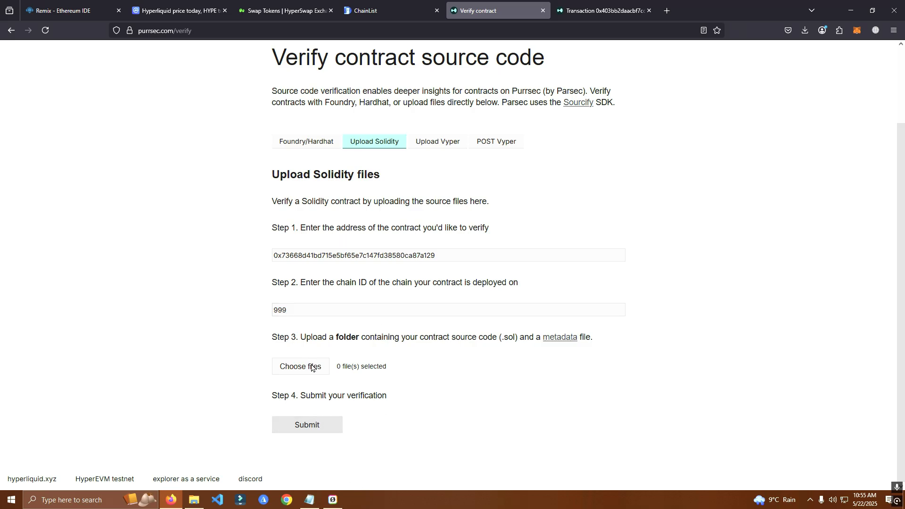
{"action": "mouse_move", "coordinate": [320, 372]}
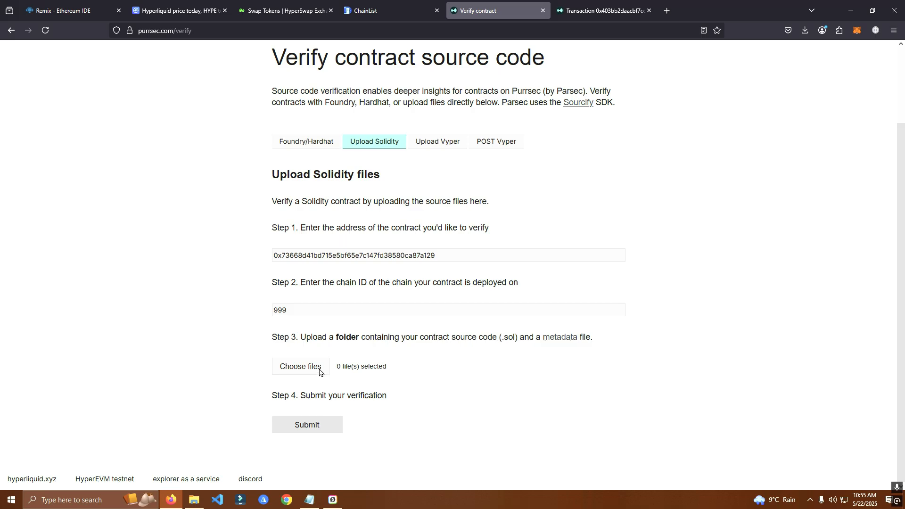
- Attach the Desktop contract folder with cleancontrct.sol and StandardToken_metadata.json, 2 files selected
{"action": "left_click", "coordinate": [299, 365]}
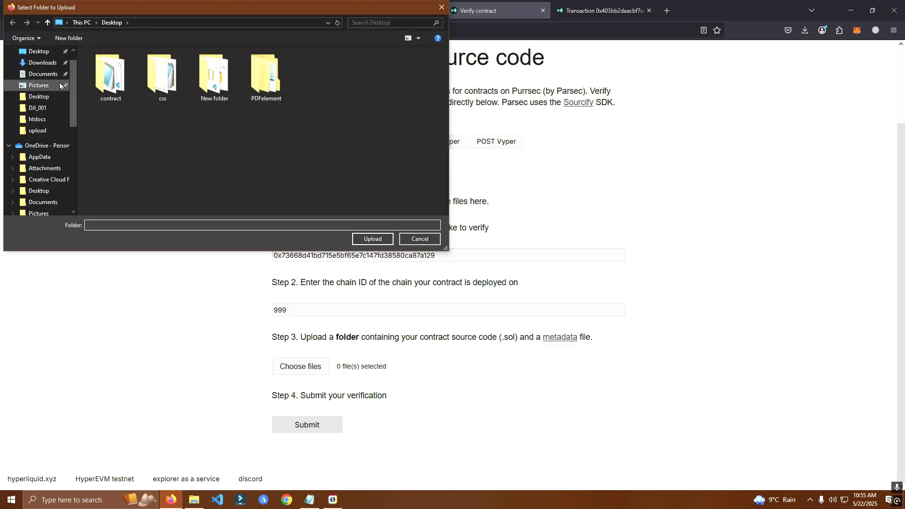
{"action": "left_click", "coordinate": [110, 72]}
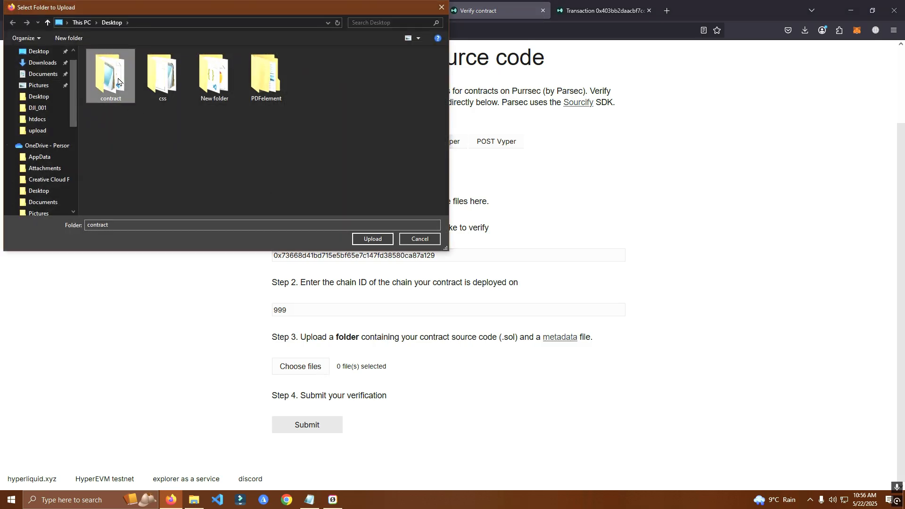
{"action": "mouse_move", "coordinate": [111, 75]}
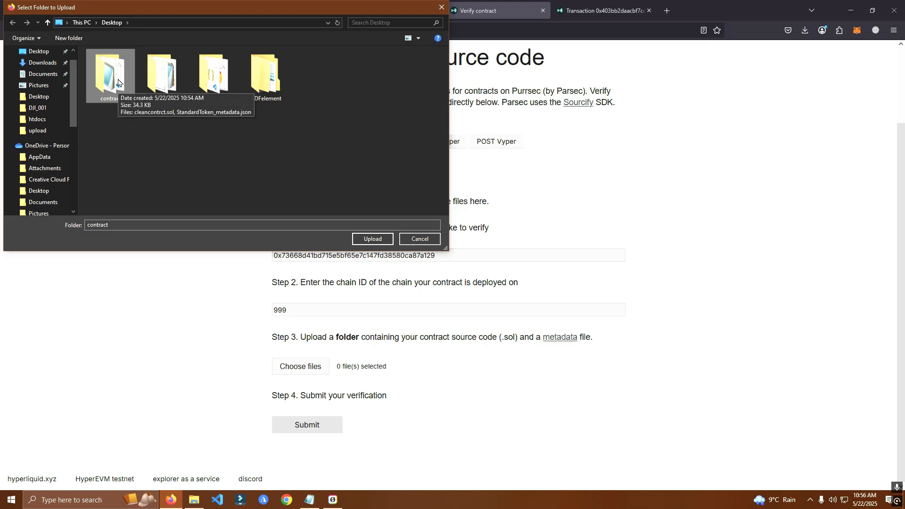
{"action": "mouse_move", "coordinate": [123, 111]}
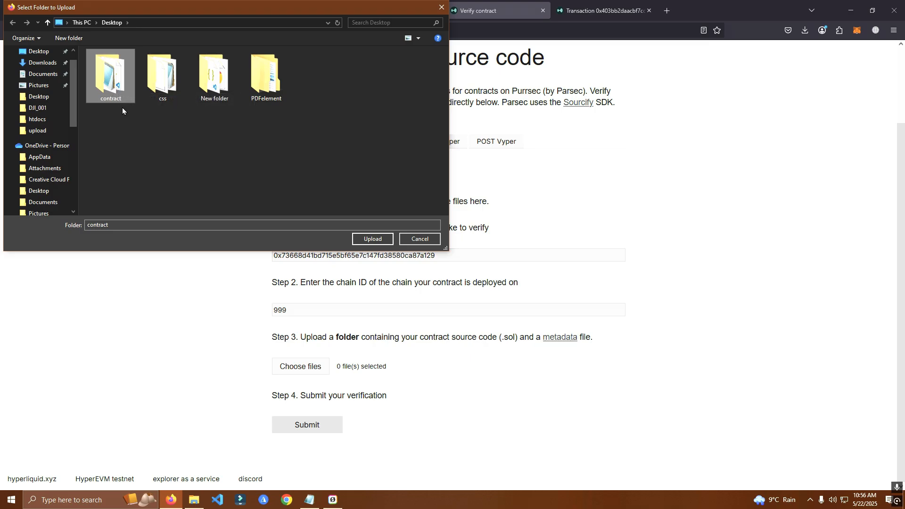
{"action": "mouse_move", "coordinate": [178, 448]}
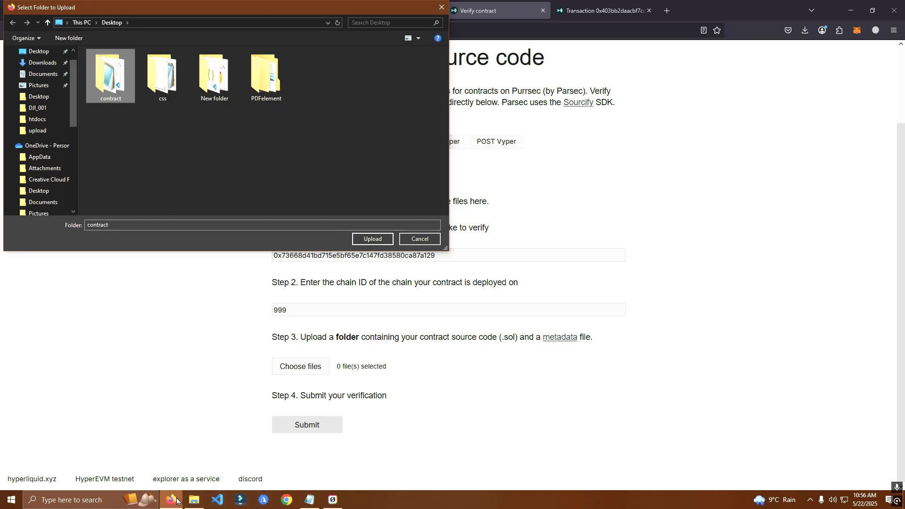
{"action": "double_click", "coordinate": [109, 72]}
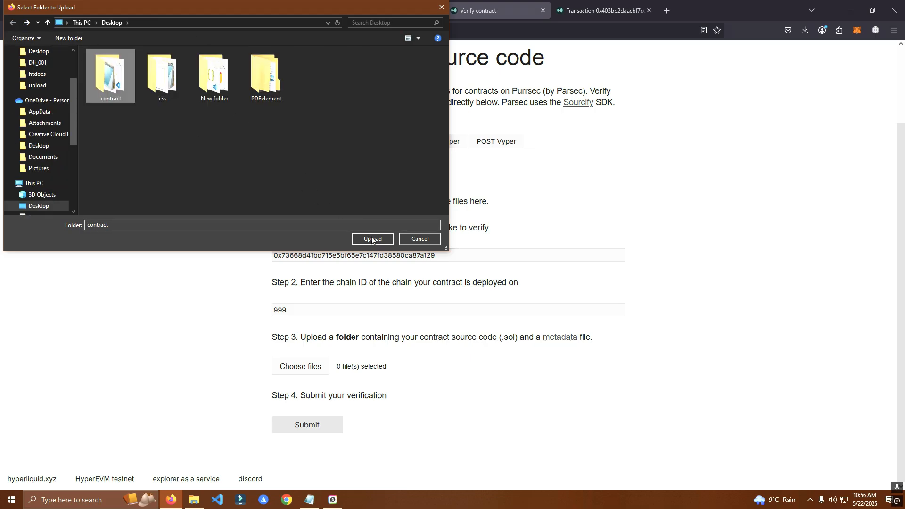
{"action": "left_click", "coordinate": [372, 238]}
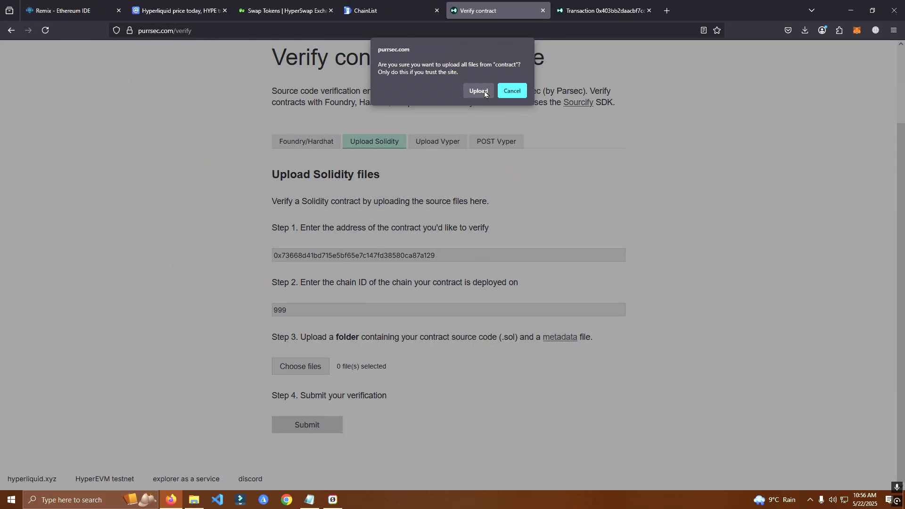
{"action": "left_click", "coordinate": [477, 92]}
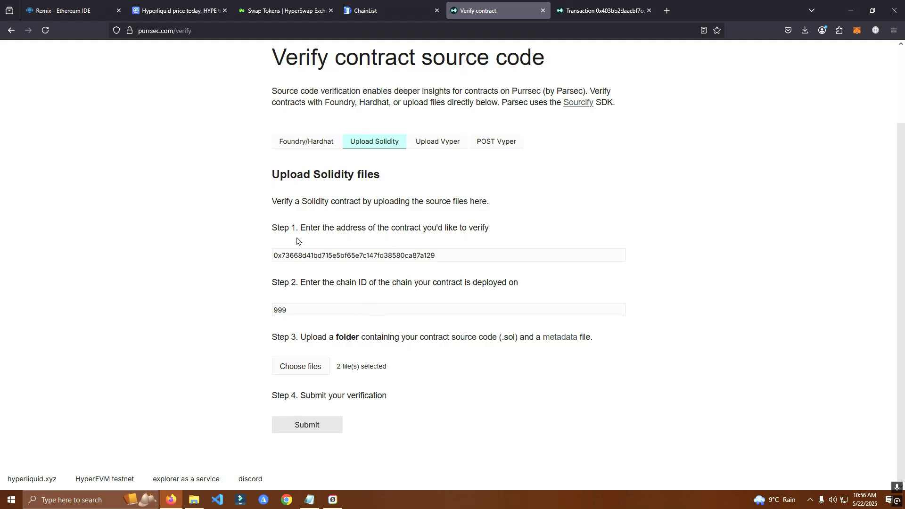
- Check the metadata in Remix, then submit verification, which ends on a 'u is undefined' error
{"action": "left_click", "coordinate": [68, 11]}
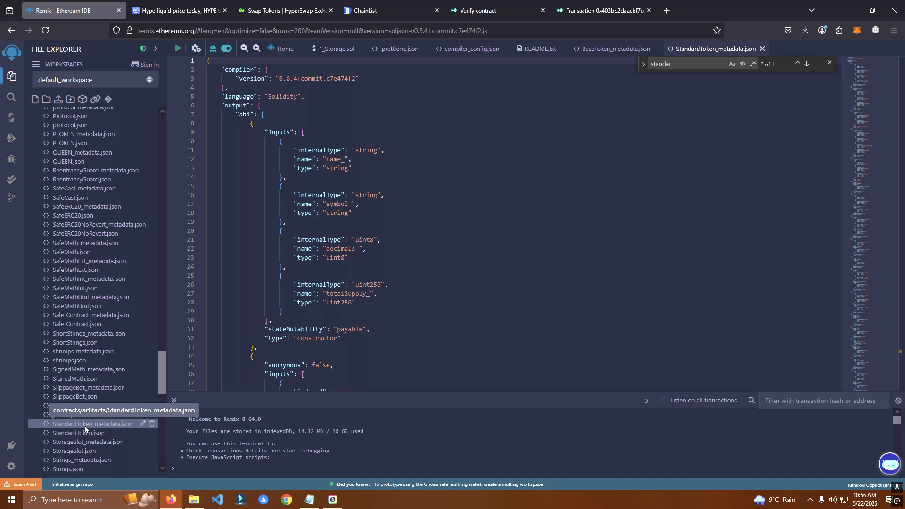
{"action": "mouse_move", "coordinate": [196, 482]}
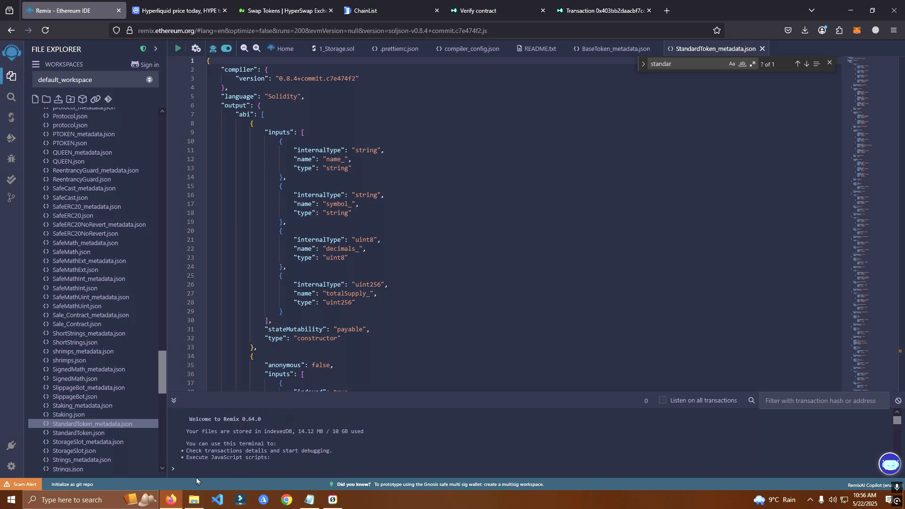
{"action": "left_click", "coordinate": [479, 10]}
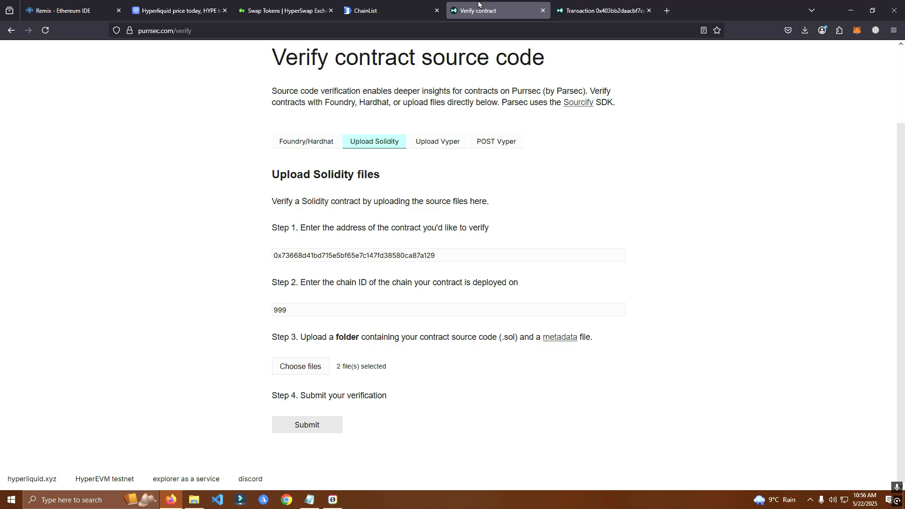
{"action": "mouse_move", "coordinate": [308, 424]}
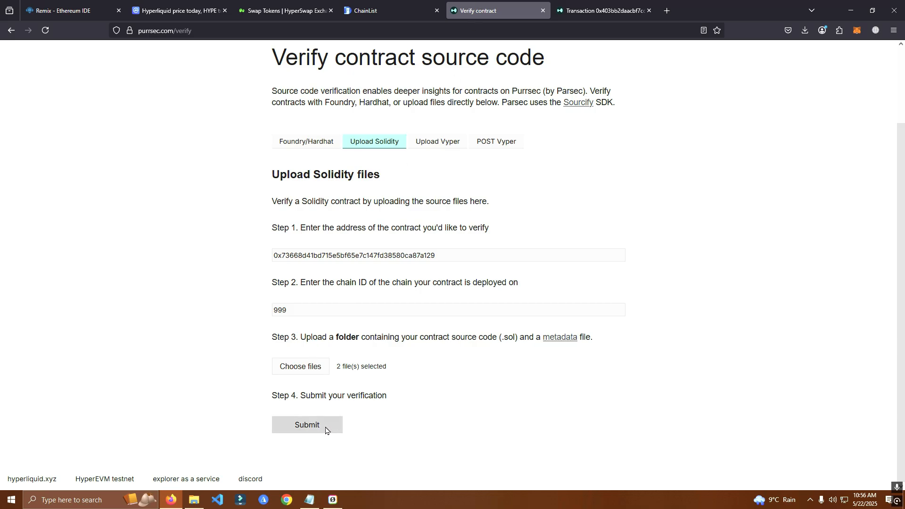
{"action": "mouse_move", "coordinate": [396, 430]}
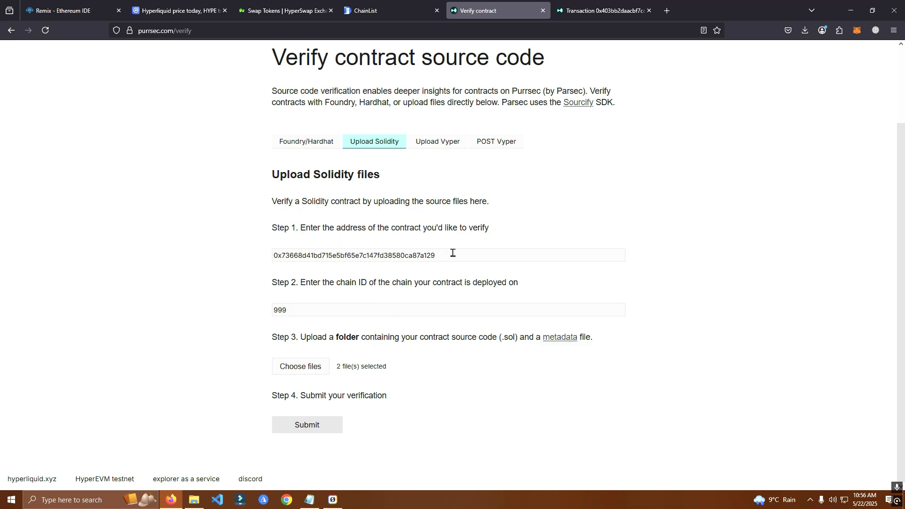
{"action": "mouse_move", "coordinate": [323, 425]}
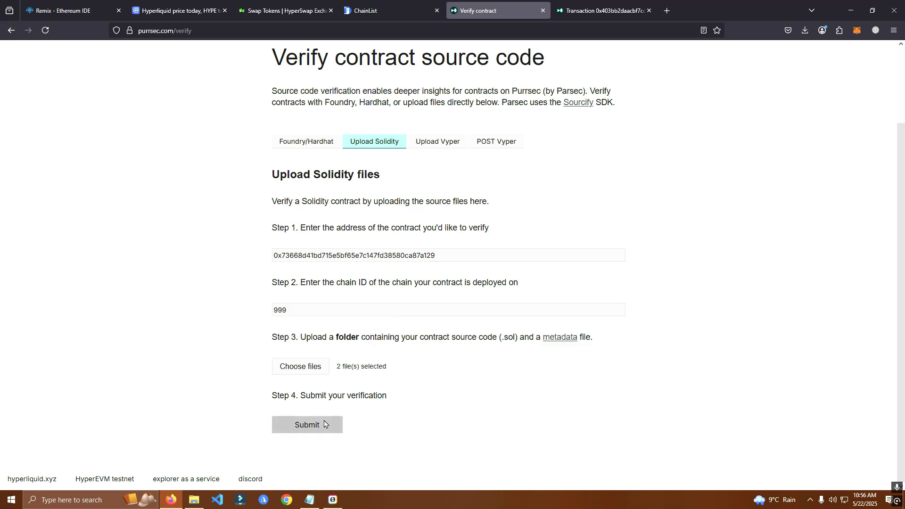
{"action": "left_click", "coordinate": [307, 424]}
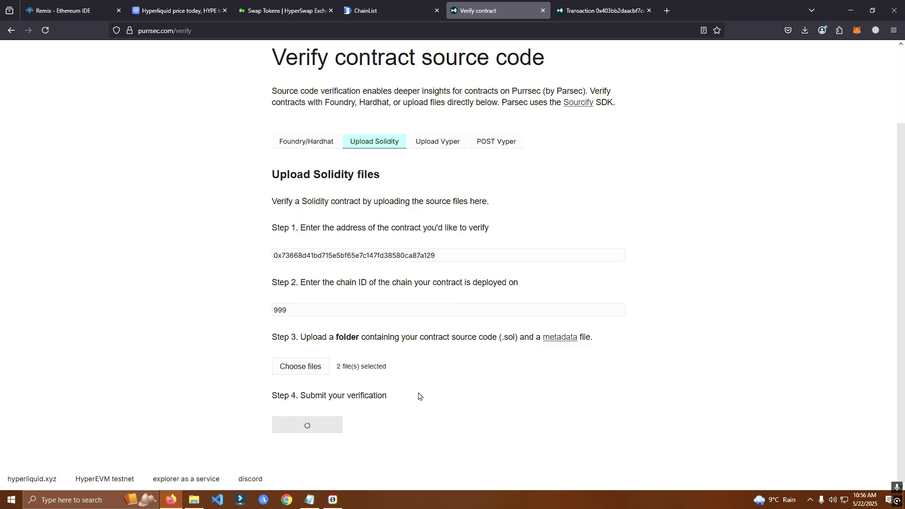
{"action": "mouse_move", "coordinate": [425, 386]}
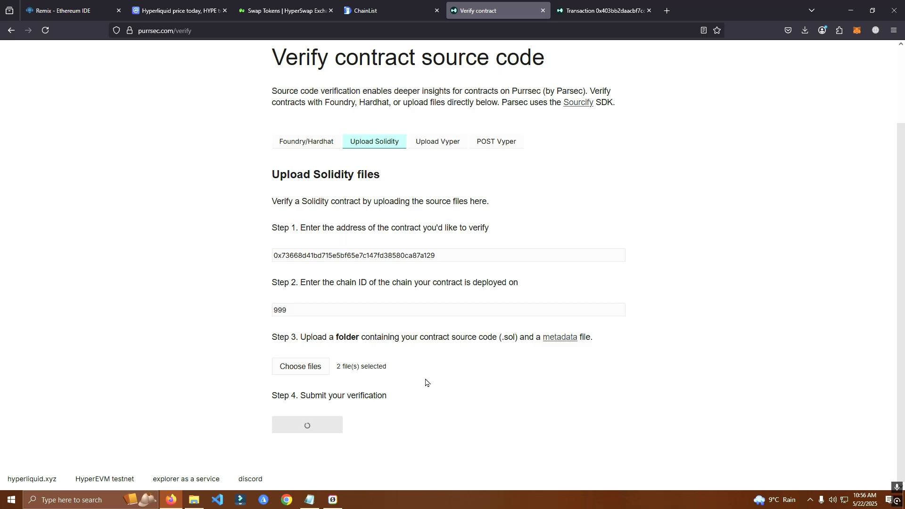
{"action": "left_click", "coordinate": [306, 425]}
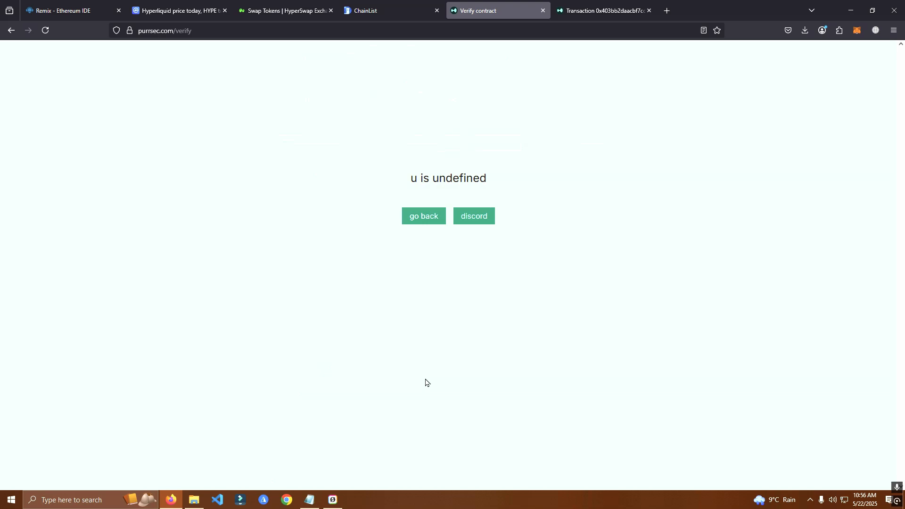
{"action": "mouse_move", "coordinate": [495, 206]}
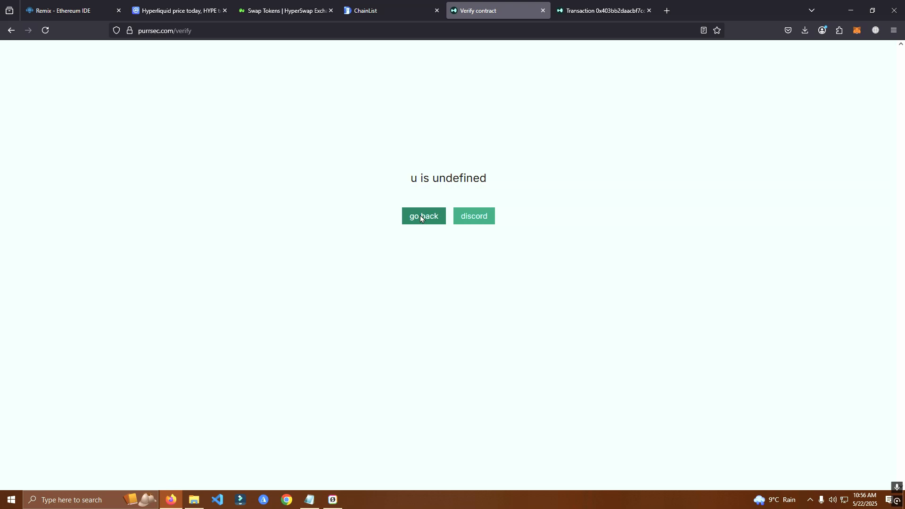
- Return to the test token contract page and run read queries returning name/symbol 'test' and 18 decimals
{"action": "left_click", "coordinate": [423, 215]}
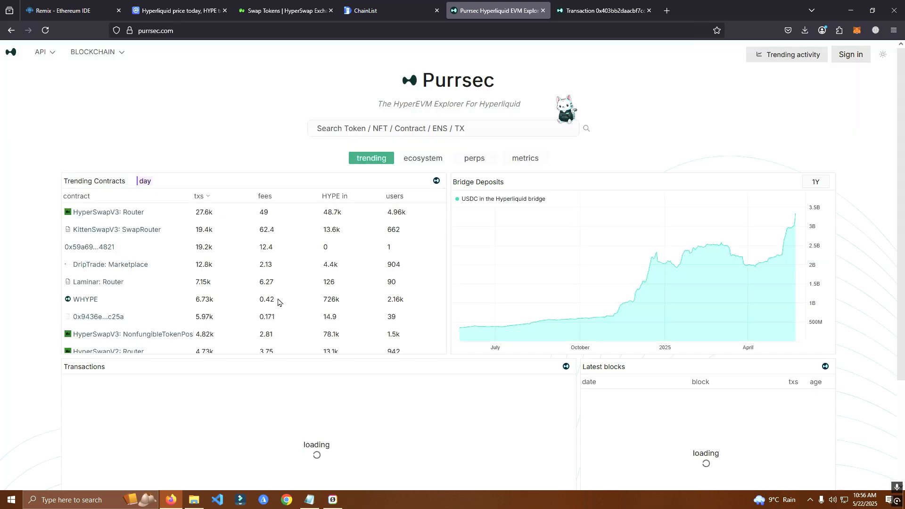
{"action": "mouse_move", "coordinate": [287, 248]}
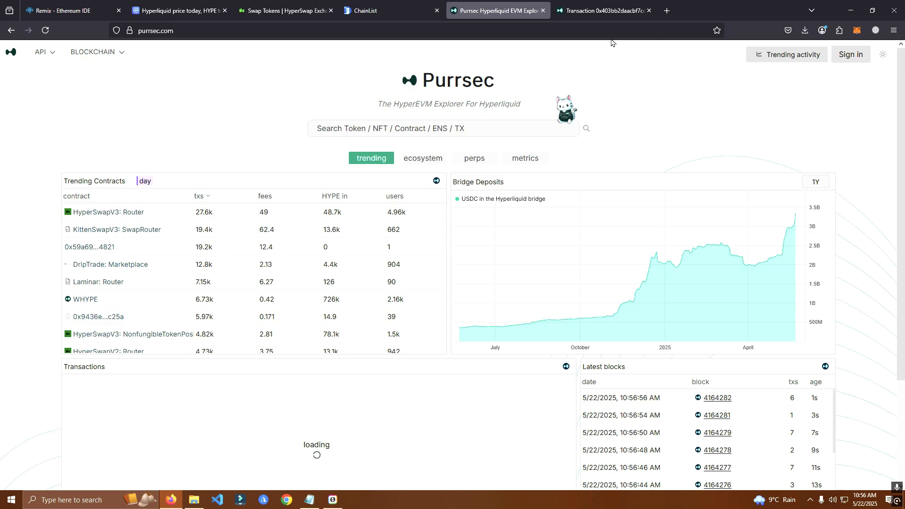
{"action": "left_click", "coordinate": [603, 11]}
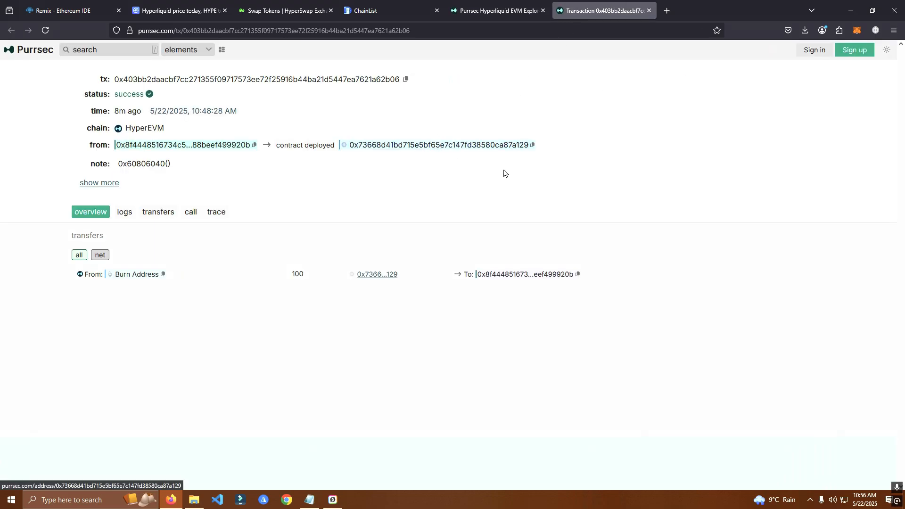
{"action": "left_click", "coordinate": [436, 145]}
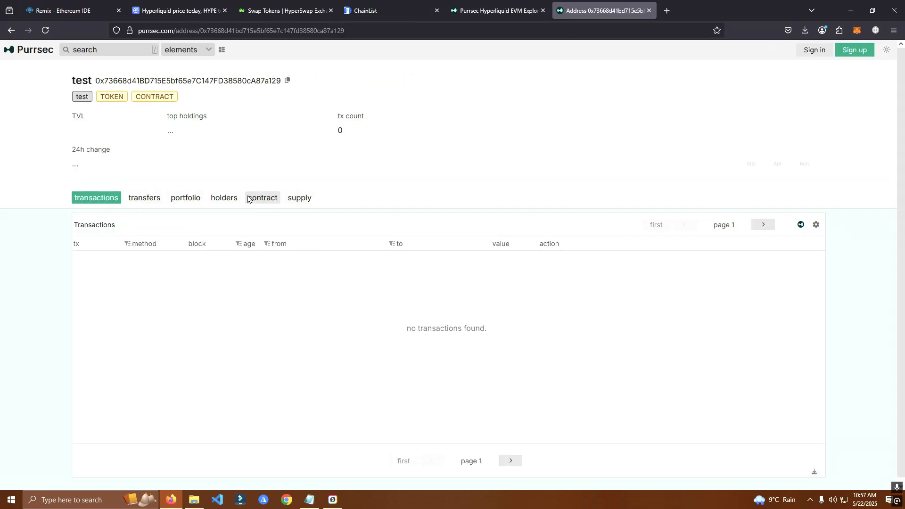
{"action": "left_click", "coordinate": [262, 197]}
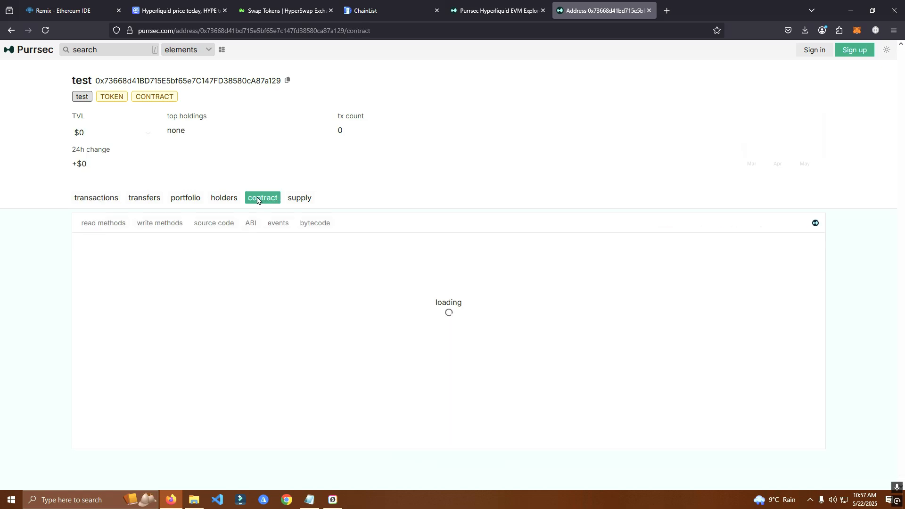
{"action": "mouse_move", "coordinate": [242, 269]}
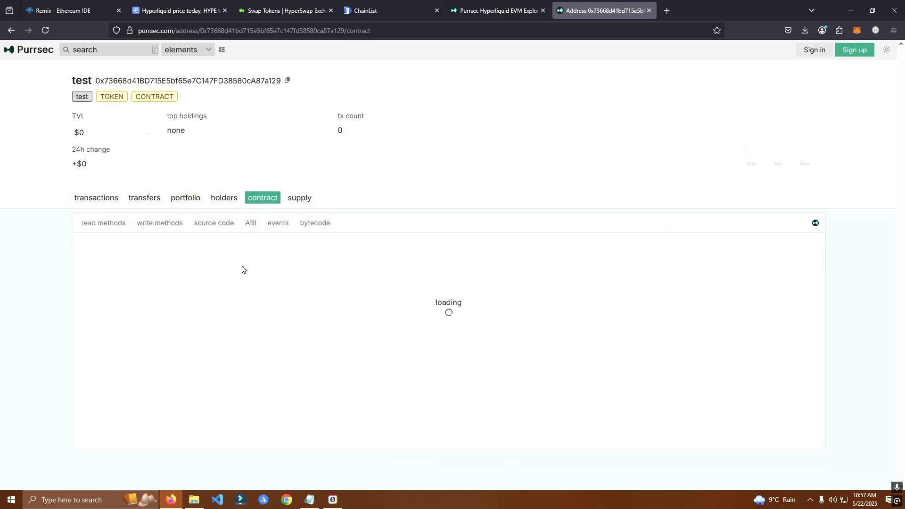
{"action": "left_click", "coordinate": [102, 222]}
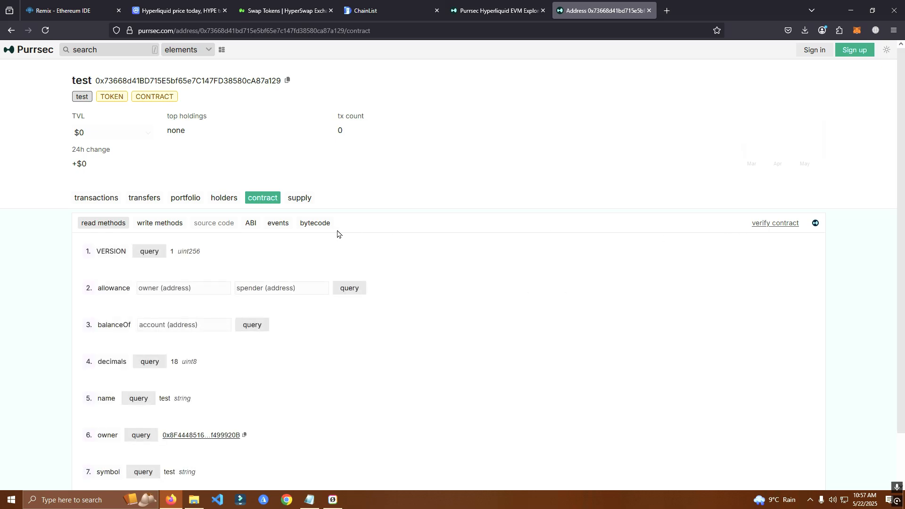
{"action": "left_click", "coordinate": [183, 287]}
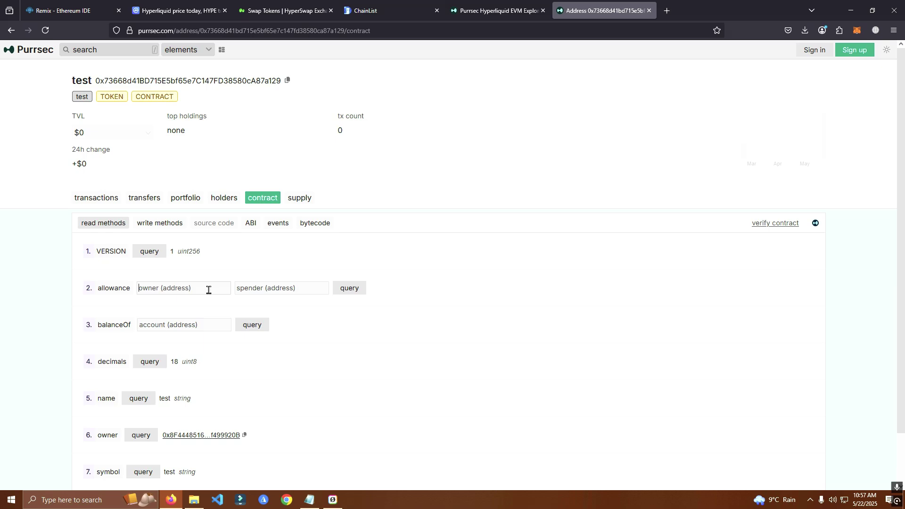
{"action": "mouse_move", "coordinate": [765, 230]}
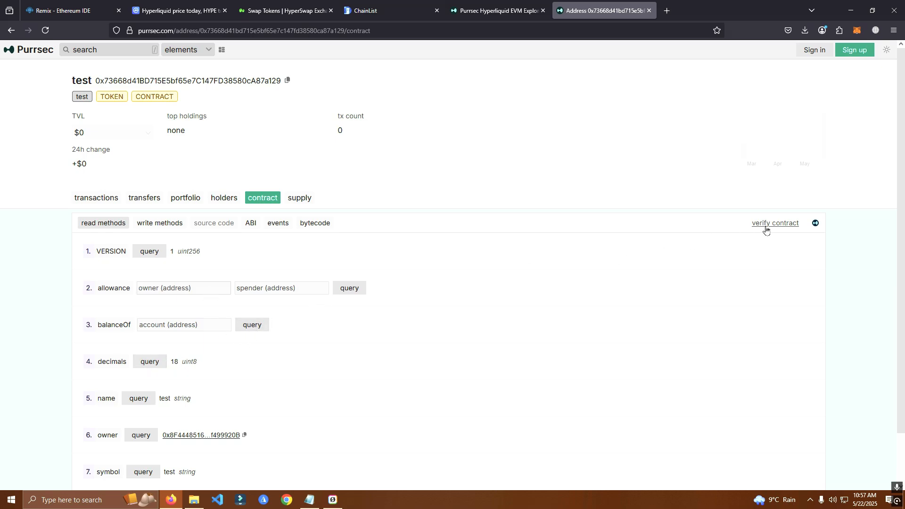
{"action": "scroll", "scroll_direction": "down", "scroll_amount": 3}
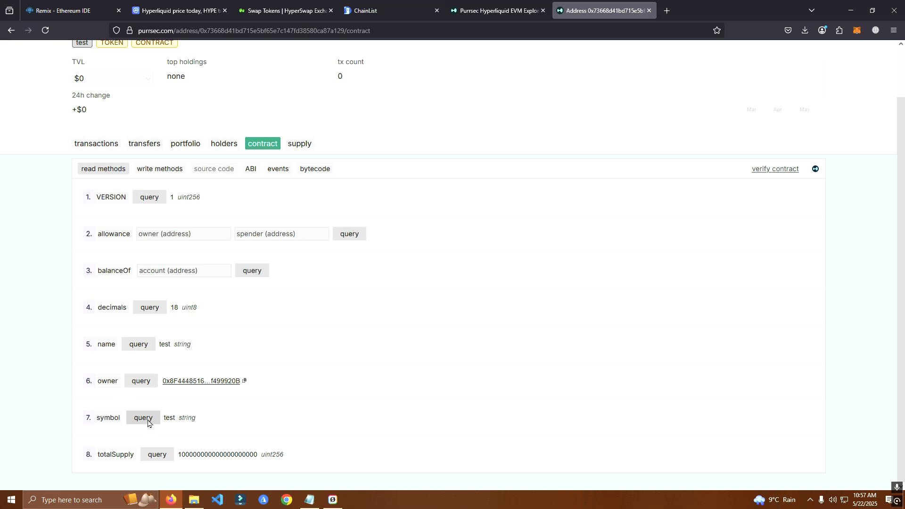
- Switch to write methods and focus the increaseAllowance spender and addedValue fields
{"action": "left_click", "coordinate": [159, 169]}
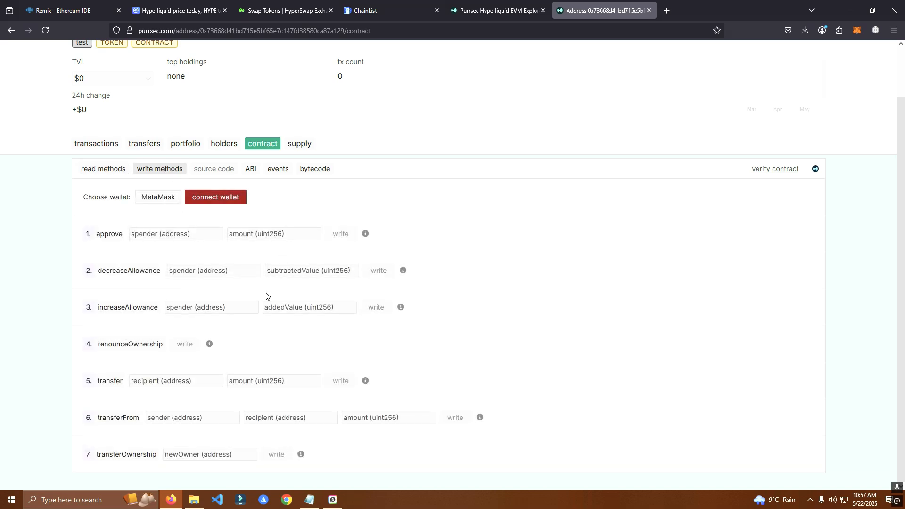
{"action": "mouse_move", "coordinate": [746, 232]}
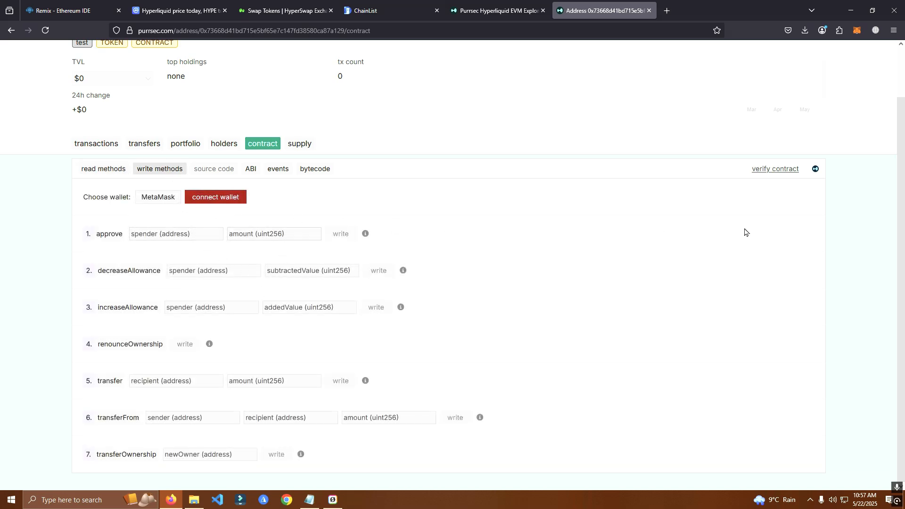
{"action": "mouse_move", "coordinate": [769, 205]}
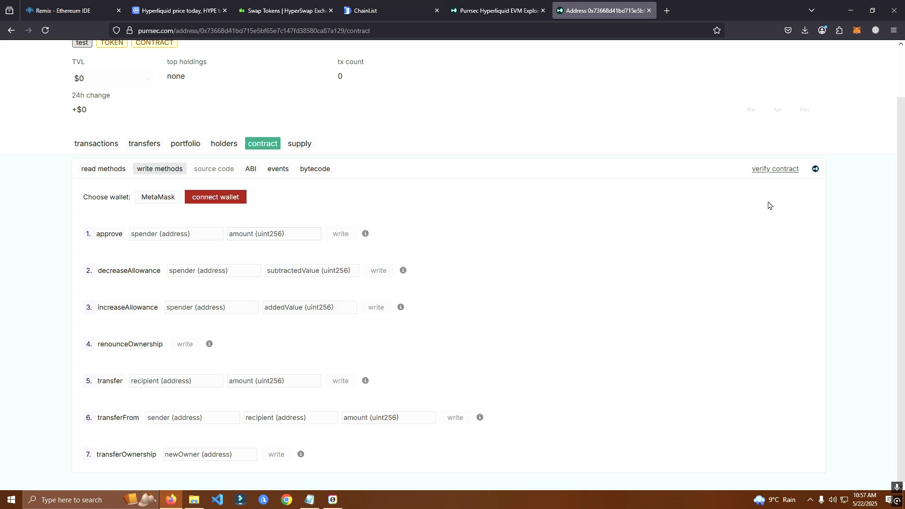
{"action": "left_click", "coordinate": [175, 233]}
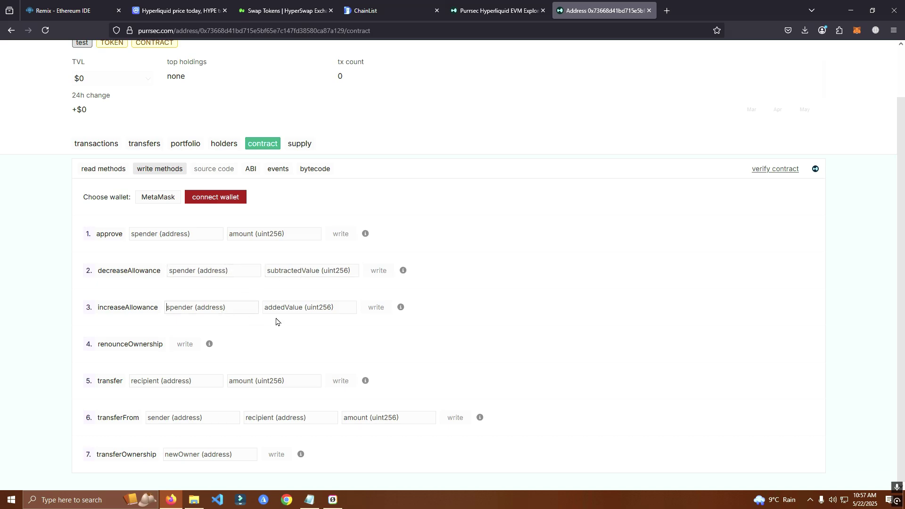
{"action": "left_click", "coordinate": [309, 307]}
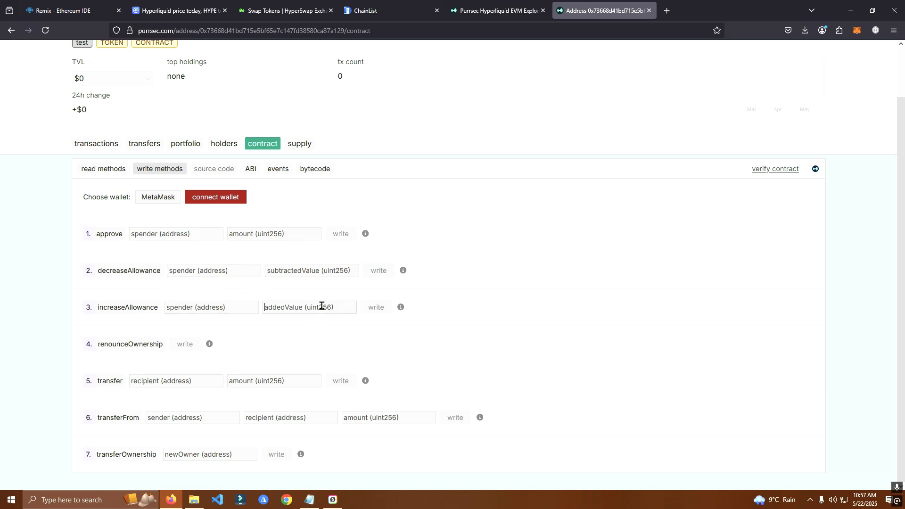
{"action": "mouse_move", "coordinate": [397, 212]}
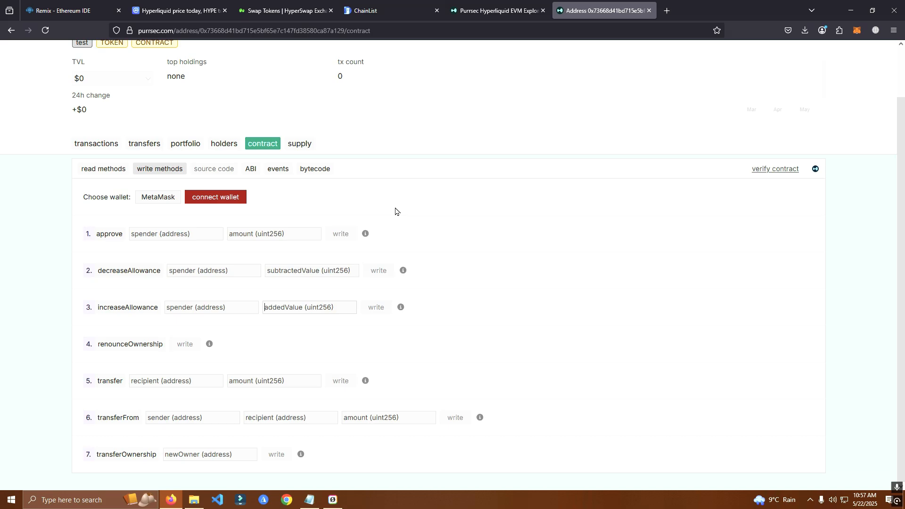
{"action": "scroll", "scroll_direction": "up", "scroll_amount": 3}
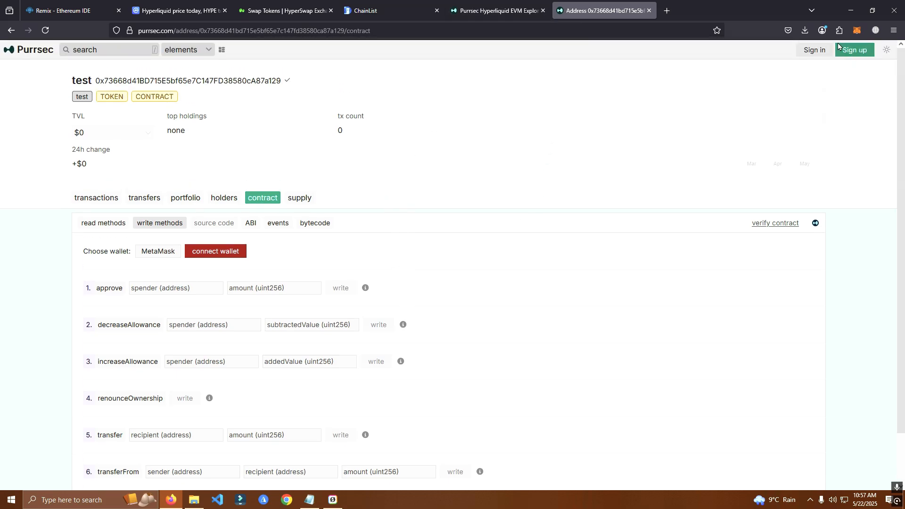
- Import the 'test' token by contract address on HyperEVM into MetaMask's token list
{"action": "left_click", "coordinate": [857, 30]}
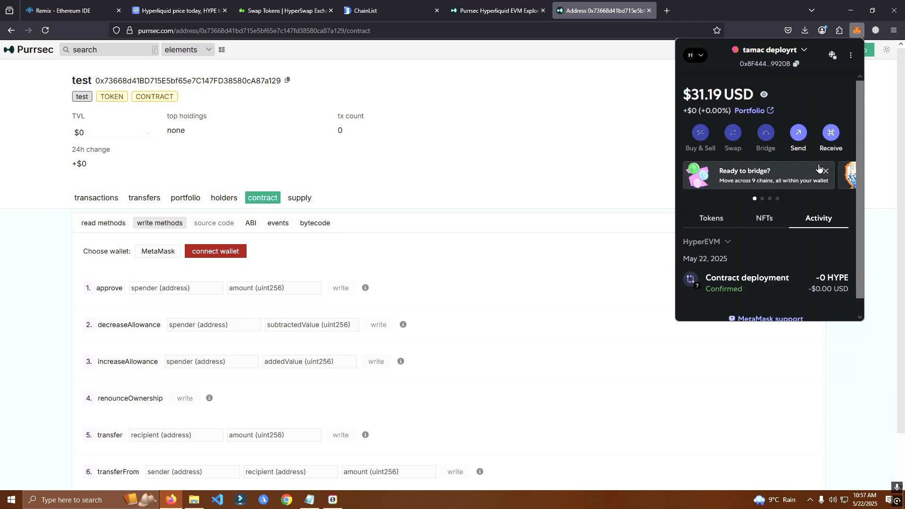
{"action": "left_click", "coordinate": [711, 218]}
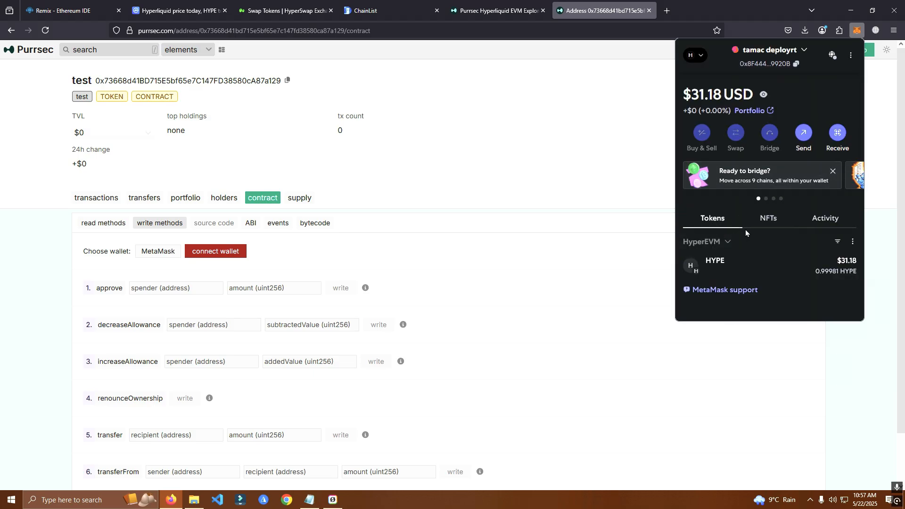
{"action": "left_click", "coordinate": [851, 242]}
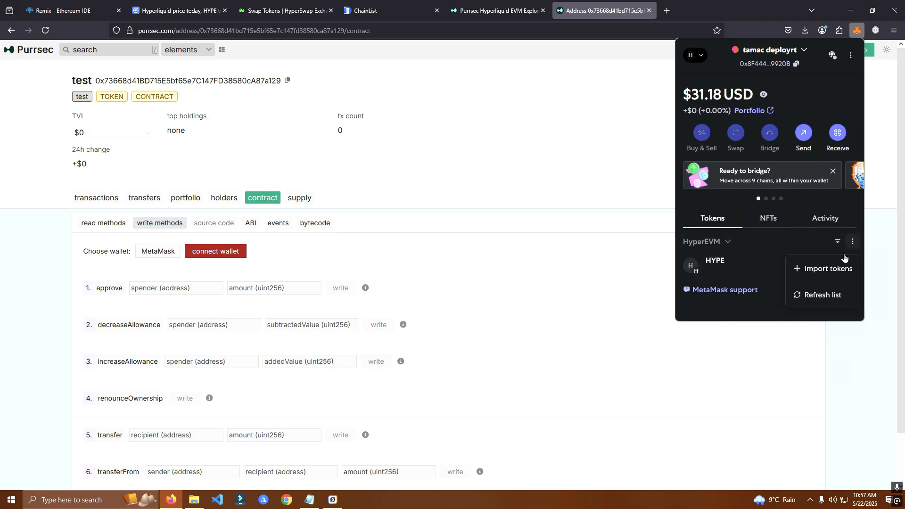
{"action": "left_click", "coordinate": [822, 267]}
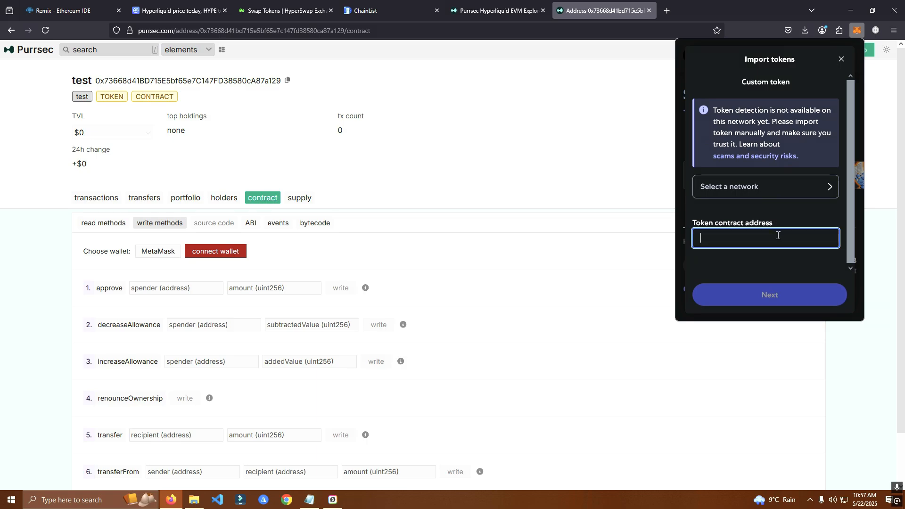
{"action": "left_click", "coordinate": [764, 185]}
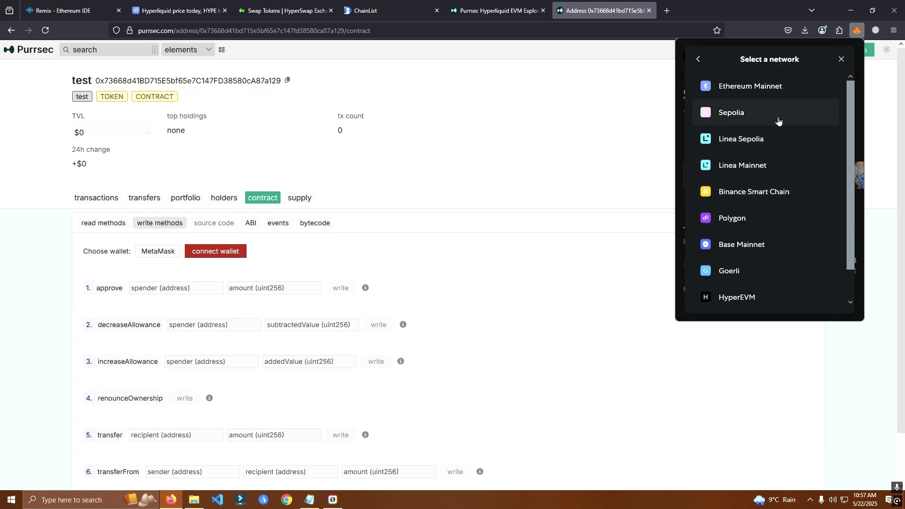
{"action": "left_click", "coordinate": [736, 297]}
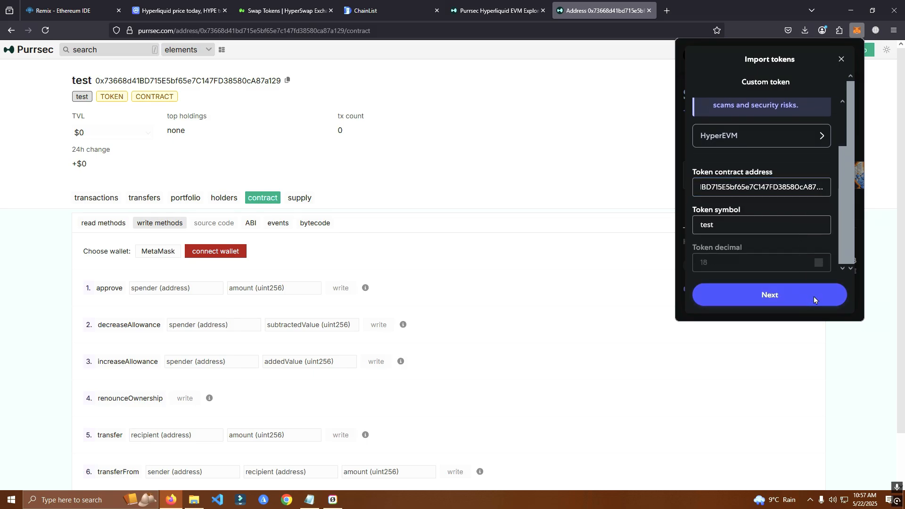
{"action": "left_click", "coordinate": [769, 294]}
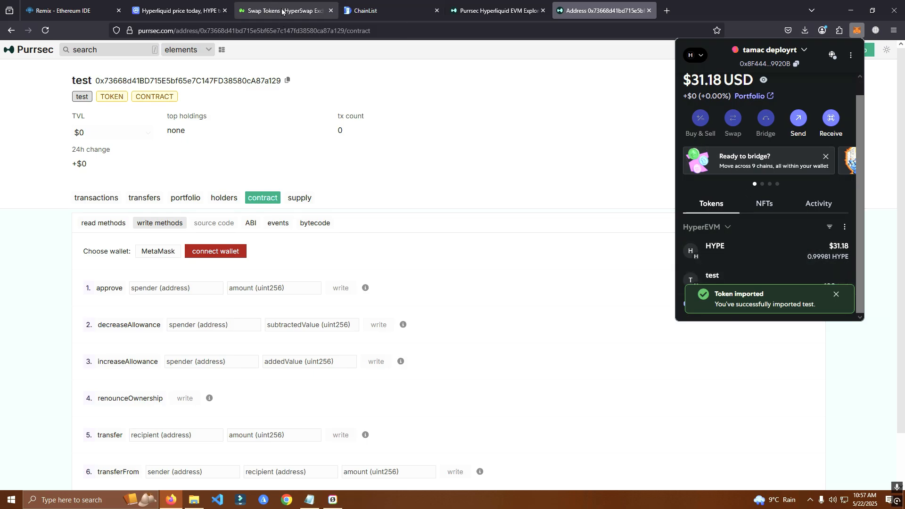
{"action": "left_click", "coordinate": [282, 11]}
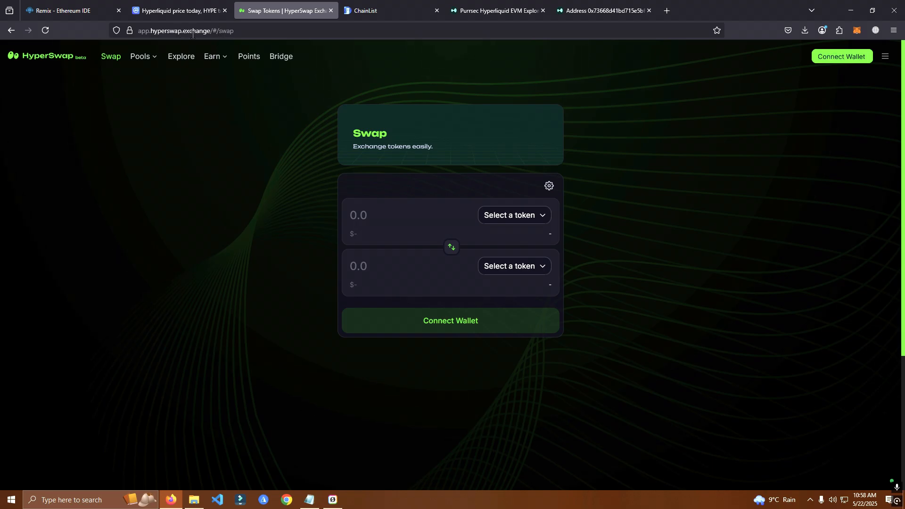
- Via Pools > Create position, start a Standard AMM liquidity position with HYPE as first token
{"action": "left_click", "coordinate": [185, 30]}
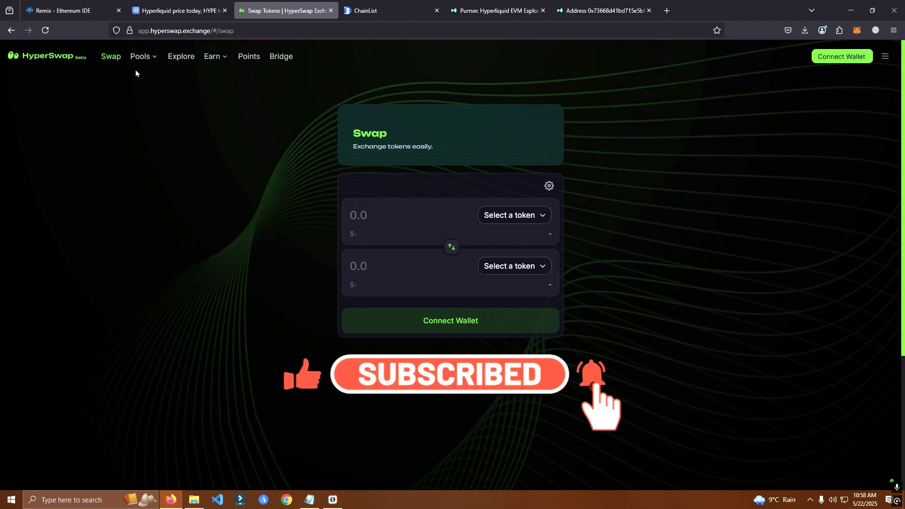
{"action": "left_click", "coordinate": [139, 56]}
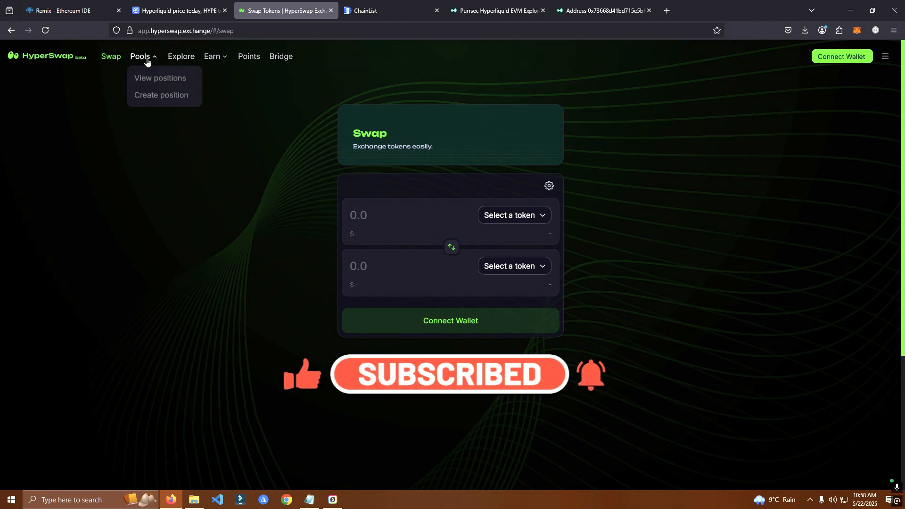
{"action": "left_click", "coordinate": [161, 95]}
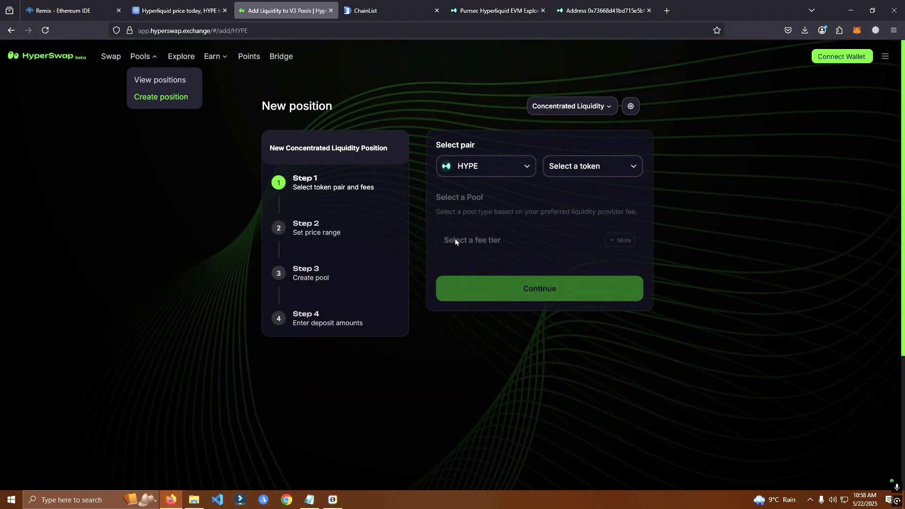
{"action": "left_click", "coordinate": [569, 106]}
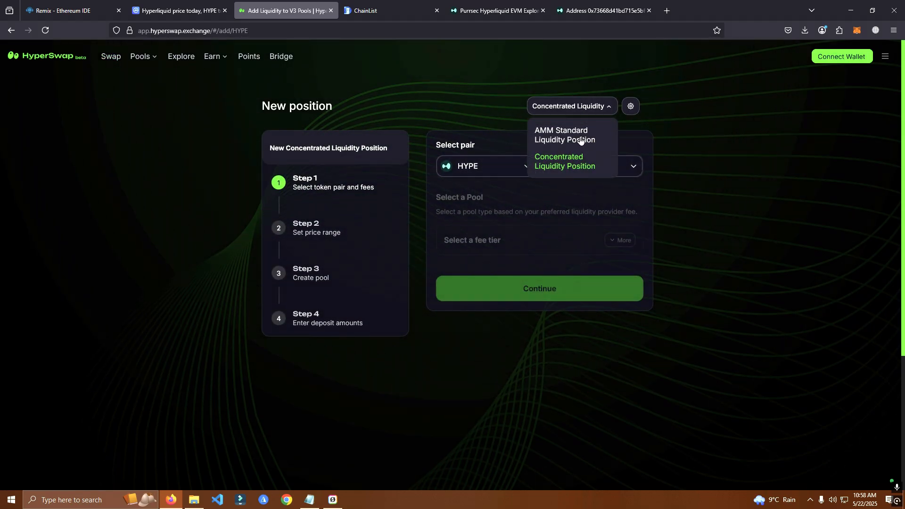
{"action": "mouse_move", "coordinate": [584, 138]}
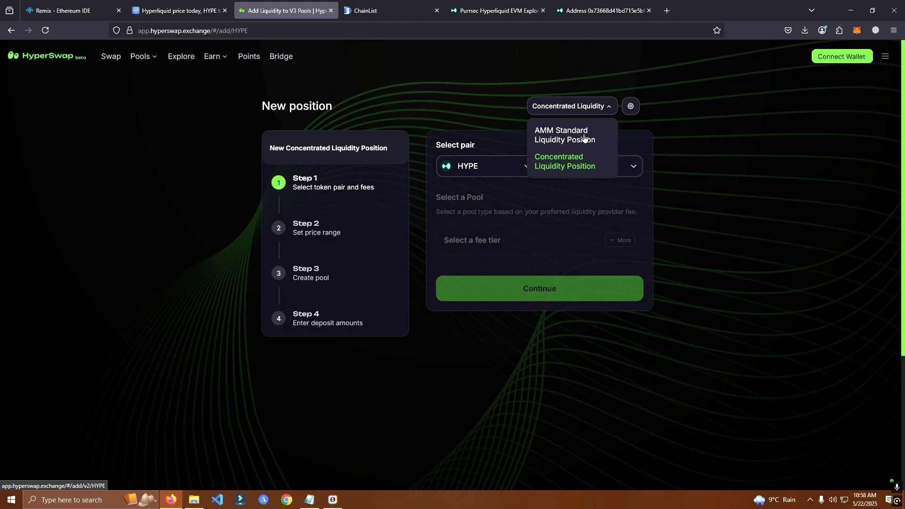
{"action": "mouse_move", "coordinate": [588, 138]}
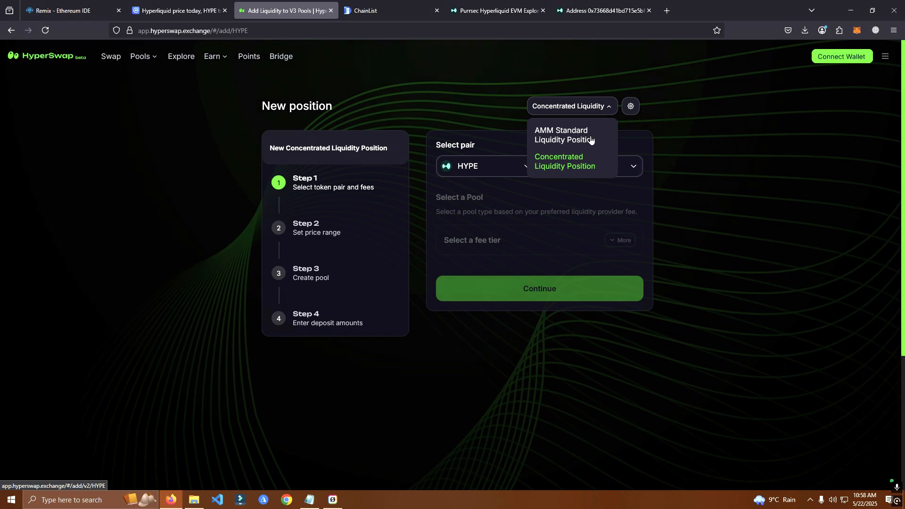
{"action": "left_click", "coordinate": [560, 134]}
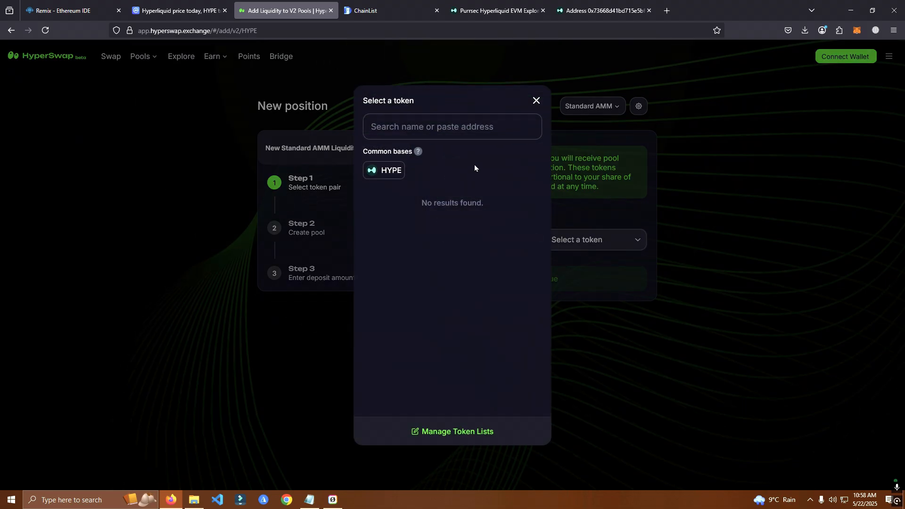
- Search the token picker and custom token management for the test token address, finding nothing
{"action": "type", "text": "1BD715E5bf65e7C147FD38580cA87a129"}
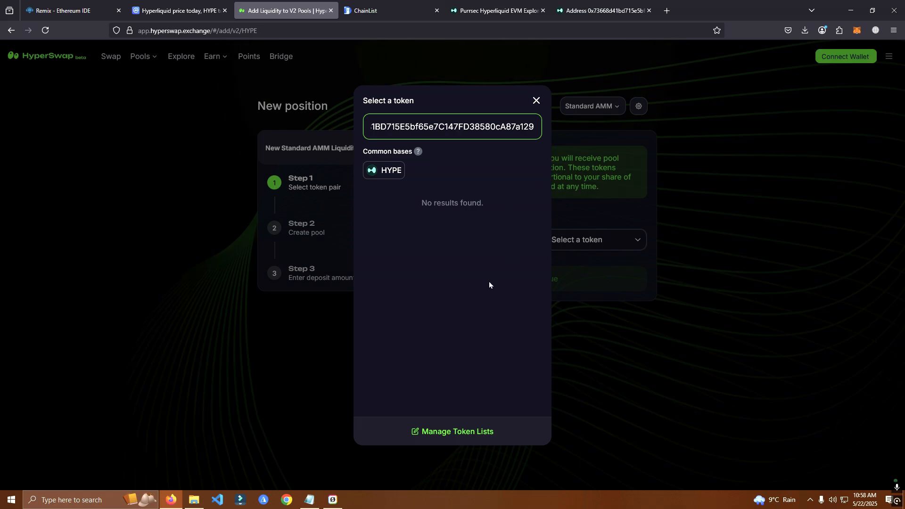
{"action": "mouse_move", "coordinate": [463, 424]}
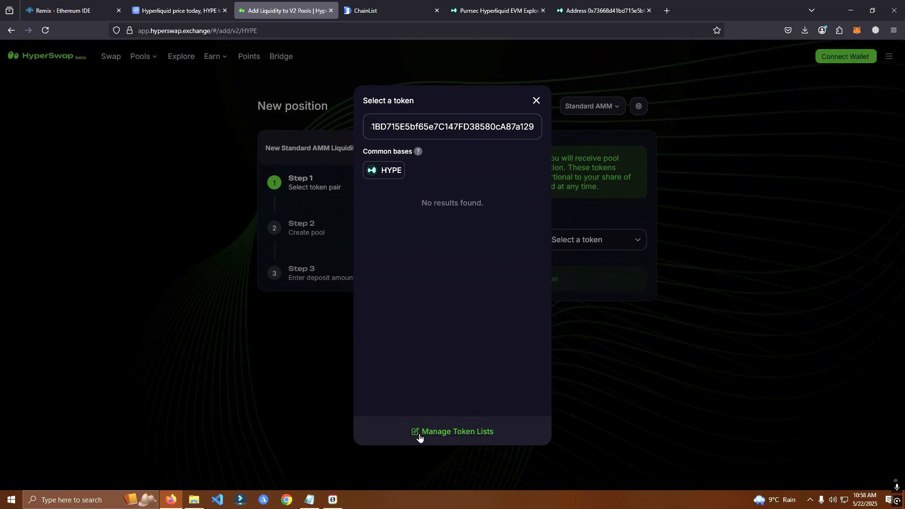
{"action": "left_click", "coordinate": [457, 431]}
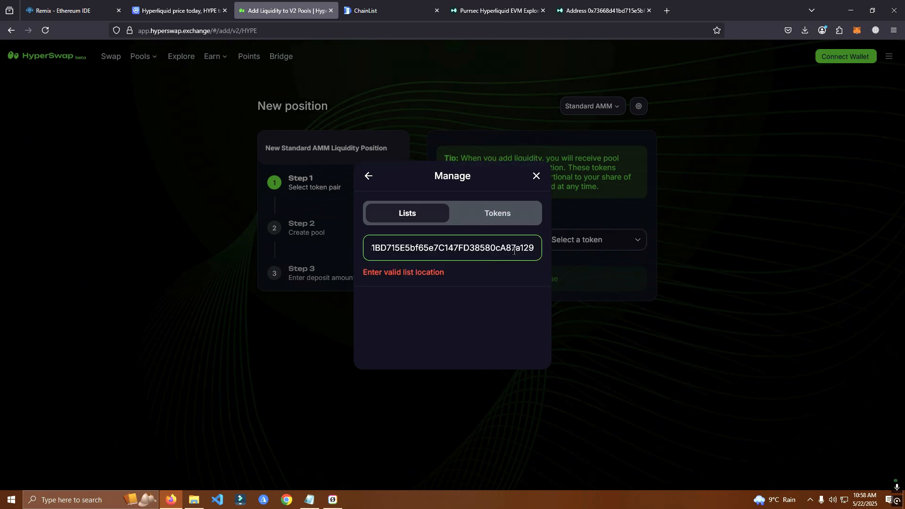
{"action": "left_click", "coordinate": [496, 213]}
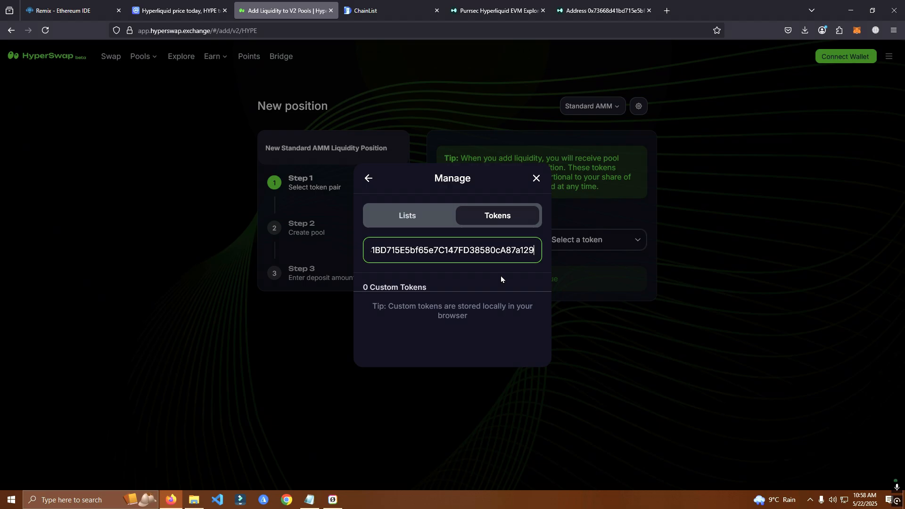
{"action": "mouse_move", "coordinate": [442, 283]}
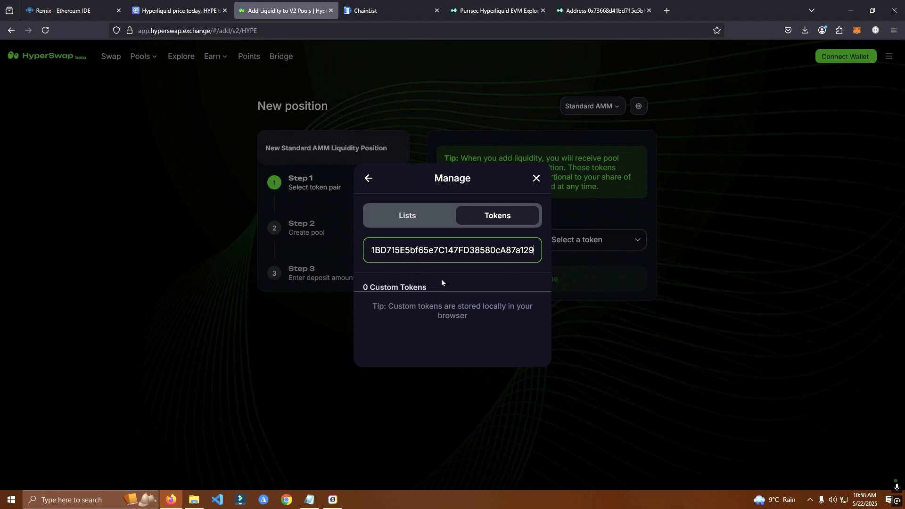
{"action": "mouse_move", "coordinate": [567, 231]}
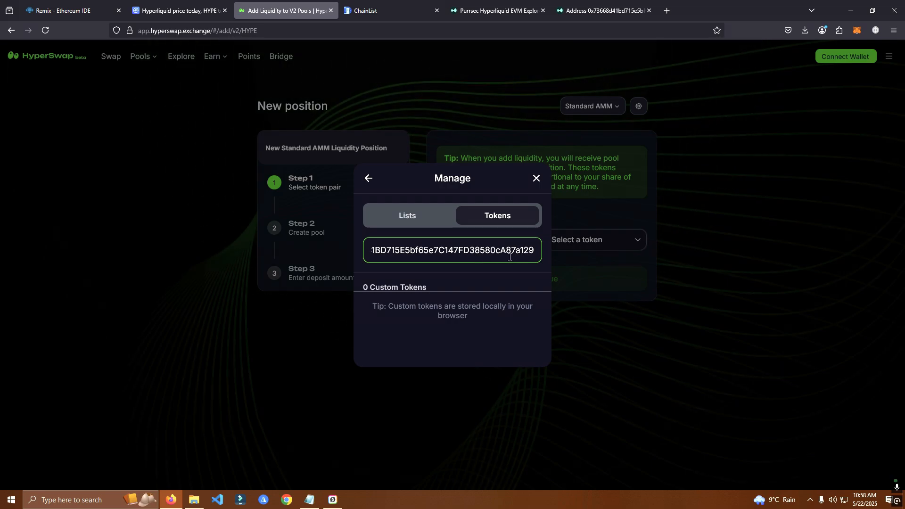
{"action": "mouse_move", "coordinate": [455, 294]}
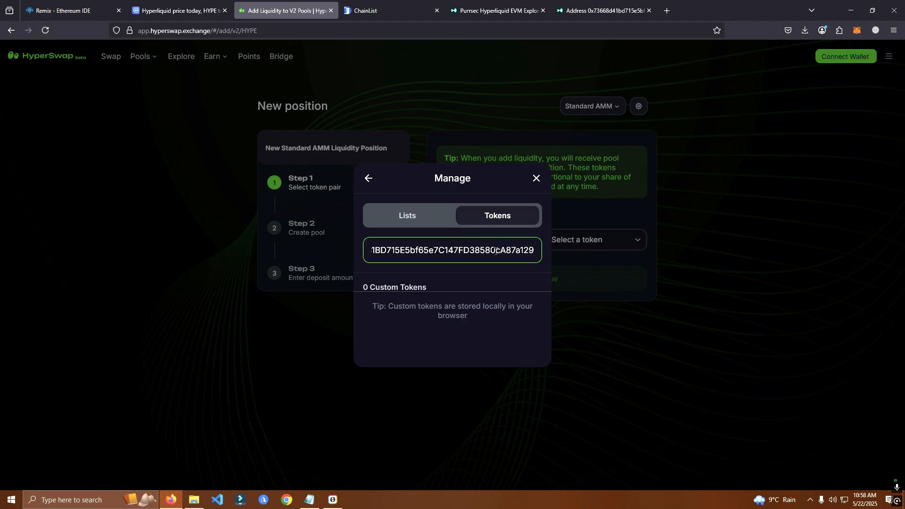
{"action": "left_click", "coordinate": [367, 178]}
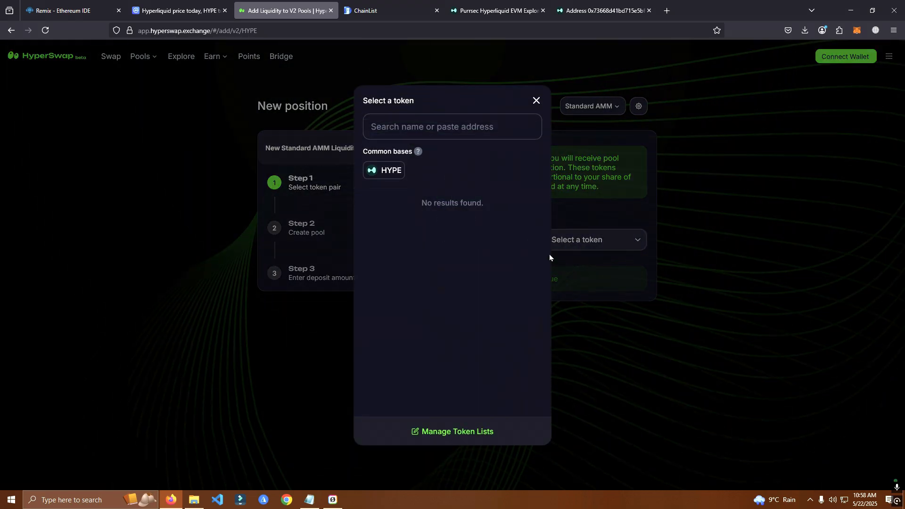
{"action": "type", "text": "1BD715E5bf65e7C147FD38580cA87a129"}
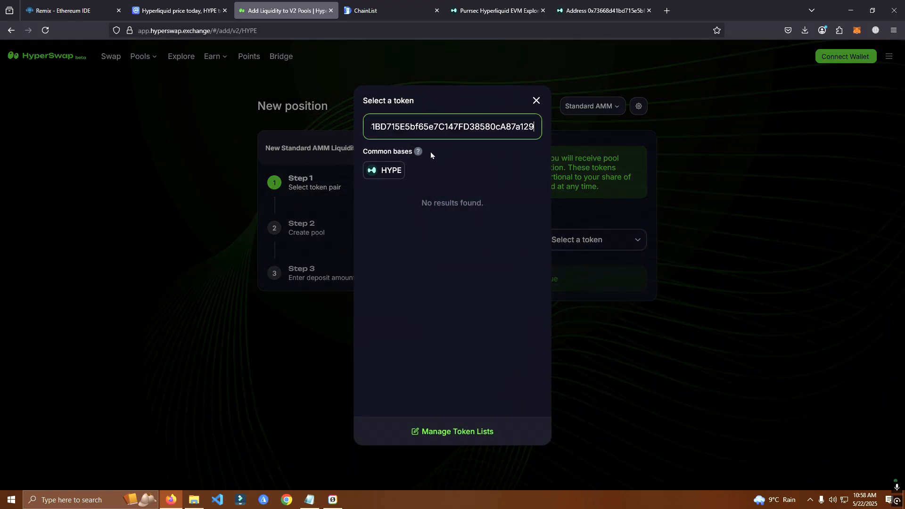
{"action": "mouse_move", "coordinate": [413, 421]}
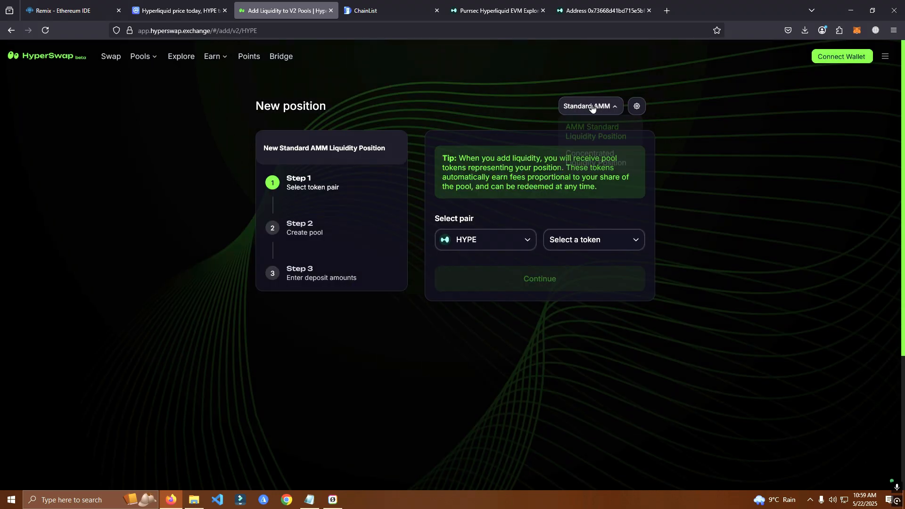
- Switch the position to Concentrated Liquidity and retry adding the address via Manage Token Lists
{"action": "left_click", "coordinate": [588, 157]}
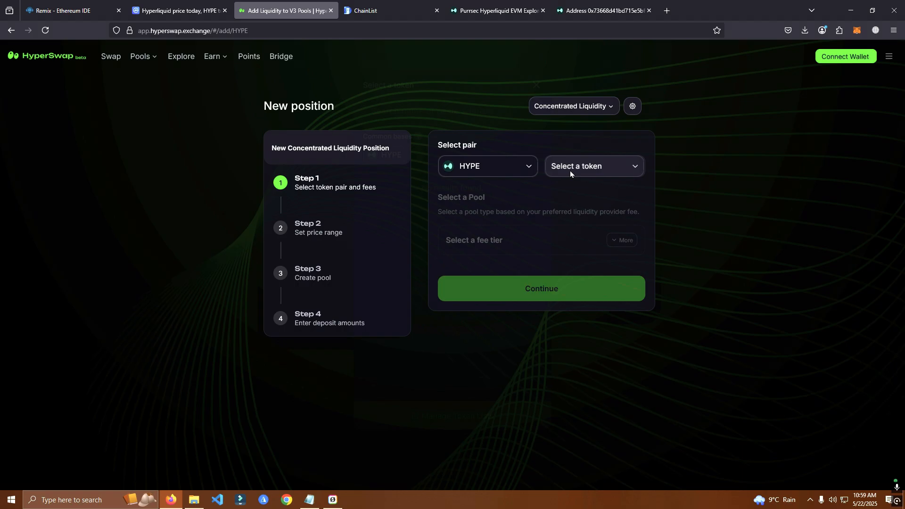
{"action": "left_click", "coordinate": [592, 166]}
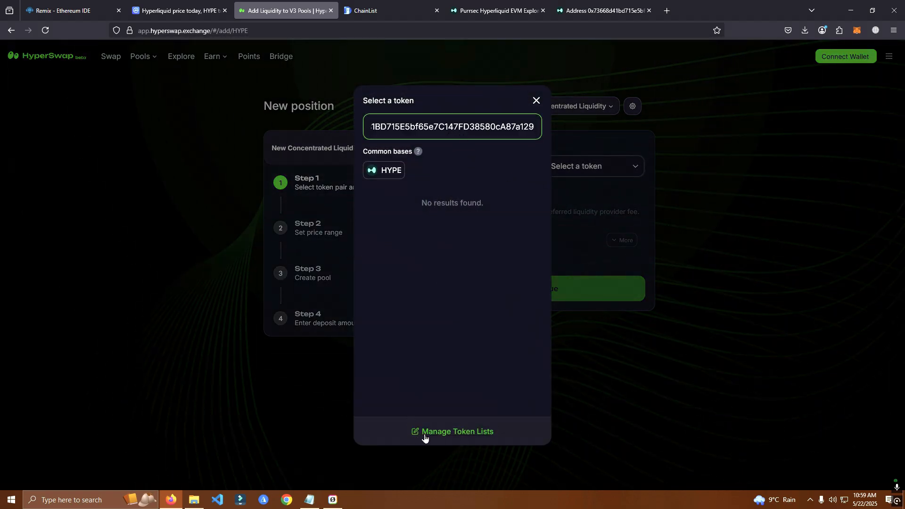
{"action": "left_click", "coordinate": [451, 431]}
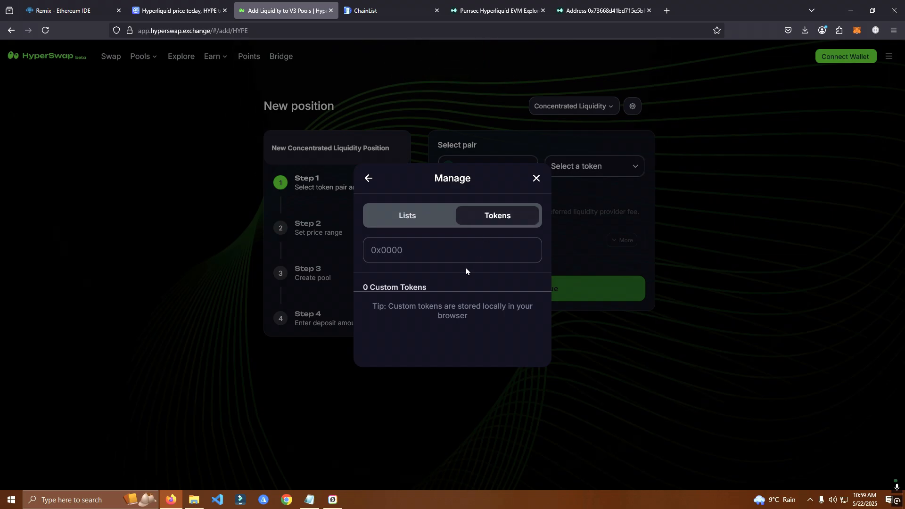
{"action": "type", "text": "0x73668d41BD715E5bf65e7C147FD3858"}
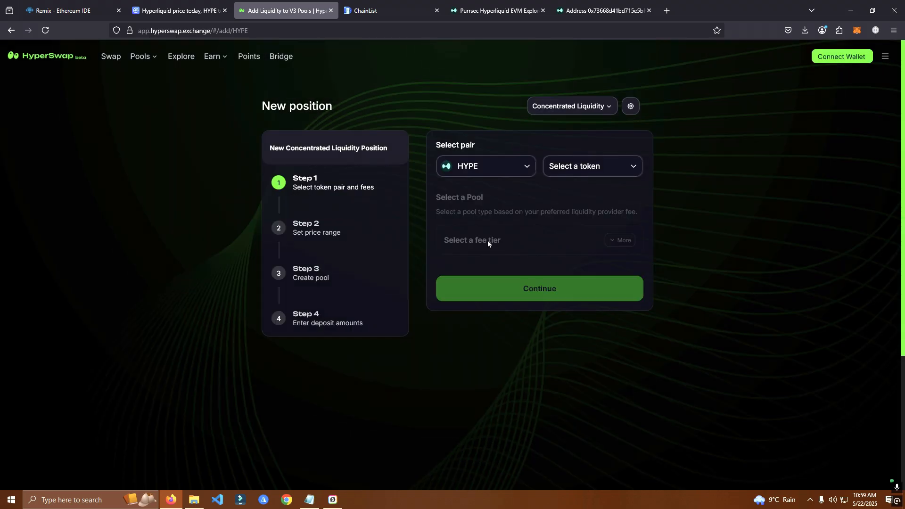
{"action": "left_click", "coordinate": [630, 106]}
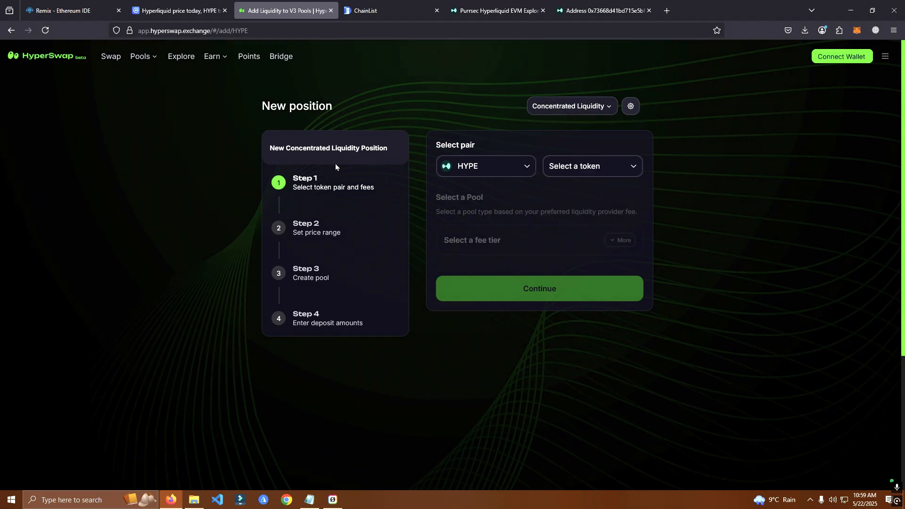
{"action": "left_click", "coordinate": [141, 55]}
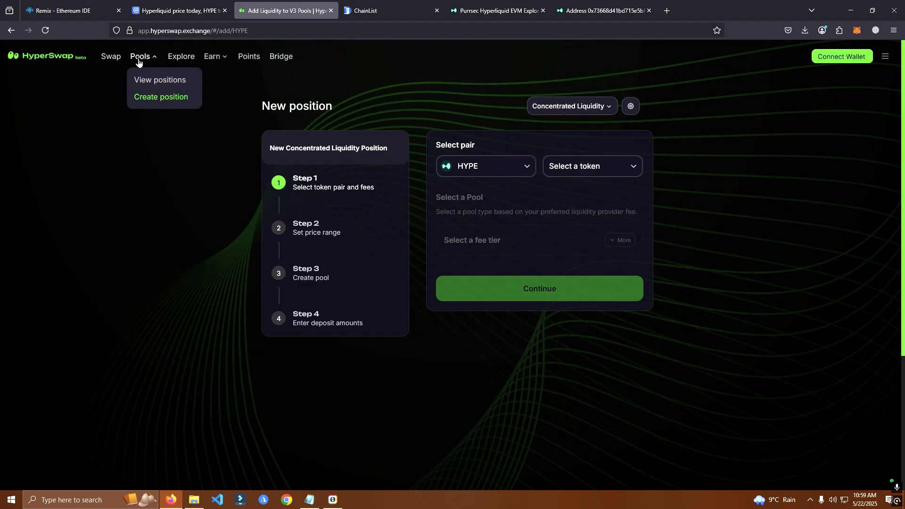
- Search the Swap token picker for the test token address with no results, then return to Purrsec
{"action": "left_click", "coordinate": [110, 55]}
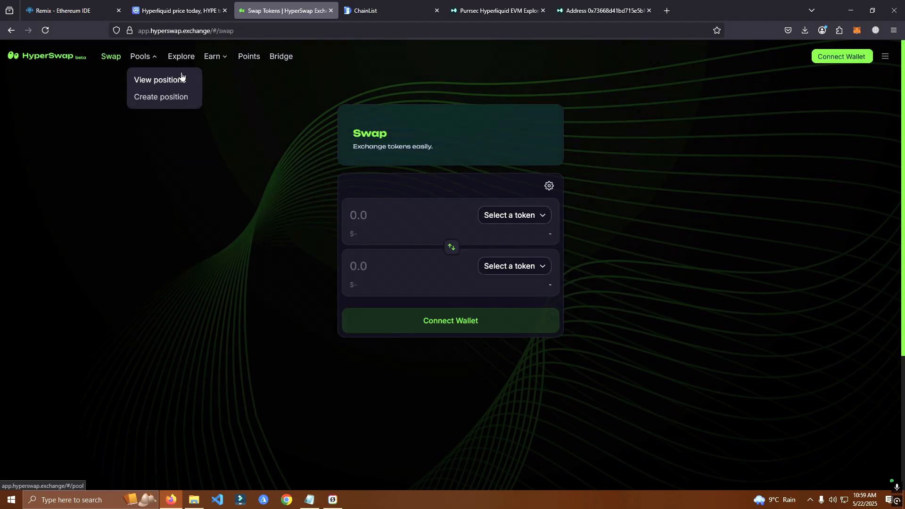
{"action": "left_click", "coordinate": [509, 214]}
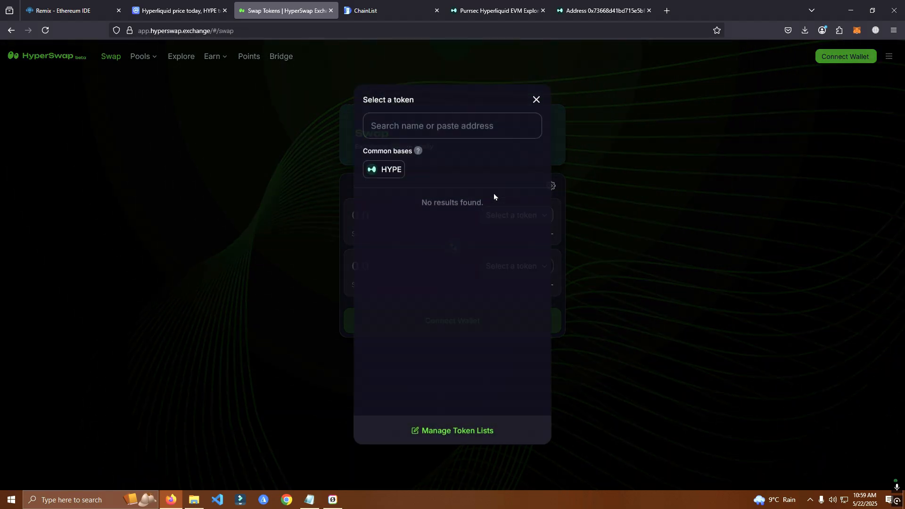
{"action": "type", "text": "1BD715E5bf65e7C147FD38580cA87a129"}
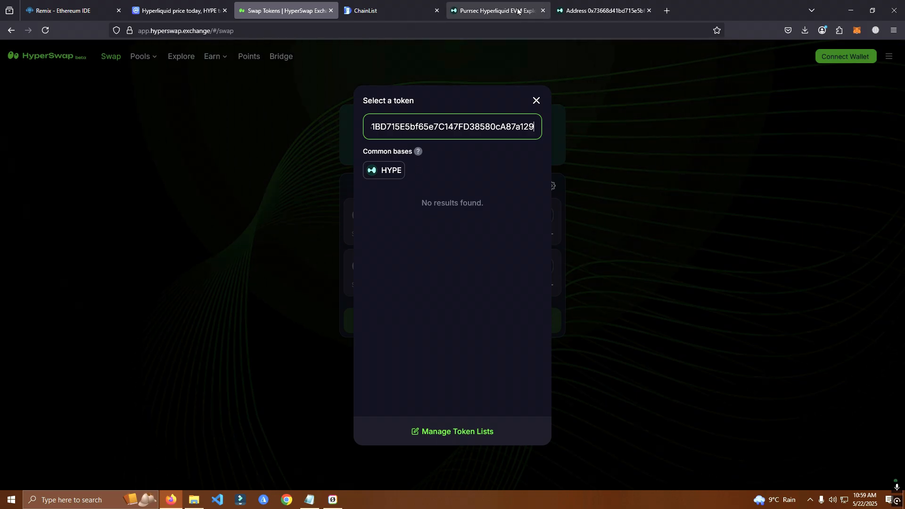
{"action": "left_click", "coordinate": [603, 11]}
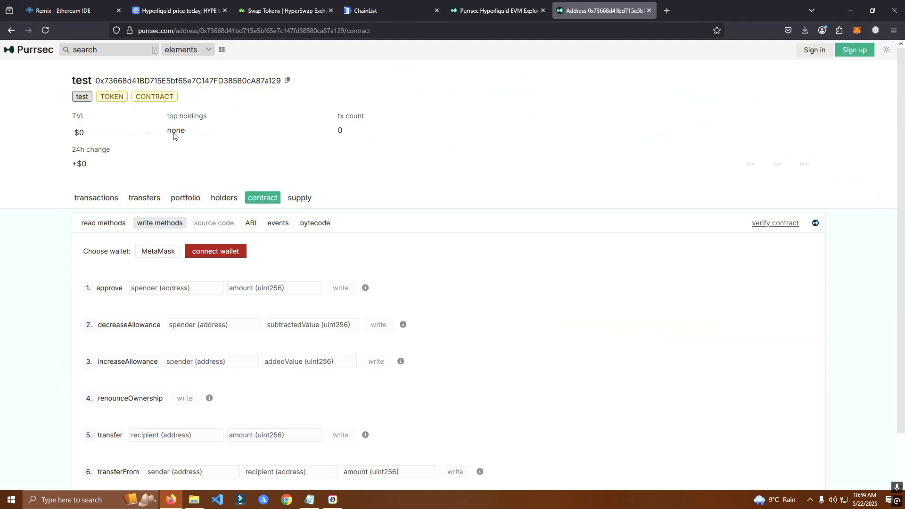
{"action": "mouse_move", "coordinate": [316, 240]}
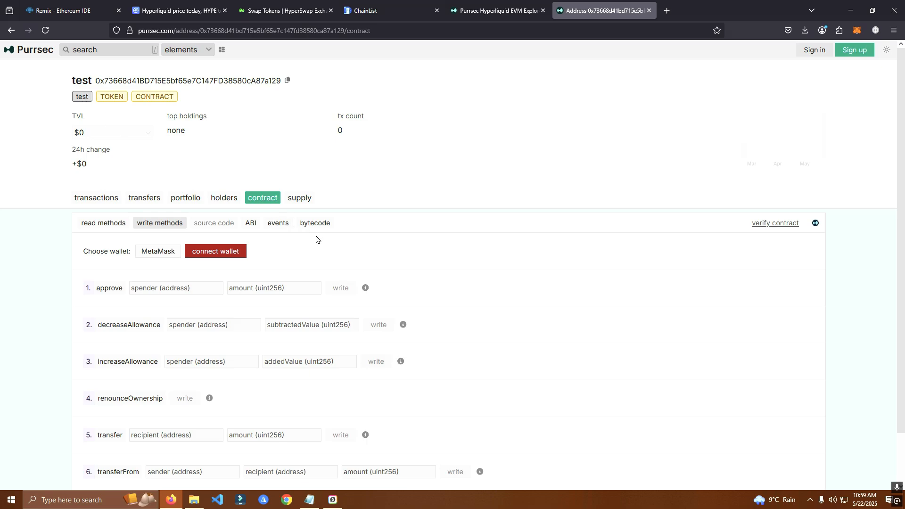
- Follow the deployer's created contract in Purrsec, copy the test token address, and return to HyperSwap
{"action": "left_click", "coordinate": [96, 197]}
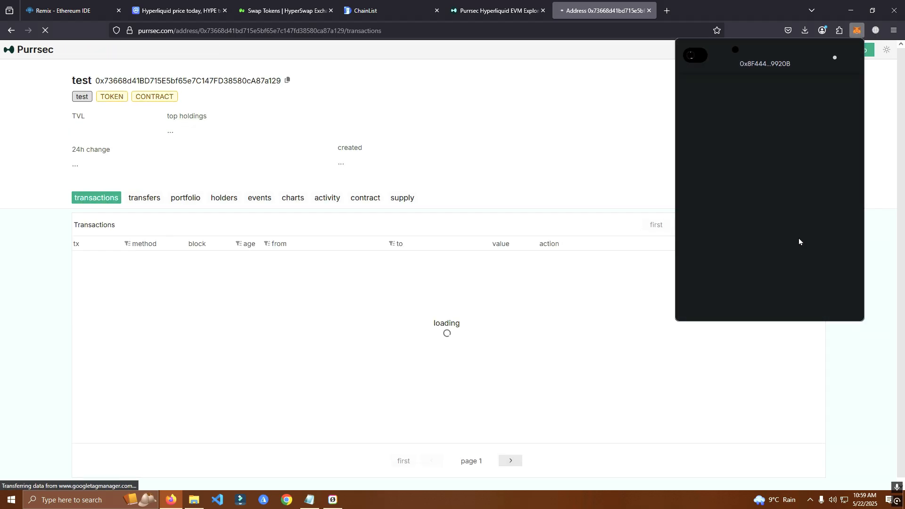
{"action": "left_click", "coordinate": [850, 55]}
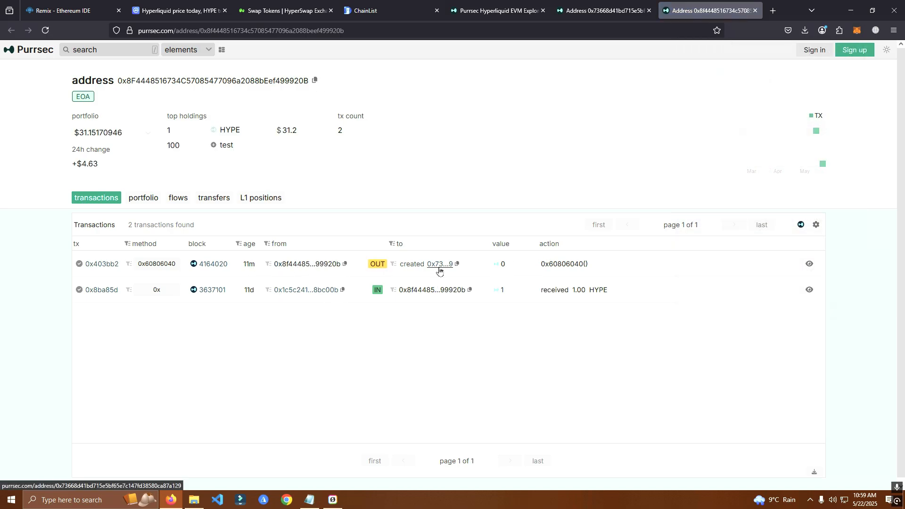
{"action": "left_click", "coordinate": [438, 263]}
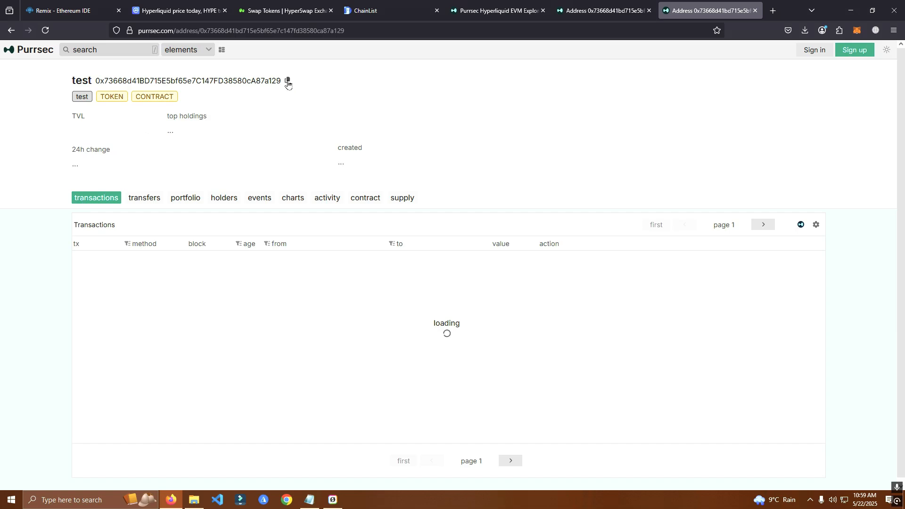
{"action": "left_click", "coordinate": [497, 10]}
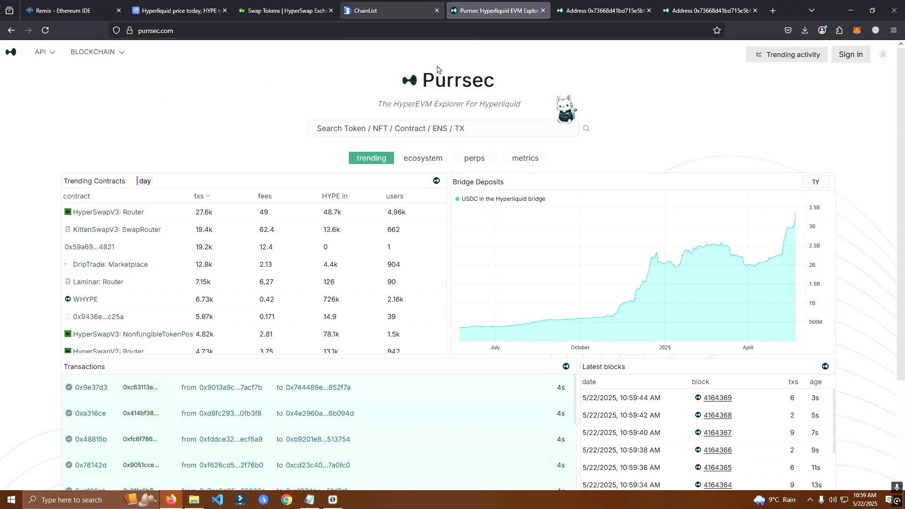
{"action": "left_click", "coordinate": [284, 10]}
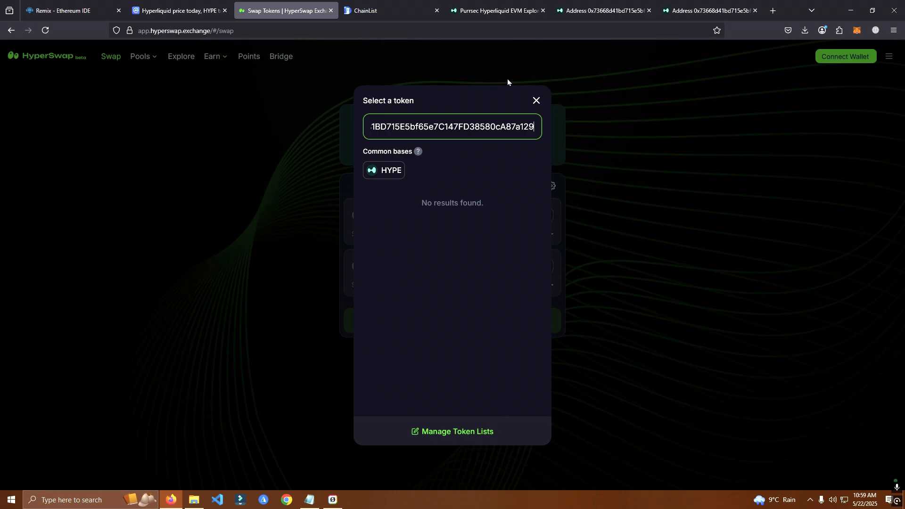
{"action": "left_click", "coordinate": [535, 101]}
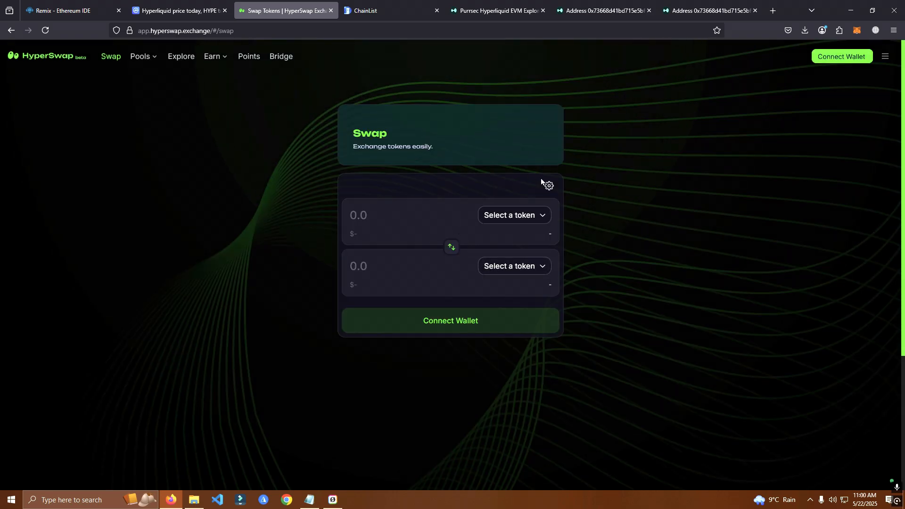
- Search the token picker for address 1BD715E5bf65e7C147FD38580cA87a129, finding nothing
{"action": "left_click", "coordinate": [510, 214]}
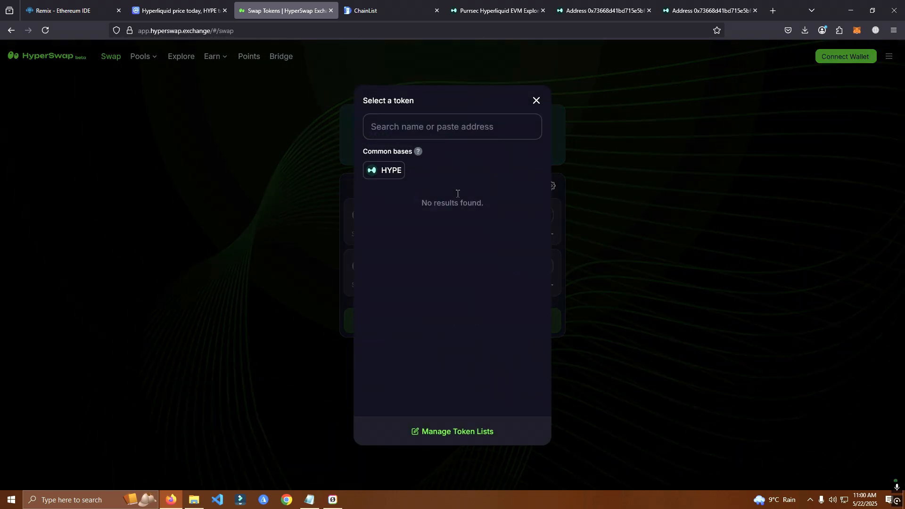
{"action": "type", "text": "1BD715E5bf65e7C147FD38580cA87a129"}
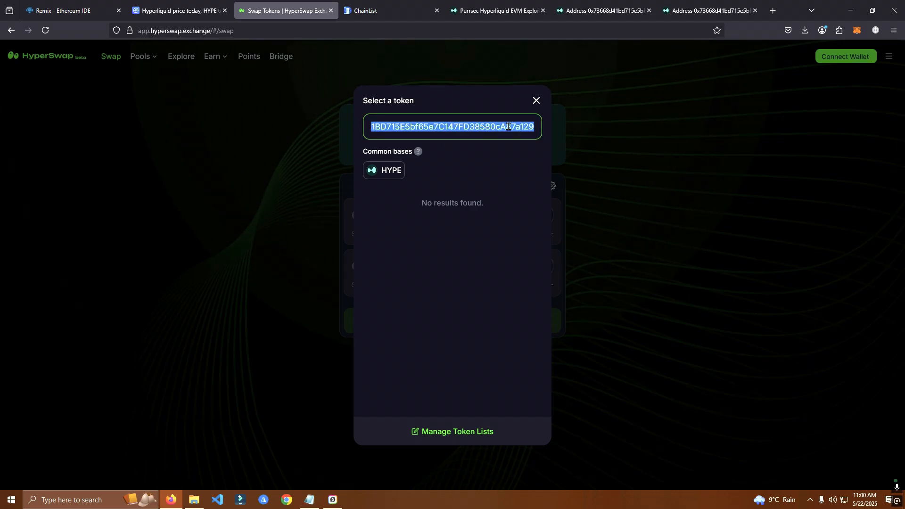
{"action": "left_click", "coordinate": [535, 99]}
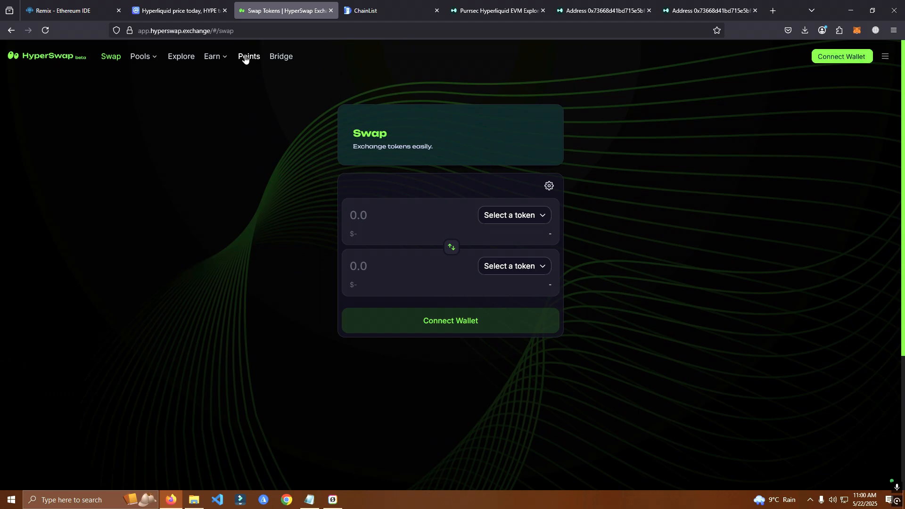
- Dismiss the Points page popup and bring up the Connect Wallet login choices
{"action": "left_click", "coordinate": [248, 55]}
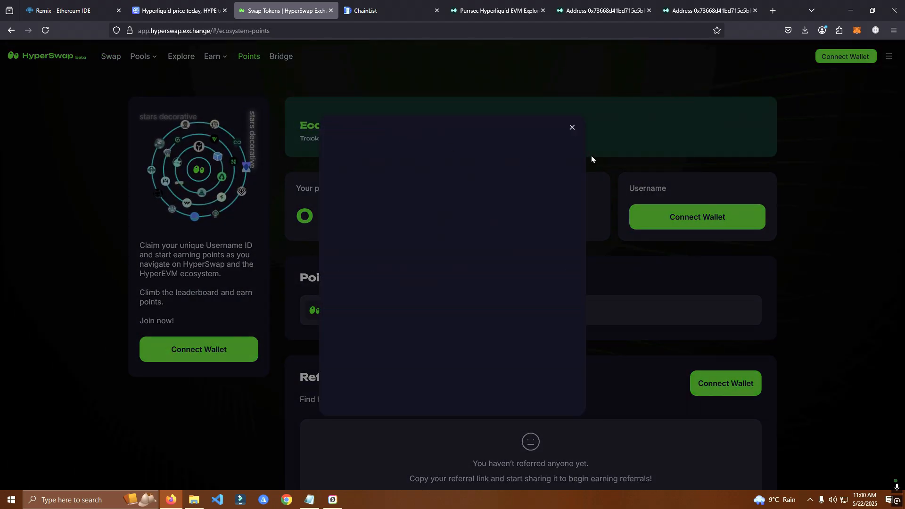
{"action": "left_click", "coordinate": [571, 128]}
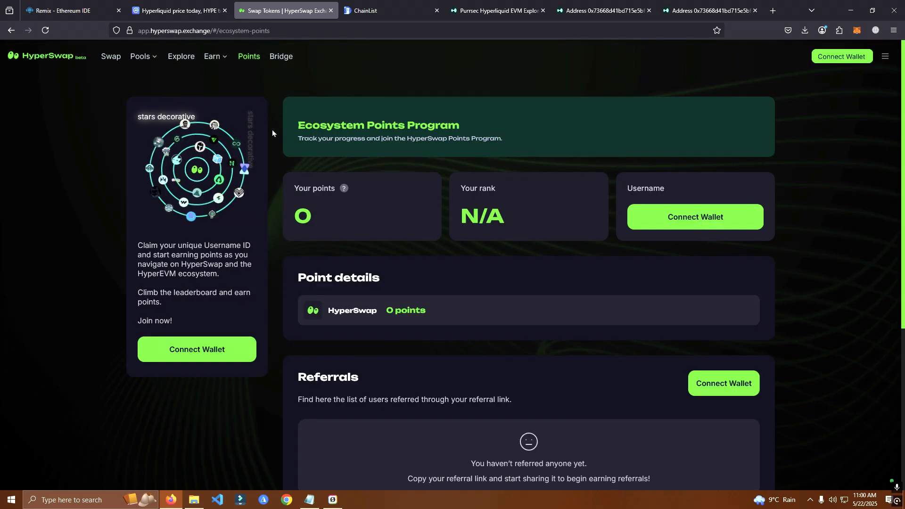
{"action": "left_click", "coordinate": [110, 55]}
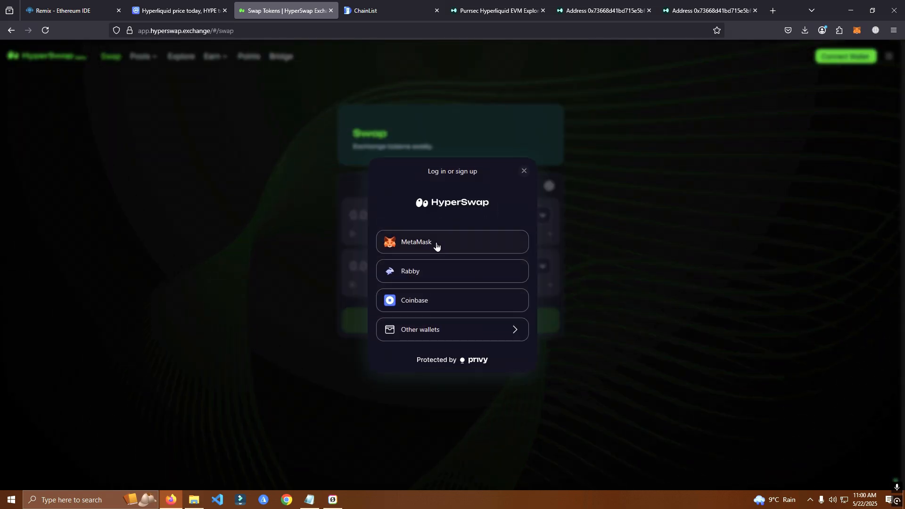
- Connect MetaMask to HyperSwap and head to Pools to create a new position
{"action": "left_click", "coordinate": [452, 241]}
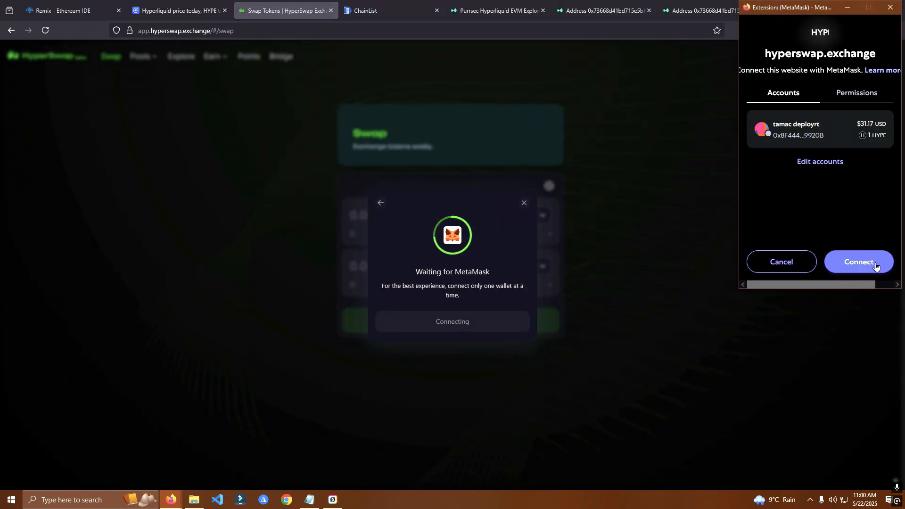
{"action": "left_click", "coordinate": [858, 261]}
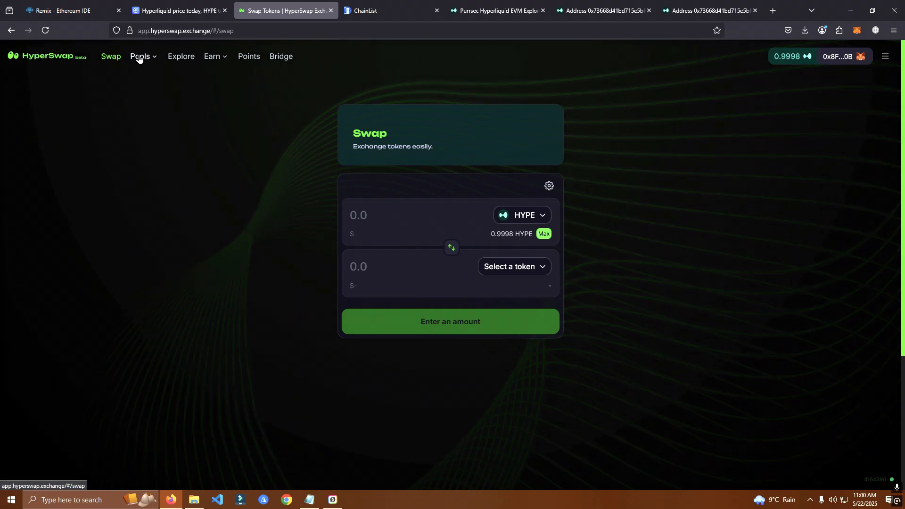
{"action": "left_click", "coordinate": [162, 96]}
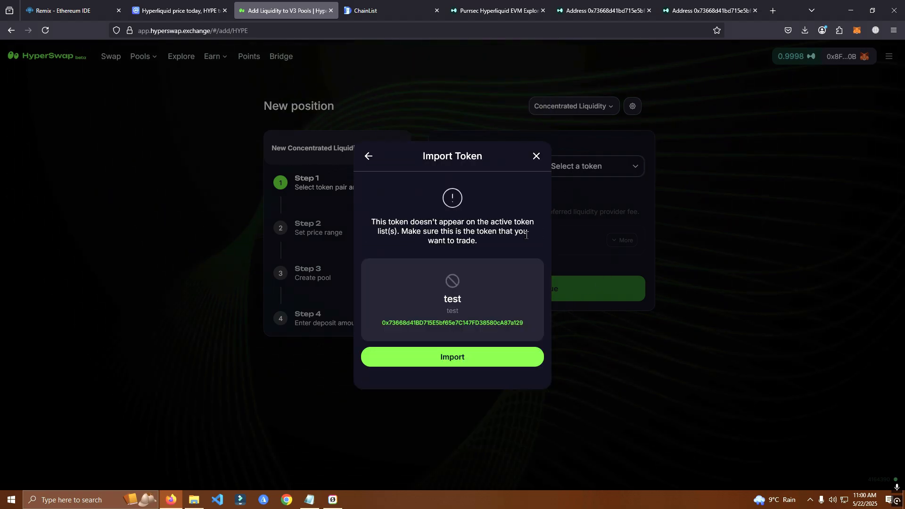
- Import the test token and set a Standard AMM position pairing HYPE with test
{"action": "left_click", "coordinate": [451, 357]}
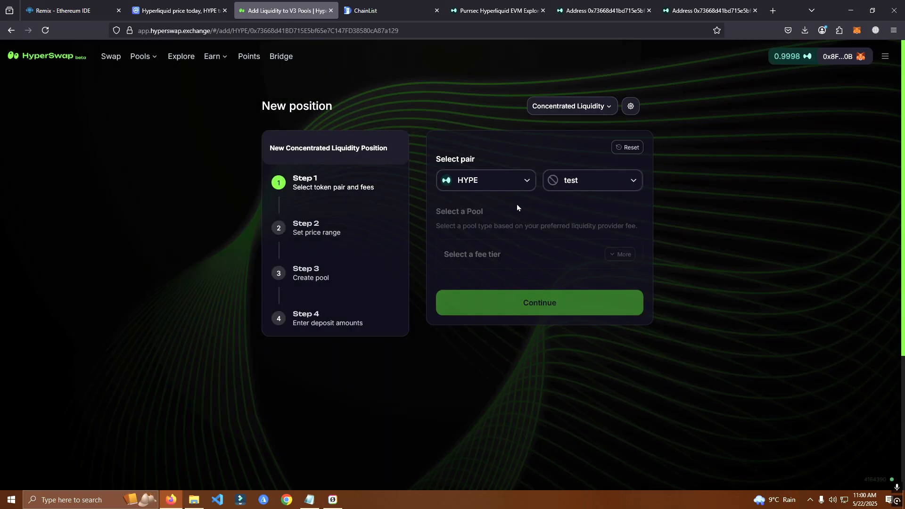
{"action": "left_click", "coordinate": [621, 253]}
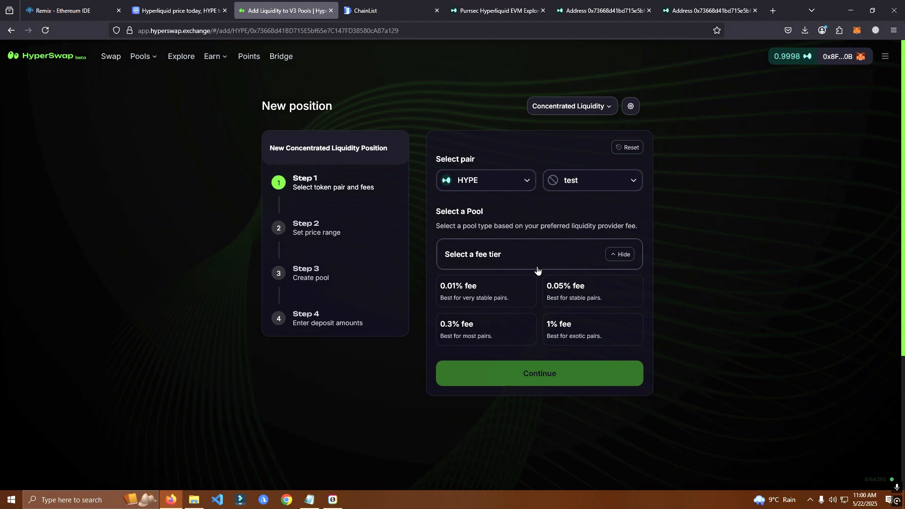
{"action": "left_click", "coordinate": [570, 106]}
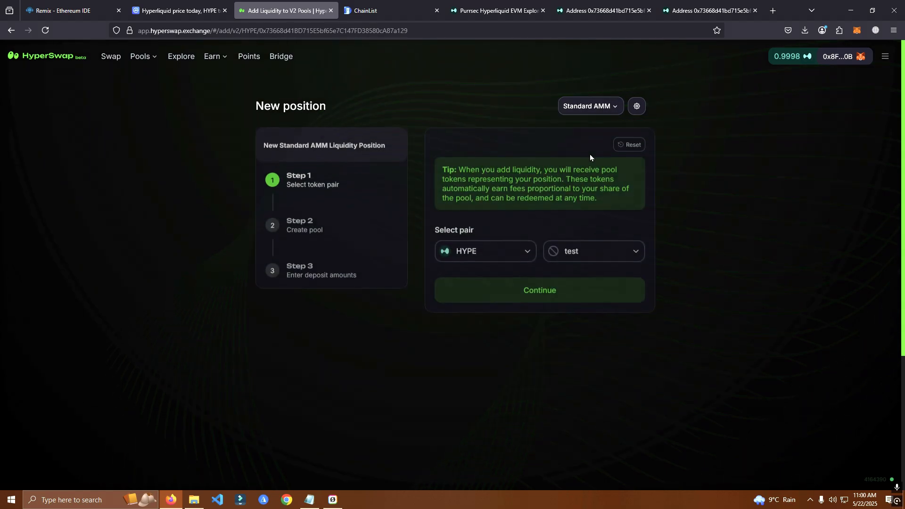
{"action": "left_click", "coordinate": [592, 250]}
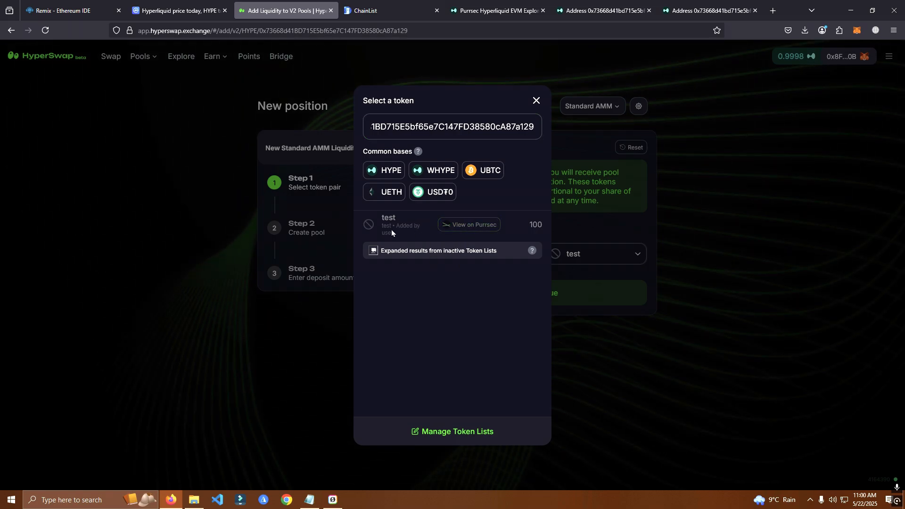
{"action": "mouse_move", "coordinate": [456, 259]}
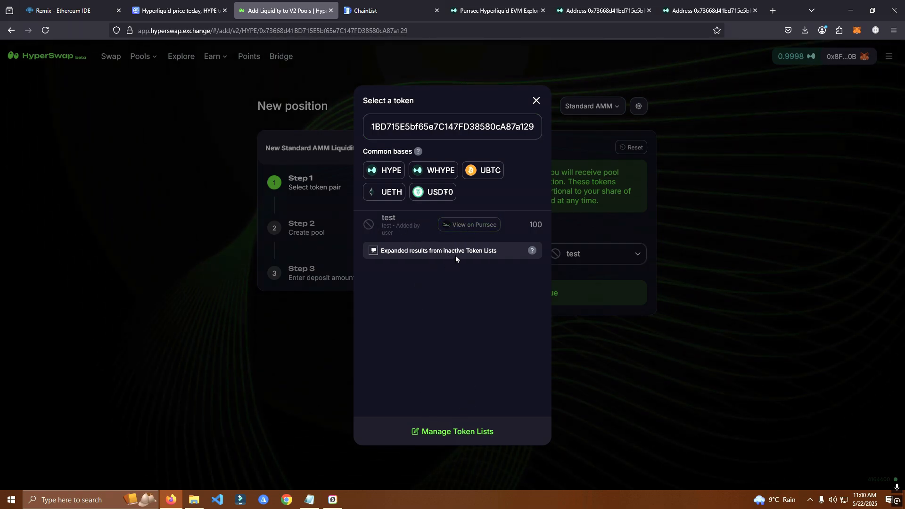
{"action": "mouse_move", "coordinate": [421, 218]}
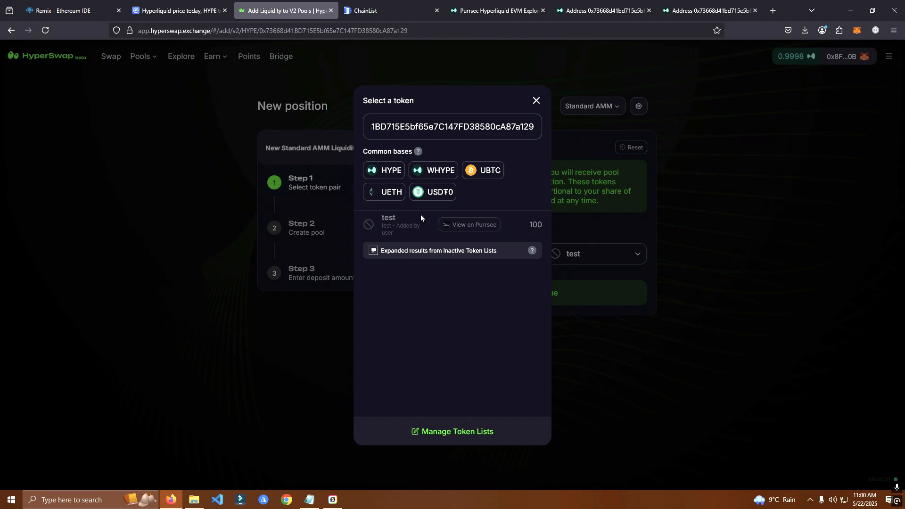
{"action": "mouse_move", "coordinate": [425, 229]}
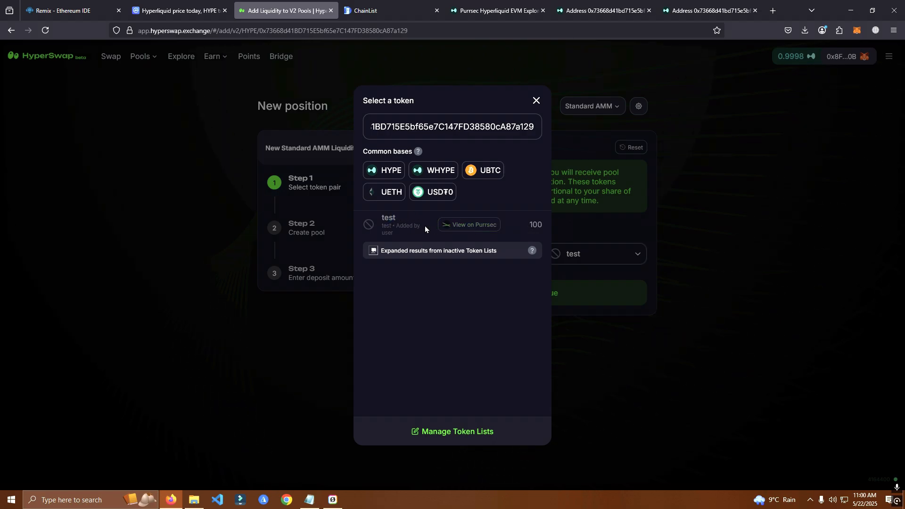
{"action": "mouse_move", "coordinate": [544, 121]}
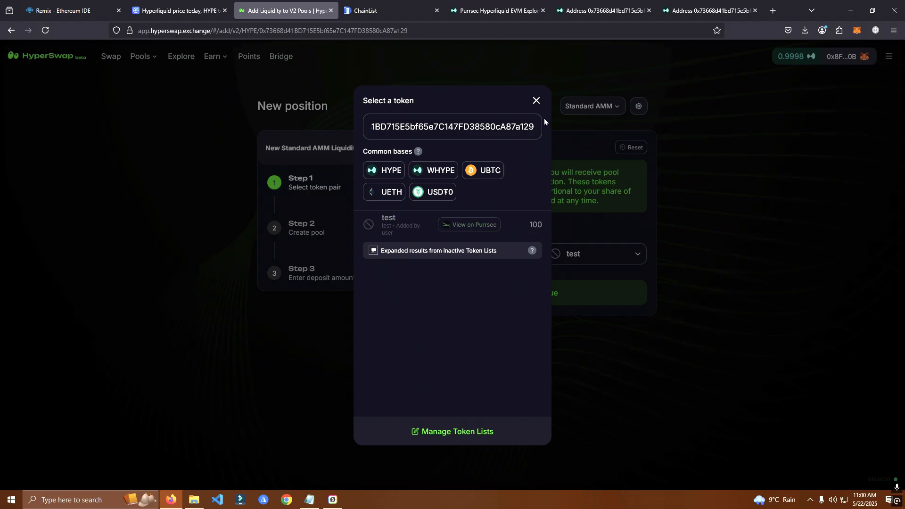
{"action": "left_click", "coordinate": [534, 101]}
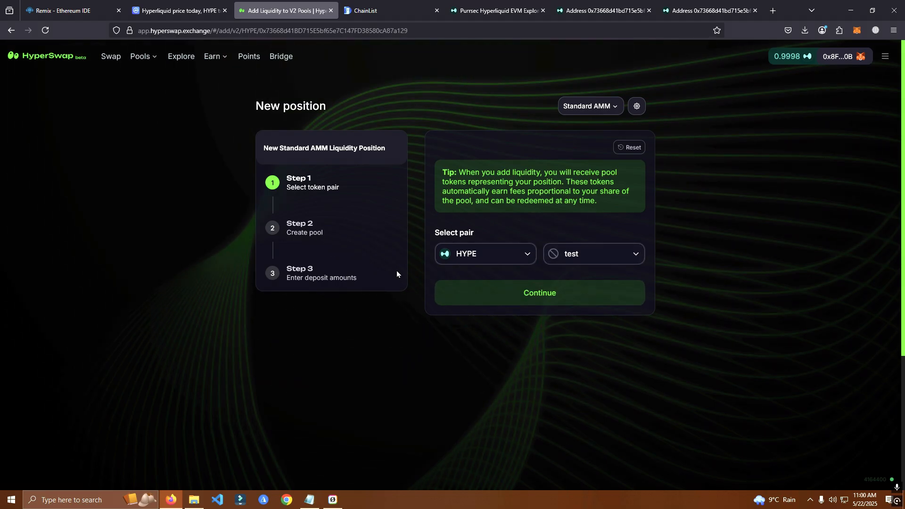
- Sign to initialize the HYPE/test pool and continue to the deposit amounts step
{"action": "left_click", "coordinate": [538, 292]}
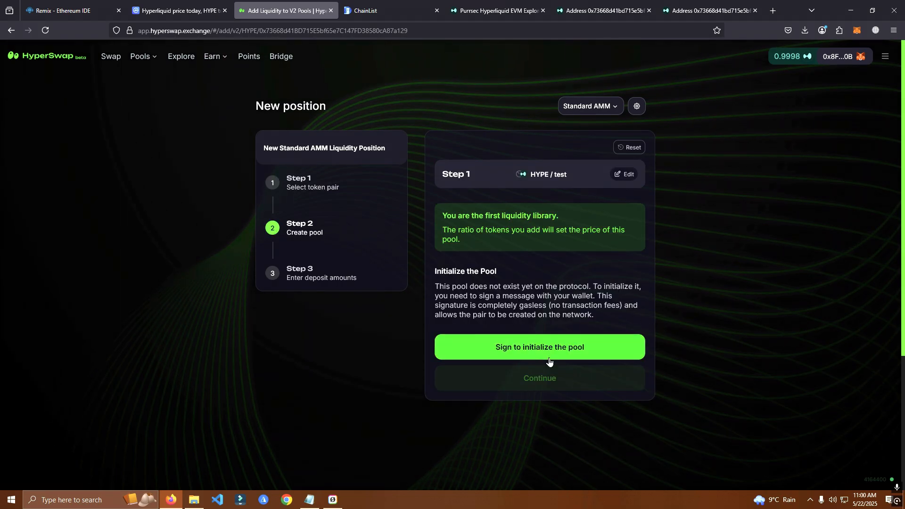
{"action": "left_click", "coordinate": [539, 346]}
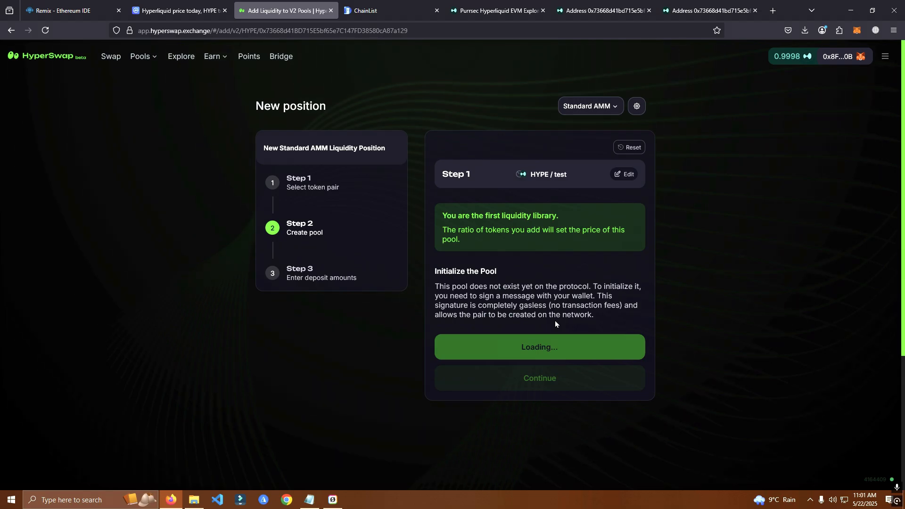
{"action": "mouse_move", "coordinate": [571, 297]}
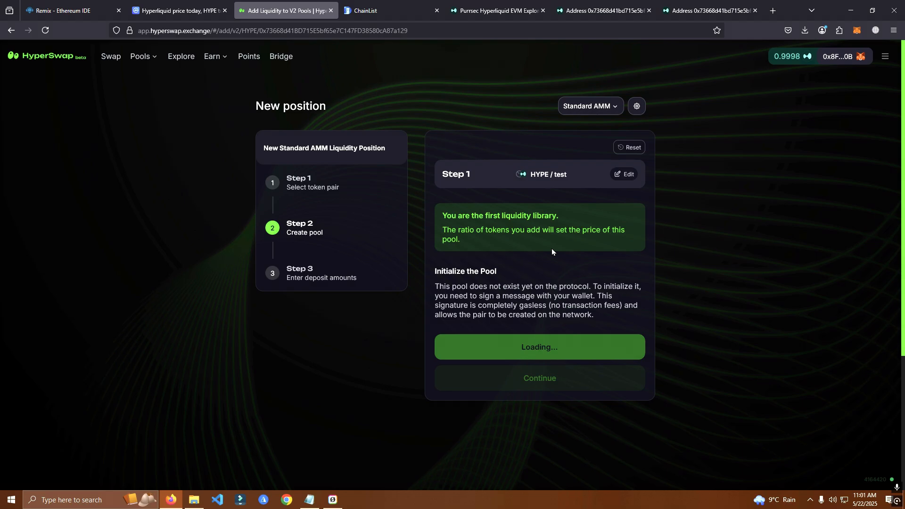
{"action": "mouse_move", "coordinate": [596, 354]}
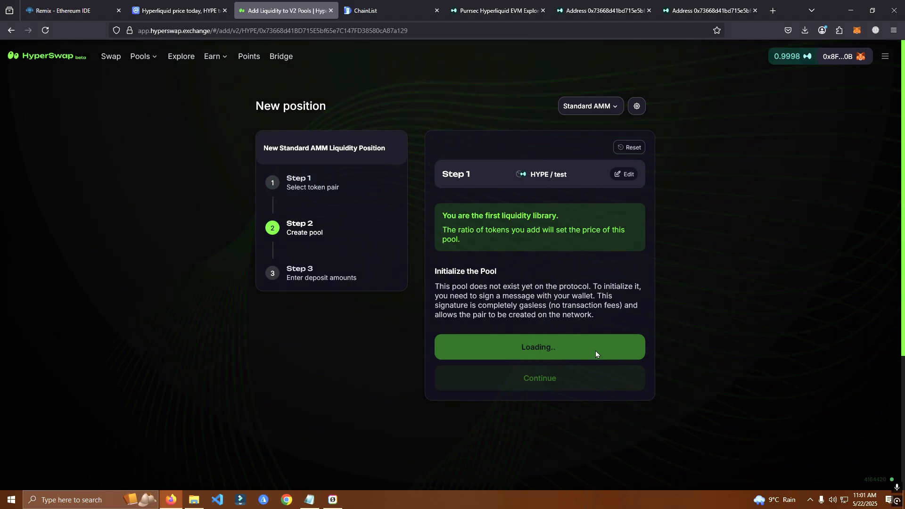
{"action": "mouse_move", "coordinate": [578, 333]}
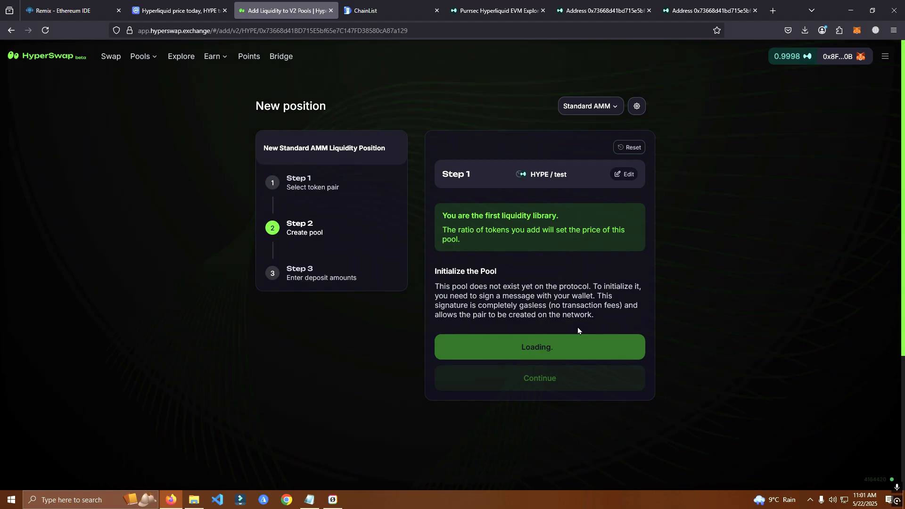
{"action": "mouse_move", "coordinate": [594, 338]}
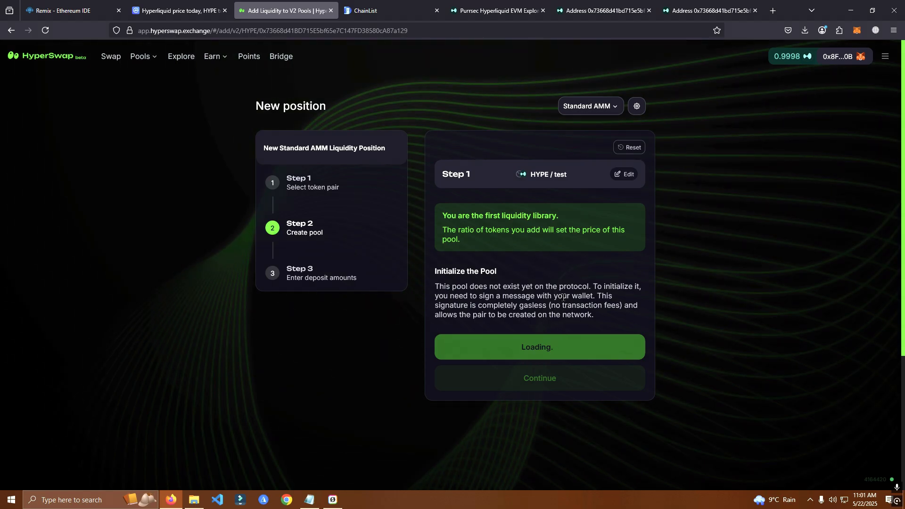
{"action": "mouse_move", "coordinate": [597, 109]}
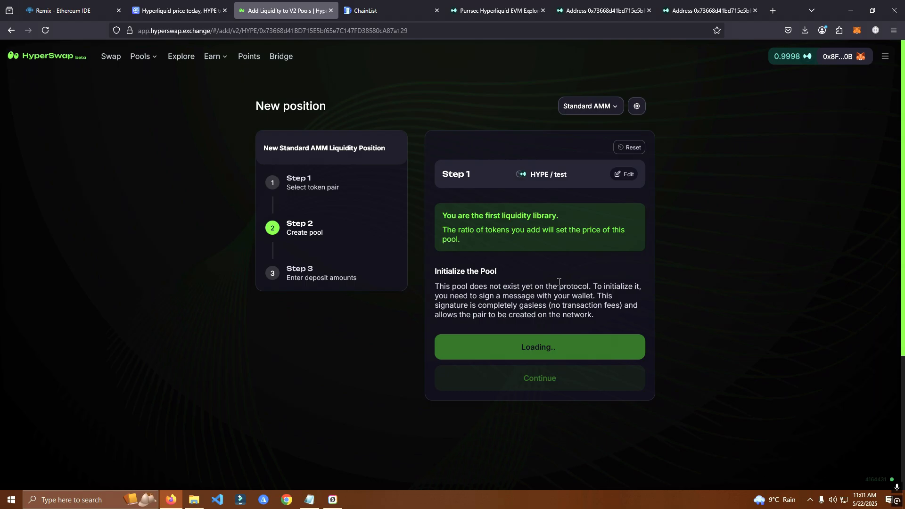
{"action": "mouse_move", "coordinate": [352, 255]}
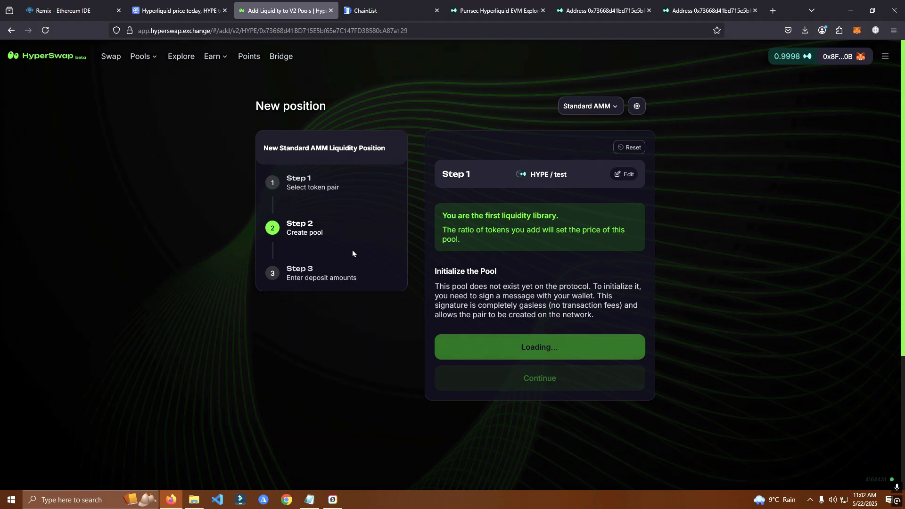
{"action": "left_click", "coordinate": [538, 347]}
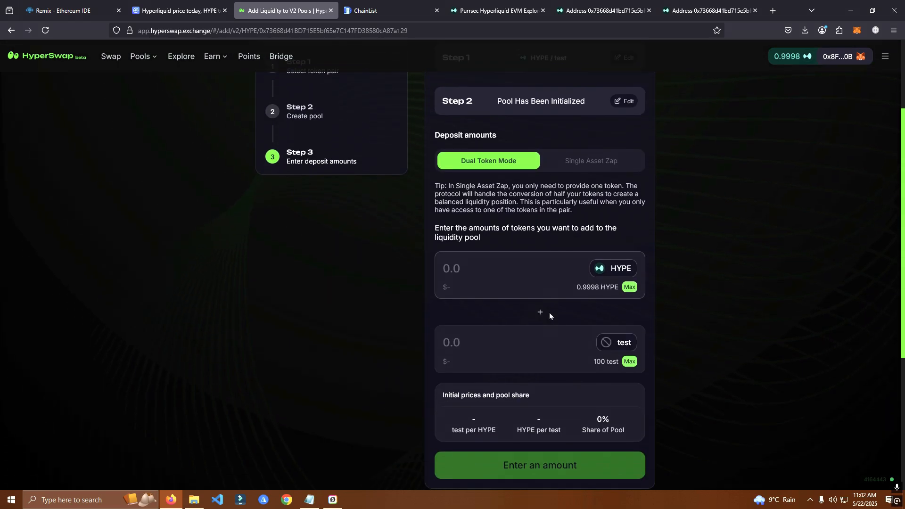
- Enter 0.1 HYPE and 90 test and confirm the test spending cap in MetaMask
{"action": "scroll", "scroll_direction": "down", "scroll_amount": 3}
{"action": "type", "text": "0"}
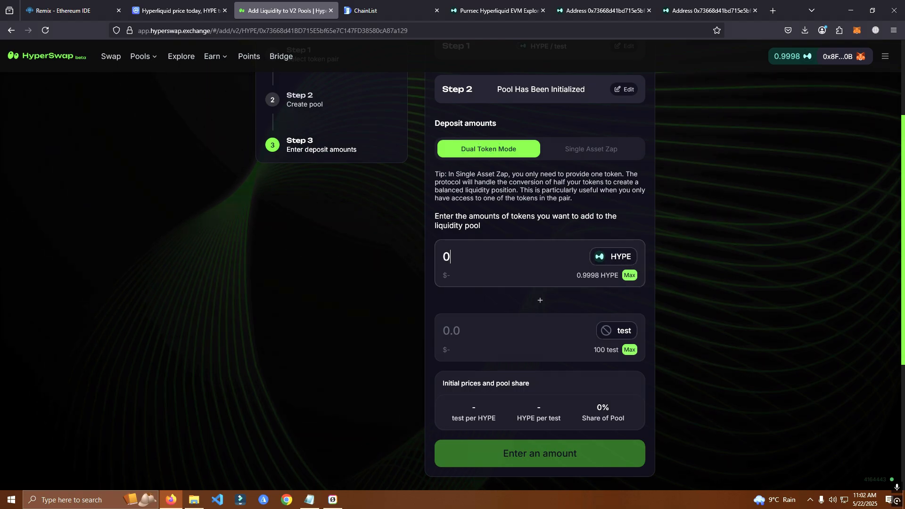
{"action": "type", "text": ".1"}
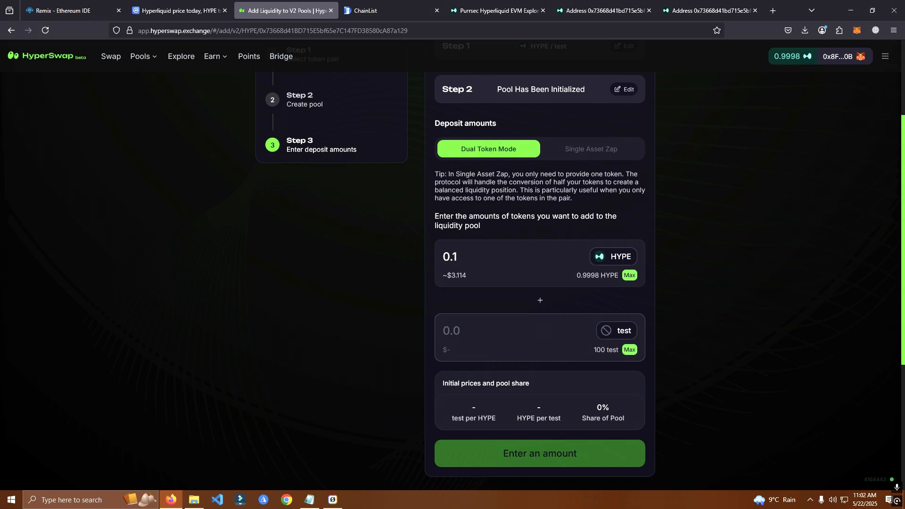
{"action": "type", "text": "90"}
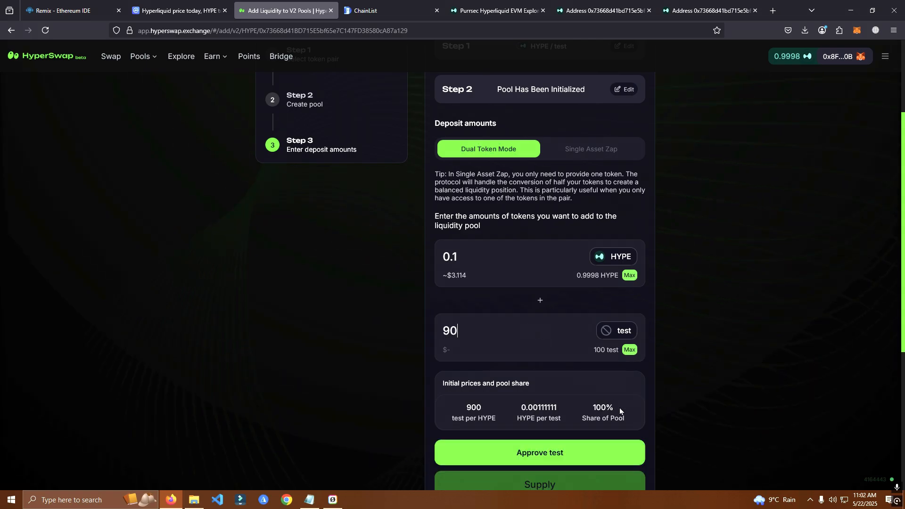
{"action": "scroll", "scroll_direction": "down", "scroll_amount": 3}
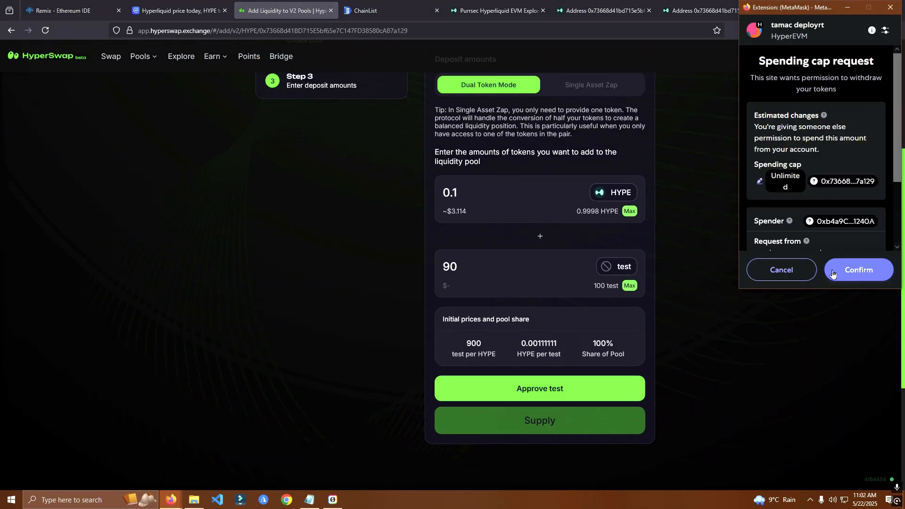
{"action": "left_click", "coordinate": [856, 270]}
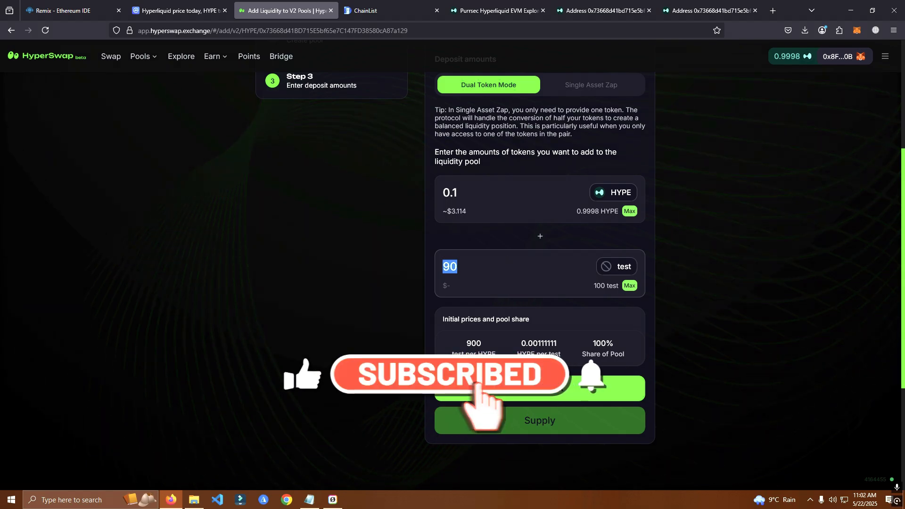
- Change the test deposit to 30 and approve the test token spending again
{"action": "type", "text": "30"}
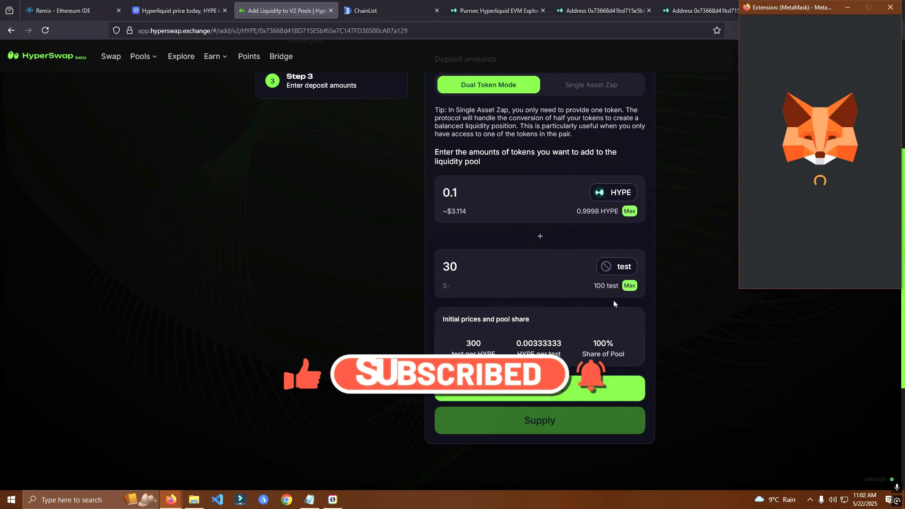
{"action": "left_click", "coordinate": [538, 387]}
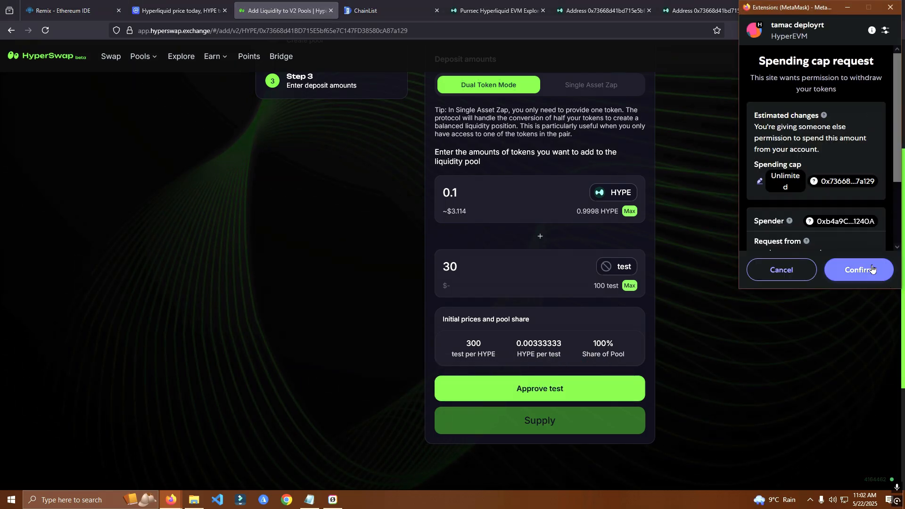
{"action": "left_click", "coordinate": [857, 269]}
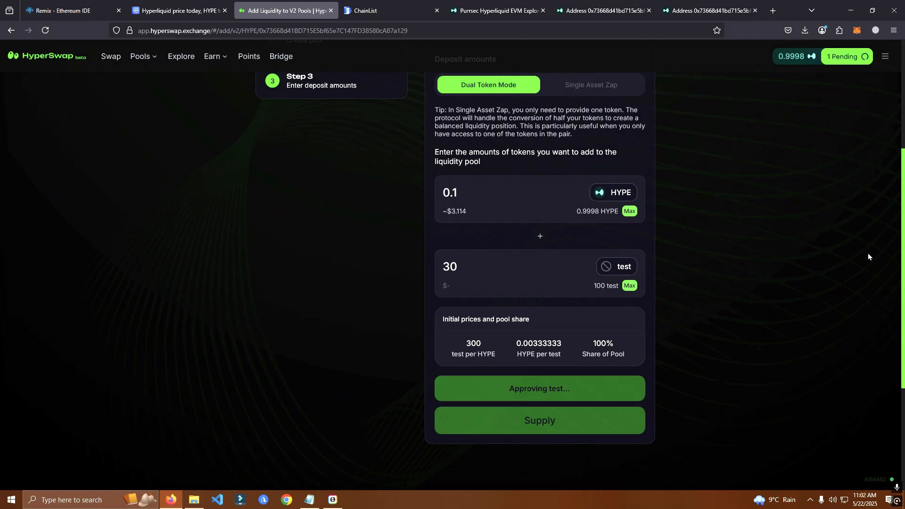
{"action": "mouse_move", "coordinate": [682, 245]}
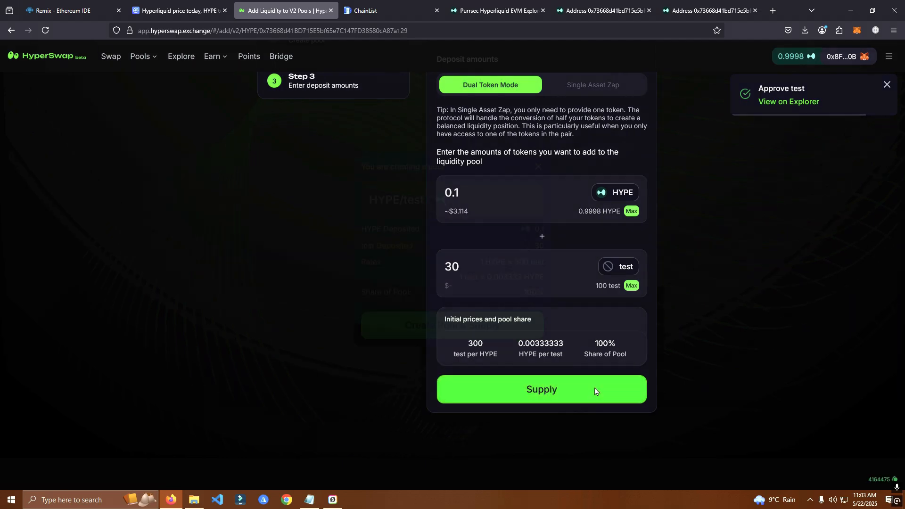
- Supply 0.1 HYPE and 30 test to the pool and confirm the deposit in MetaMask
{"action": "left_click", "coordinate": [541, 390]}
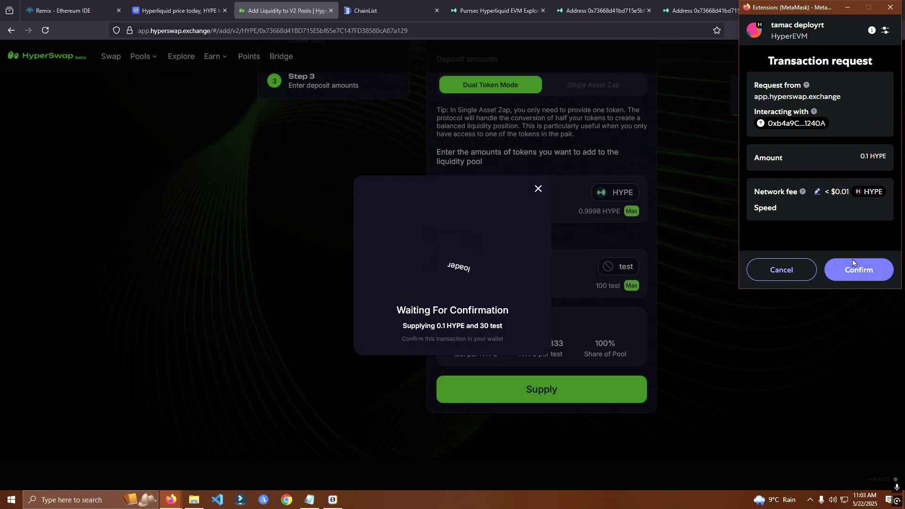
{"action": "left_click", "coordinate": [857, 270]}
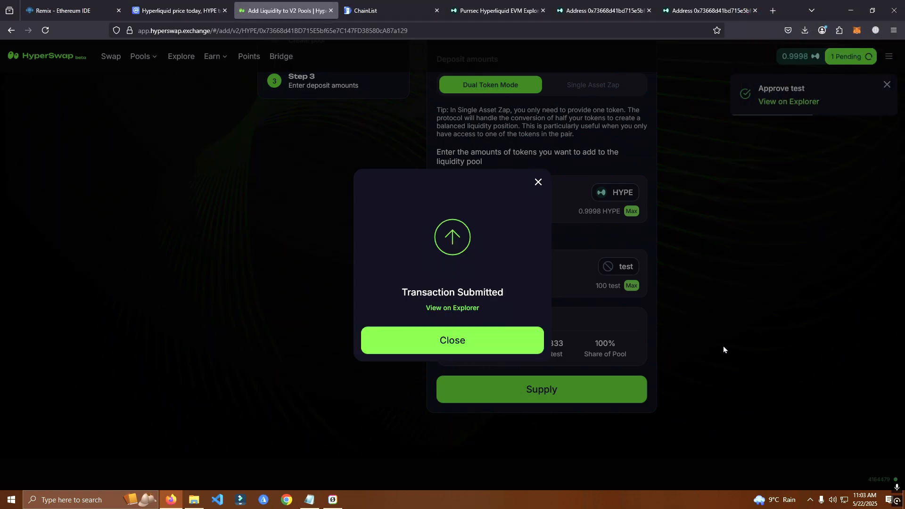
{"action": "mouse_move", "coordinate": [540, 199]}
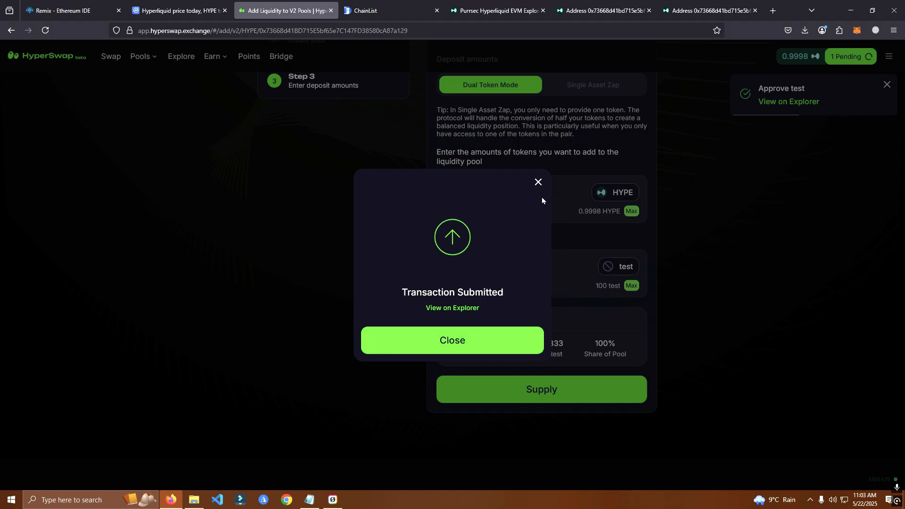
{"action": "left_click", "coordinate": [452, 341]}
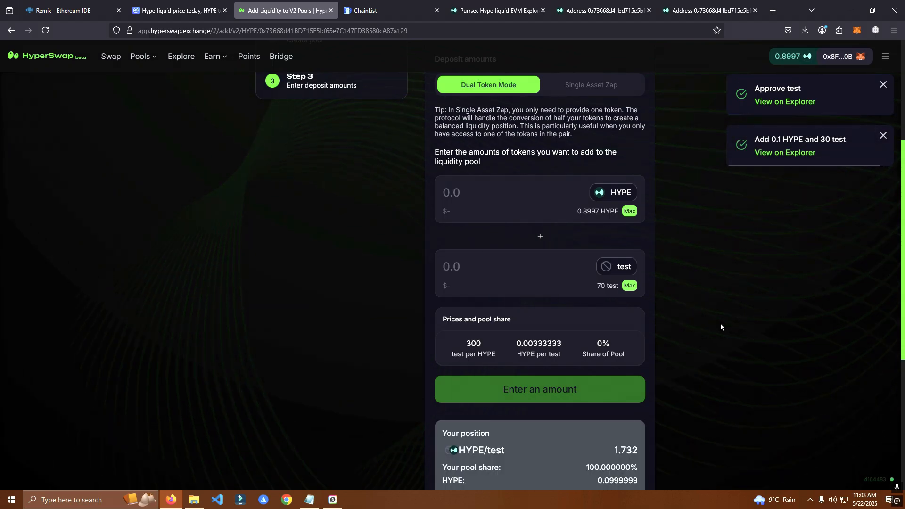
{"action": "scroll", "scroll_direction": "down", "scroll_amount": 3}
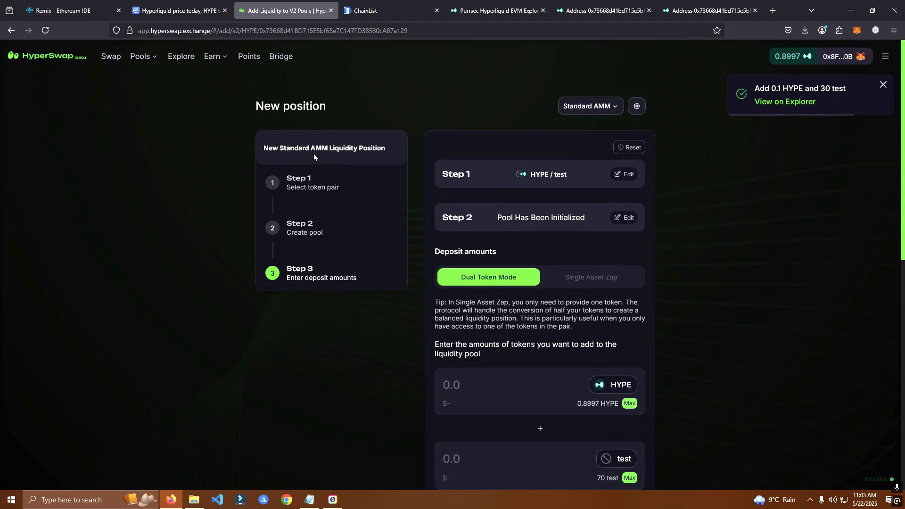
- On the swap page, pick the test token by its address as the token to buy
{"action": "left_click", "coordinate": [110, 56]}
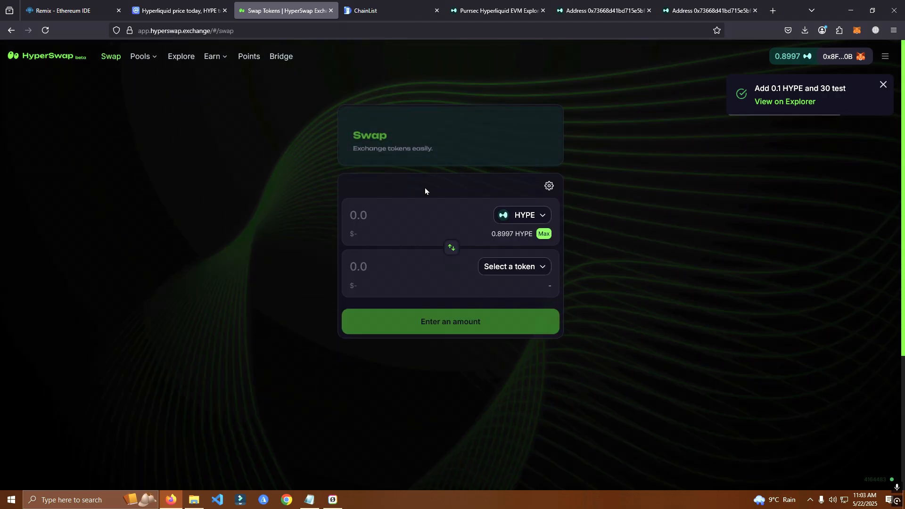
{"action": "left_click", "coordinate": [512, 265]}
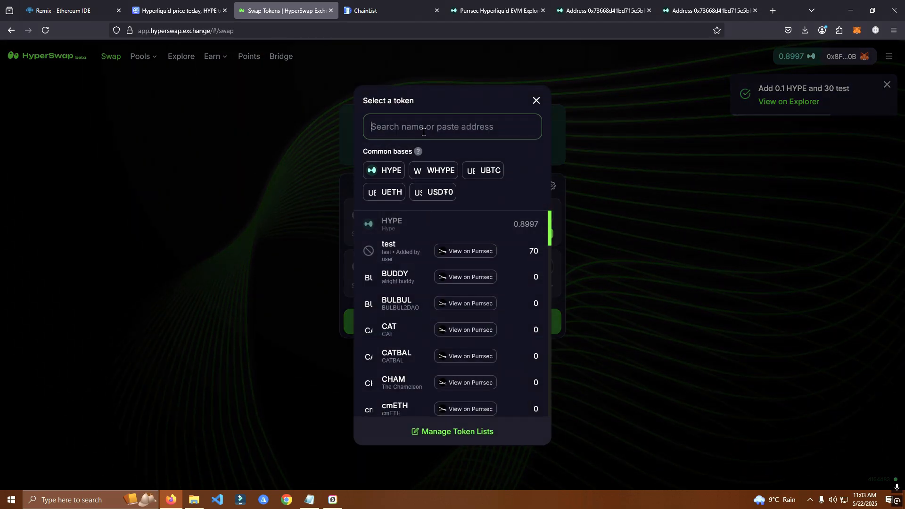
{"action": "type", "text": "1BD715E5bf65e7C147FD38580cA87a129"}
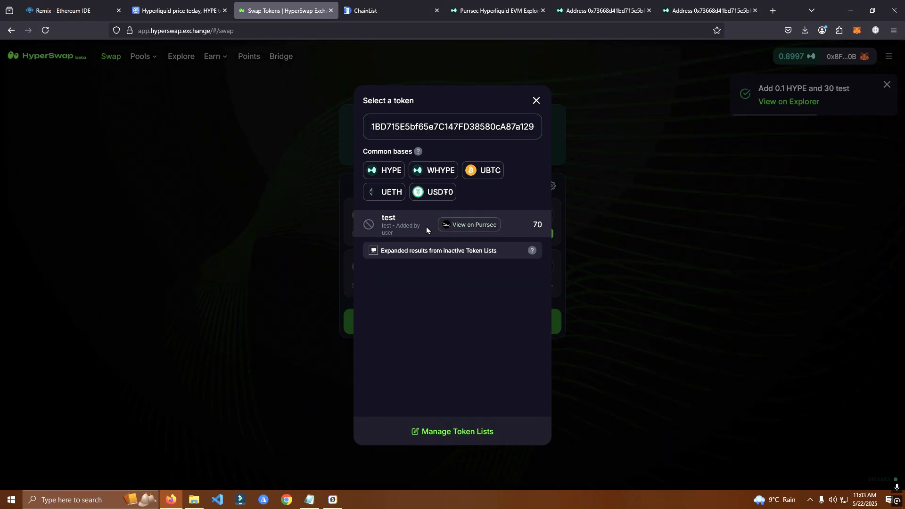
{"action": "left_click", "coordinate": [388, 225]}
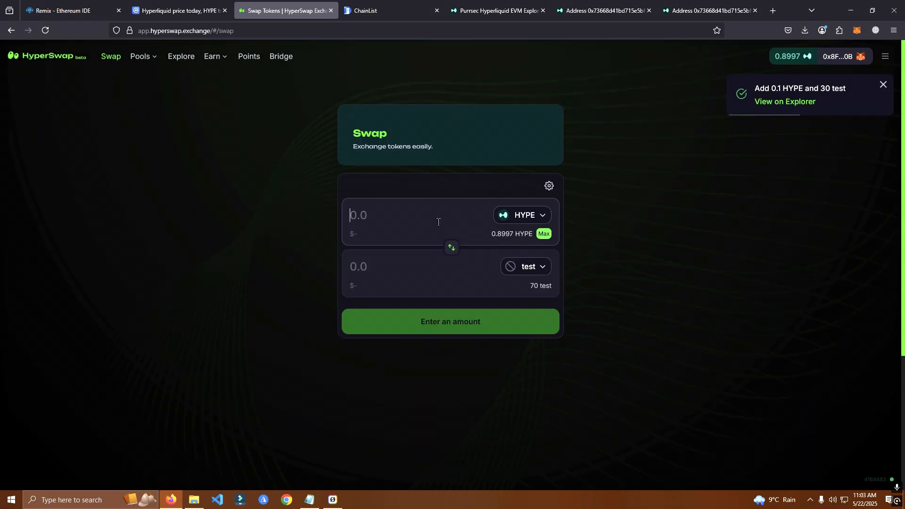
- Route the trade through V2 and set the spend to 0.002 HYPE for about 0.5859 test
{"action": "type", "text": "0.1"}
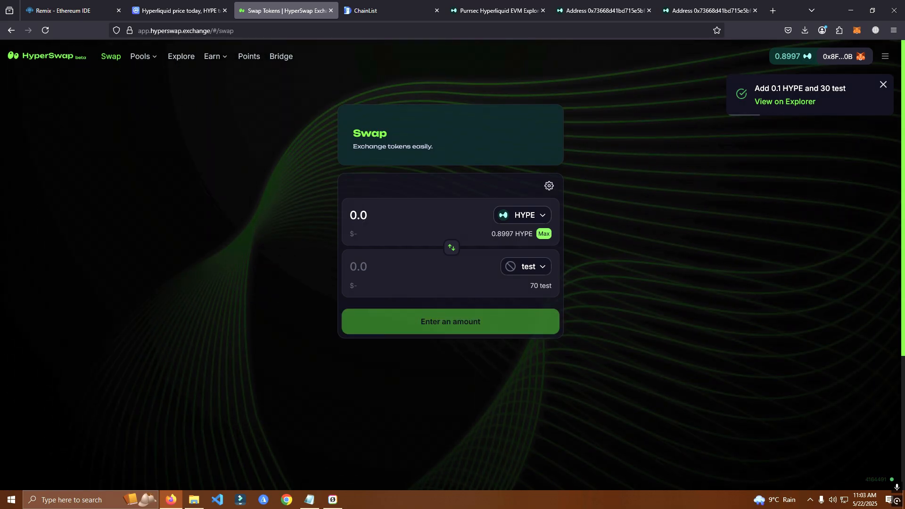
{"action": "type", "text": "0.001"}
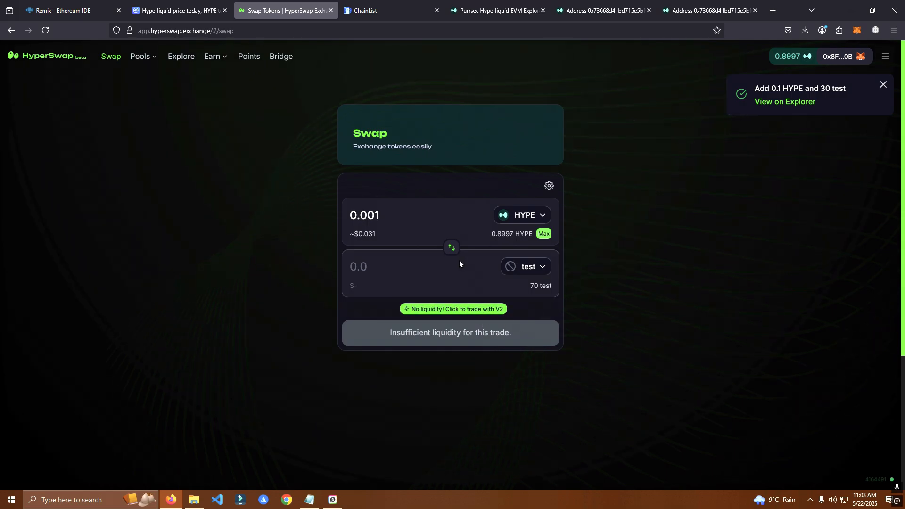
{"action": "left_click", "coordinate": [882, 84]}
{"action": "type", "text": "0.00001"}
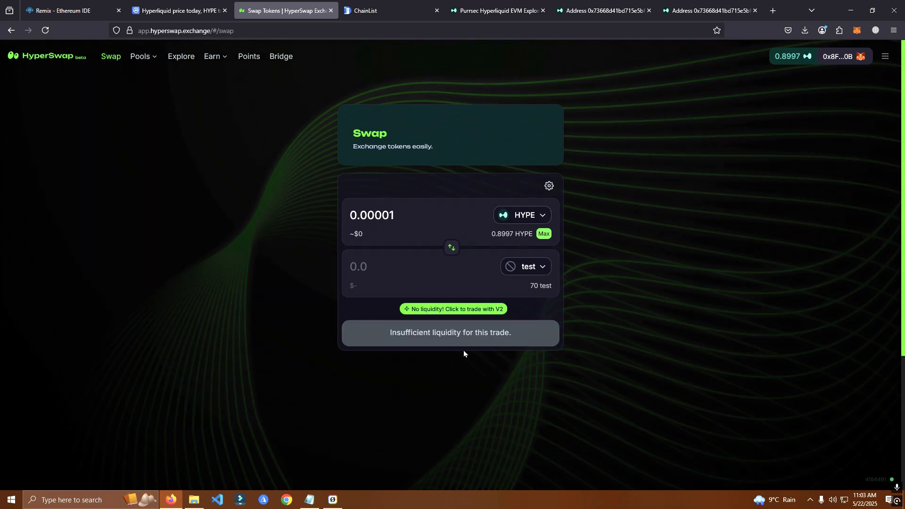
{"action": "left_click", "coordinate": [453, 309]}
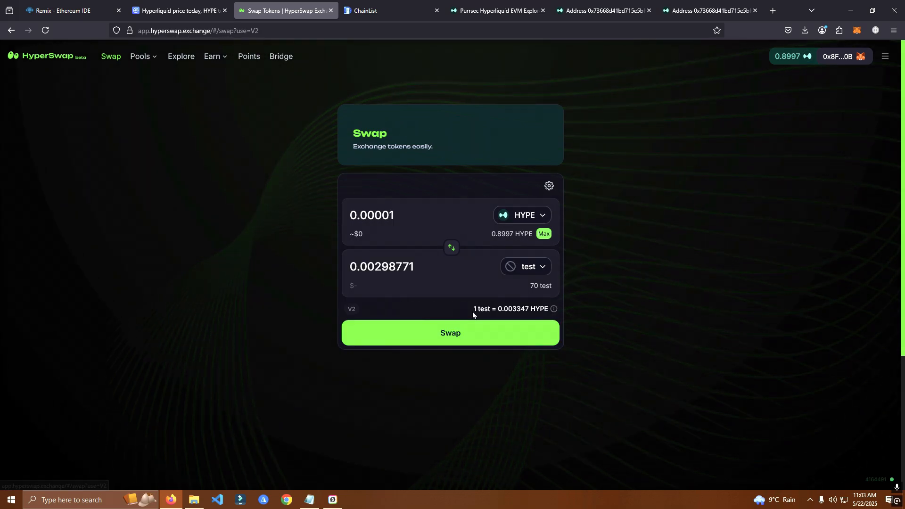
{"action": "type", "text": "0"}
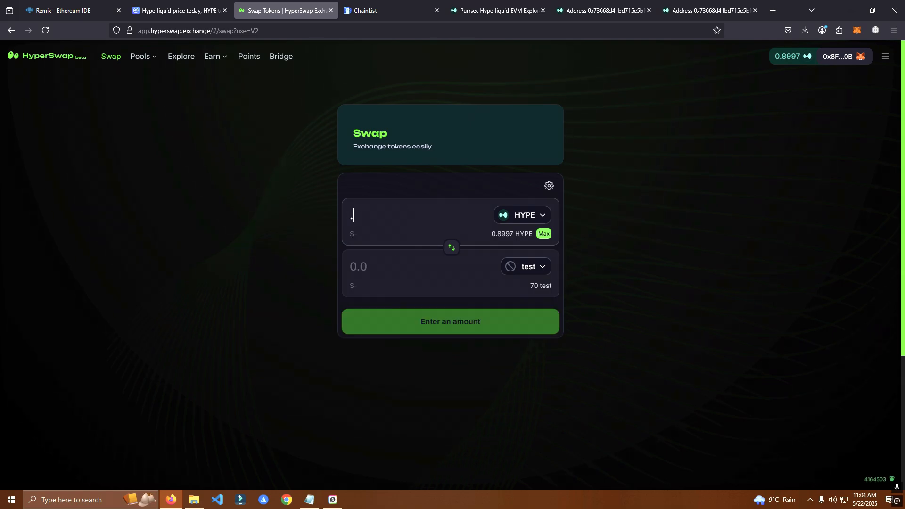
{"action": "type", "text": "0.002"}
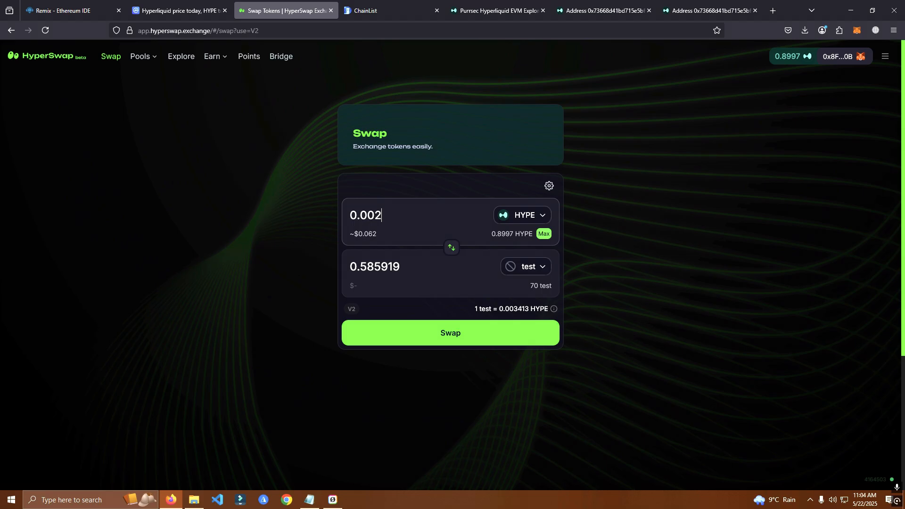
- Confirm the 0.002 HYPE for 0.5859 test swap in MetaMask and dismiss the submitted notice
{"action": "left_click", "coordinate": [450, 332]}
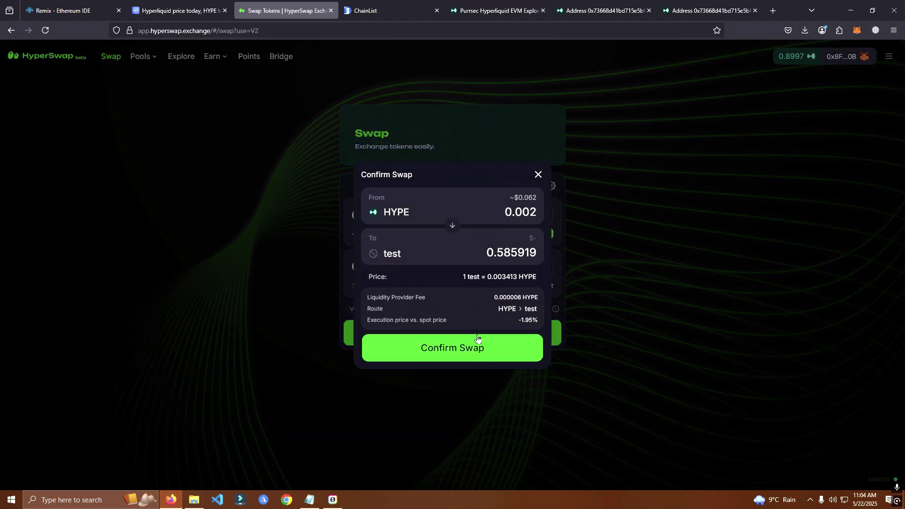
{"action": "left_click", "coordinate": [451, 348]}
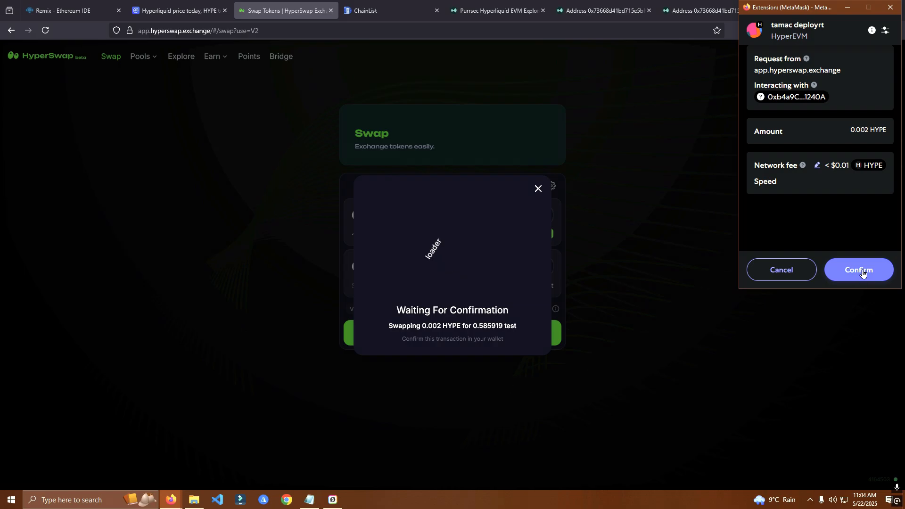
{"action": "left_click", "coordinate": [857, 269]}
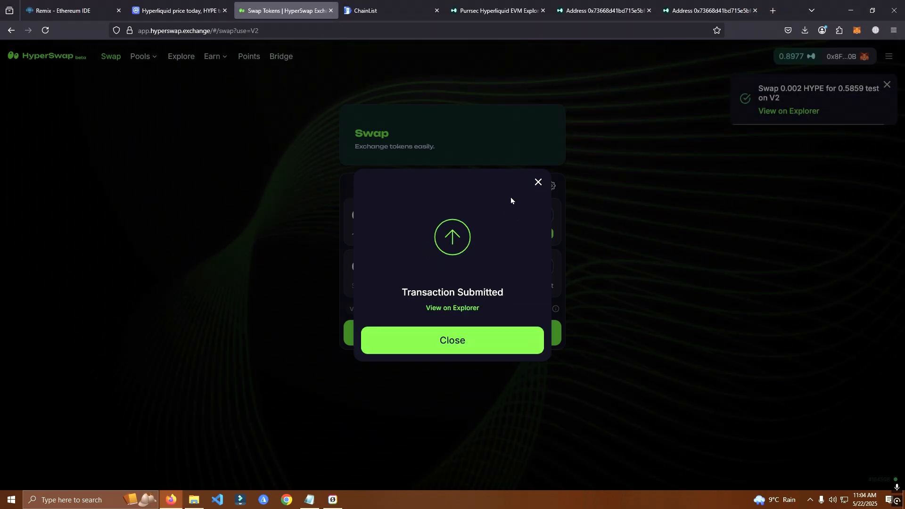
{"action": "left_click", "coordinate": [452, 340]}
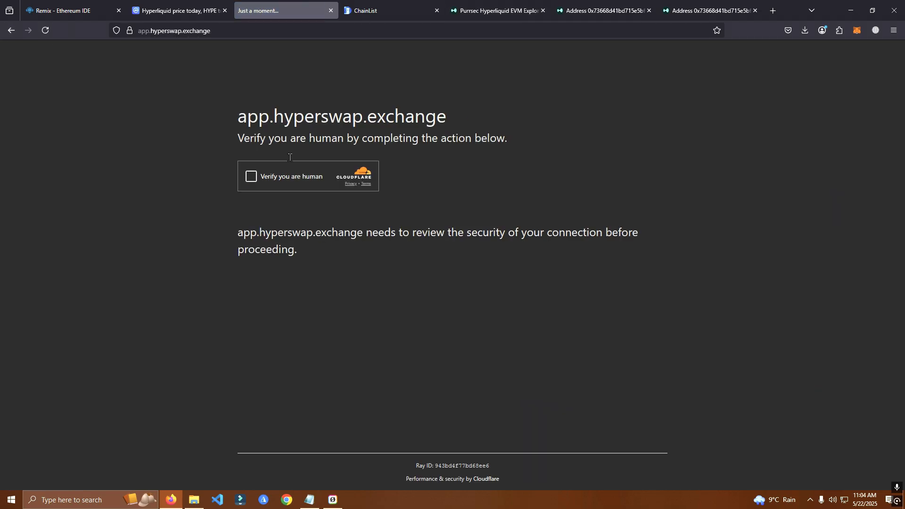
- Open DEXTools Pair Explorer in a new tab, showing the test/WHYPE pair on HyperEVM
{"action": "left_click", "coordinate": [251, 176]}
{"action": "type", "text": "d"}
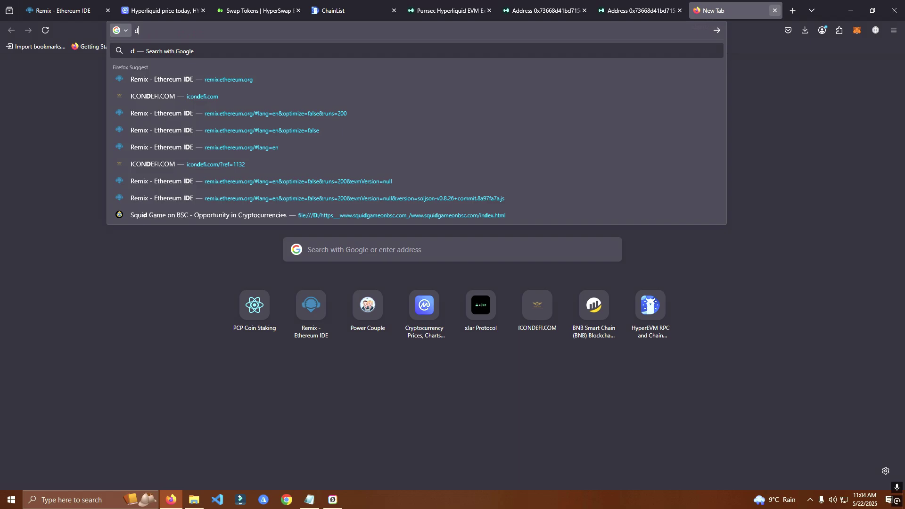
{"action": "type", "text": "ext"}
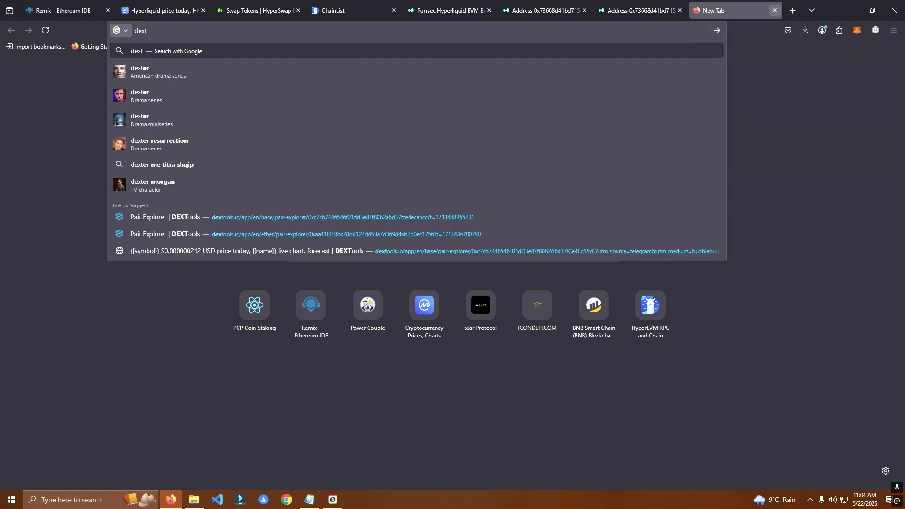
{"action": "mouse_move", "coordinate": [222, 217]}
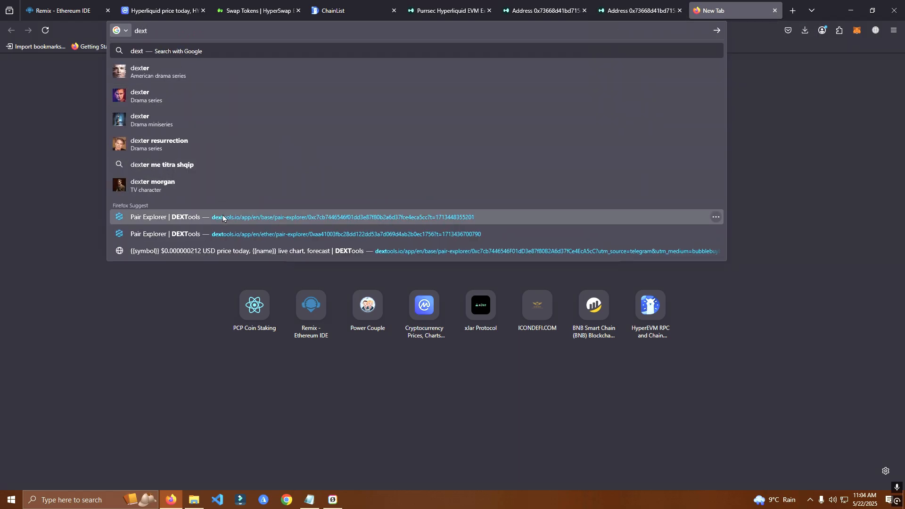
{"action": "left_click", "coordinate": [346, 217]}
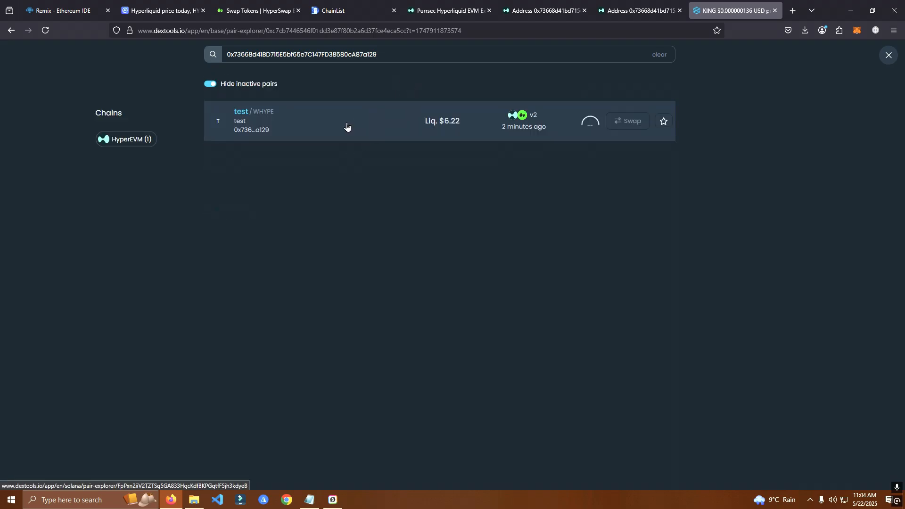
- View the test/WHYPE pair page showing $0.1077 price and trade history with add and buy entries
{"action": "left_click", "coordinate": [346, 120]}
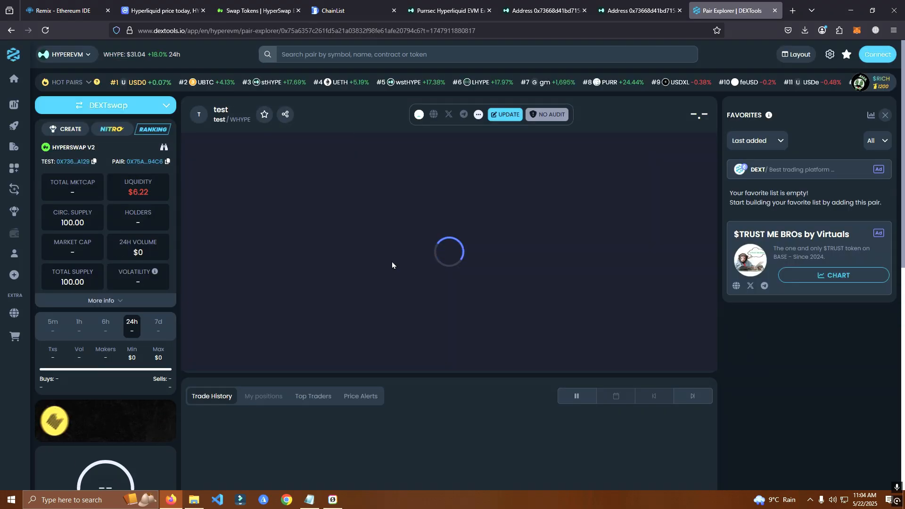
{"action": "scroll", "scroll_direction": "down", "scroll_amount": 3}
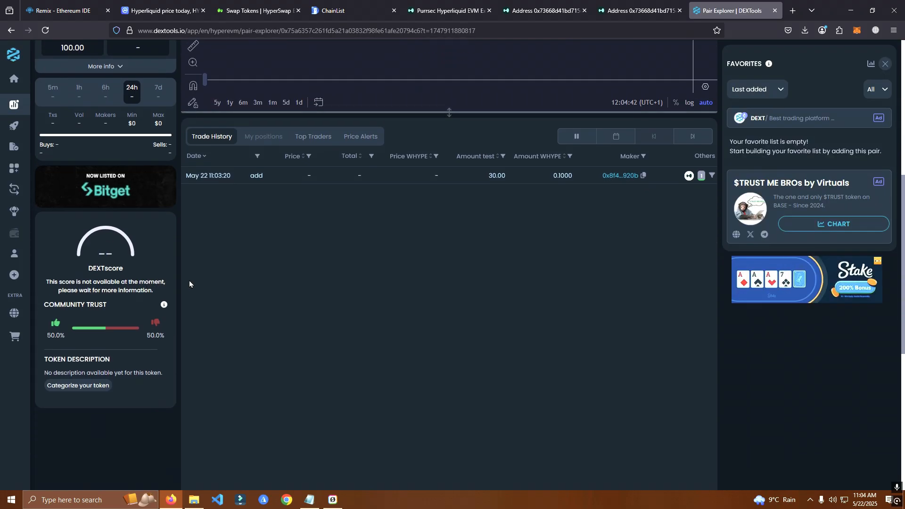
{"action": "scroll", "scroll_direction": "up", "scroll_amount": 3}
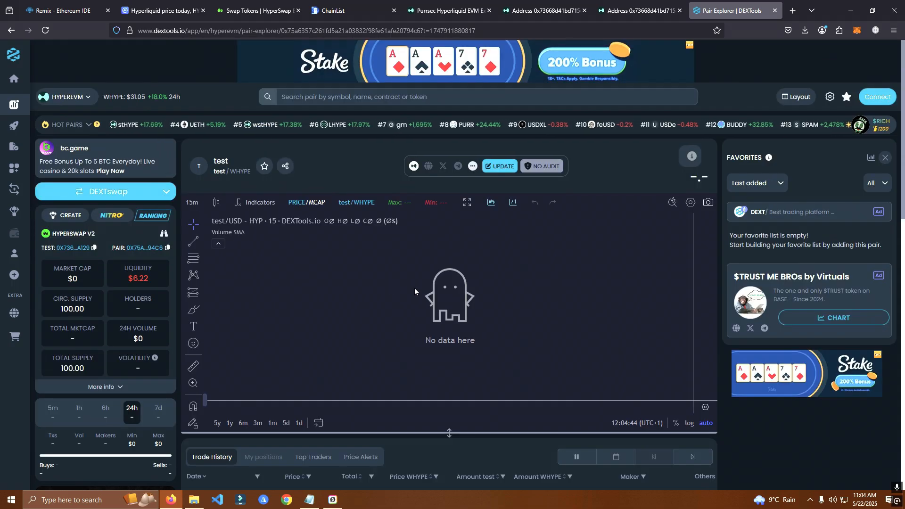
{"action": "scroll", "scroll_direction": "down", "scroll_amount": 3}
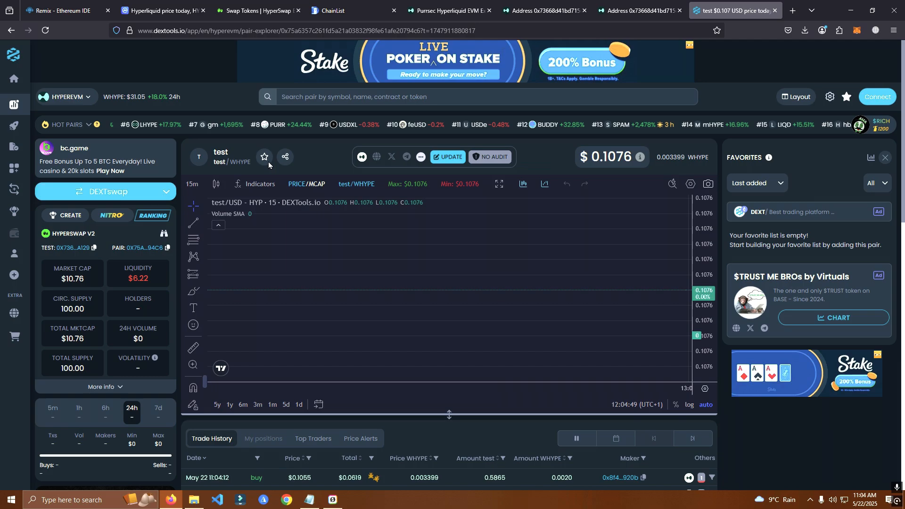
{"action": "mouse_move", "coordinate": [68, 73]}
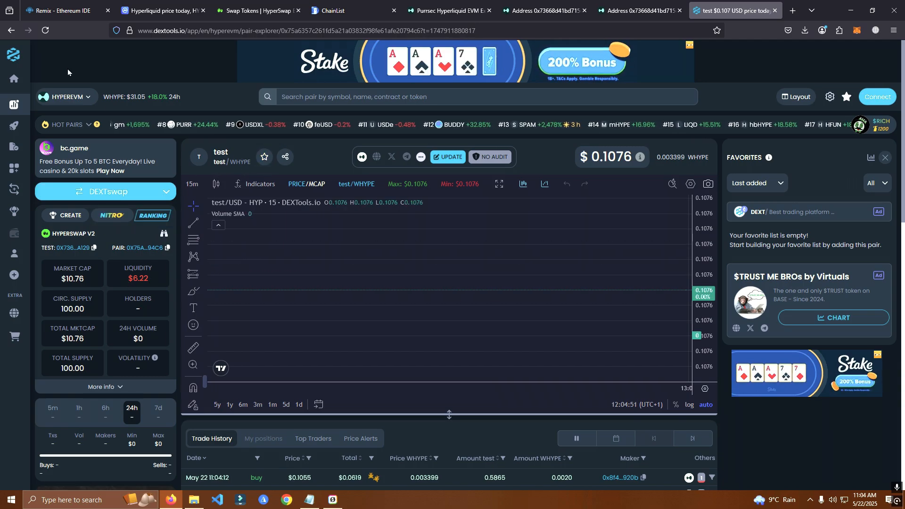
{"action": "mouse_move", "coordinate": [253, 10]}
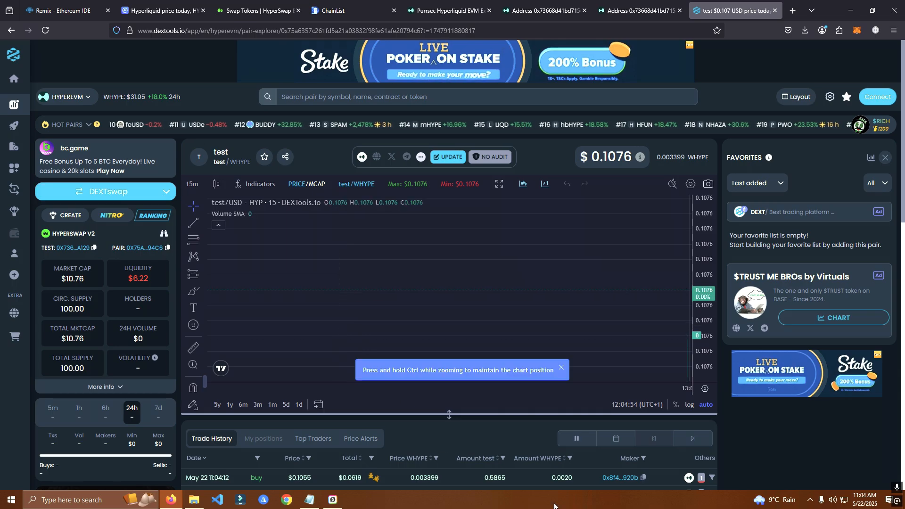
{"action": "scroll", "scroll_direction": "down", "scroll_amount": 3}
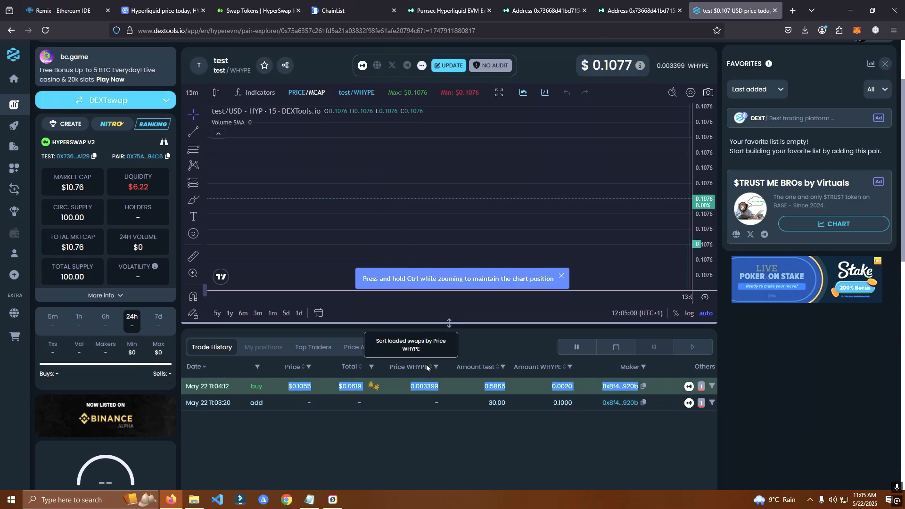
- Quote selling the max 70.5865 test balance for about 0.0719 HYPE via the V2 pool
{"action": "left_click", "coordinate": [257, 11]}
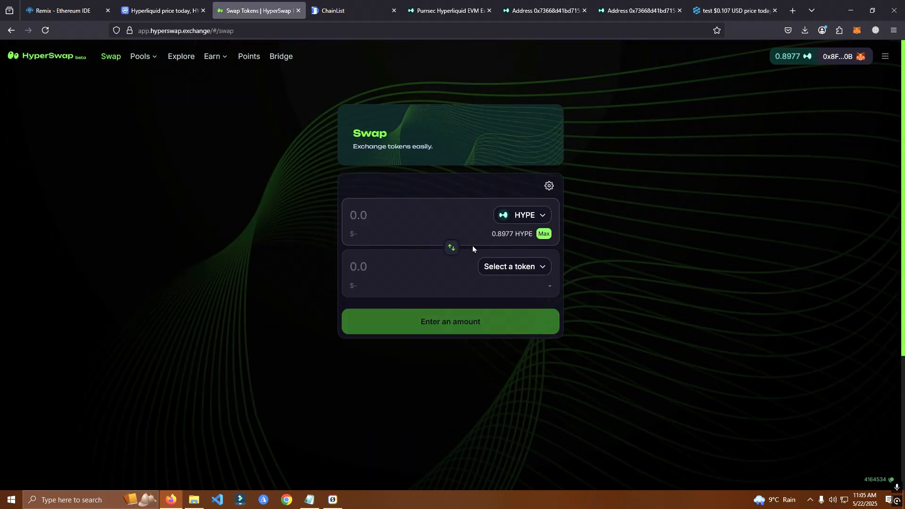
{"action": "left_click", "coordinate": [512, 266]}
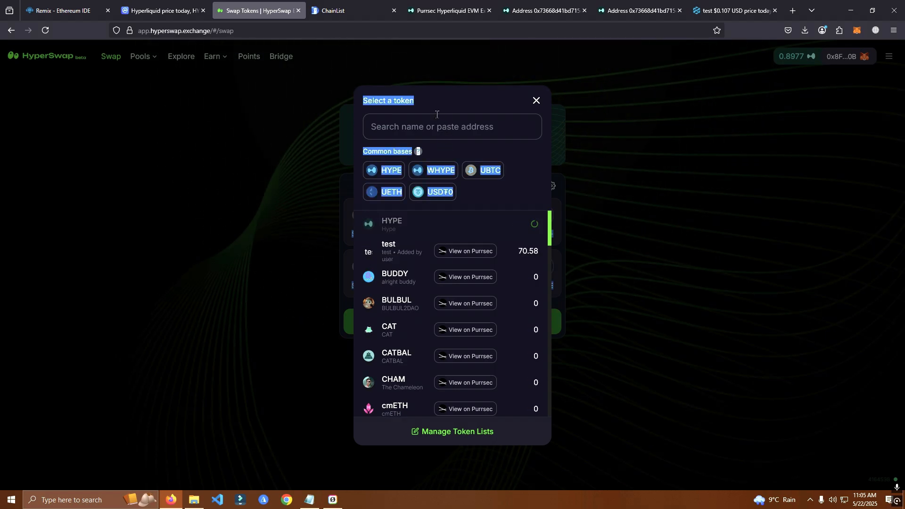
{"action": "left_click", "coordinate": [387, 251]}
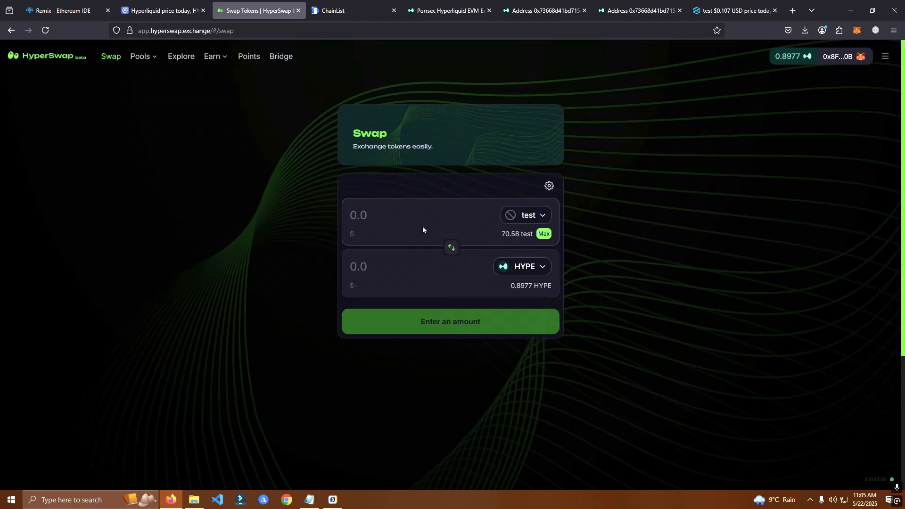
{"action": "left_click", "coordinate": [542, 234]}
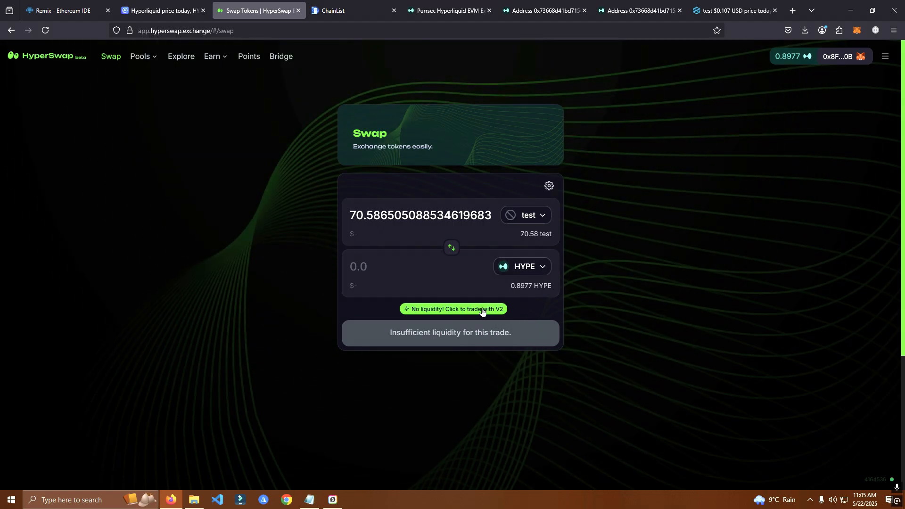
{"action": "left_click", "coordinate": [452, 309]}
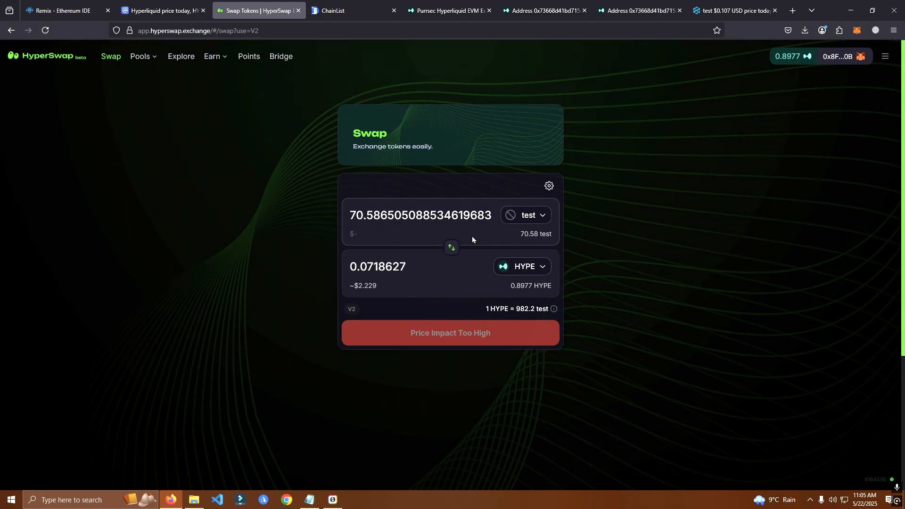